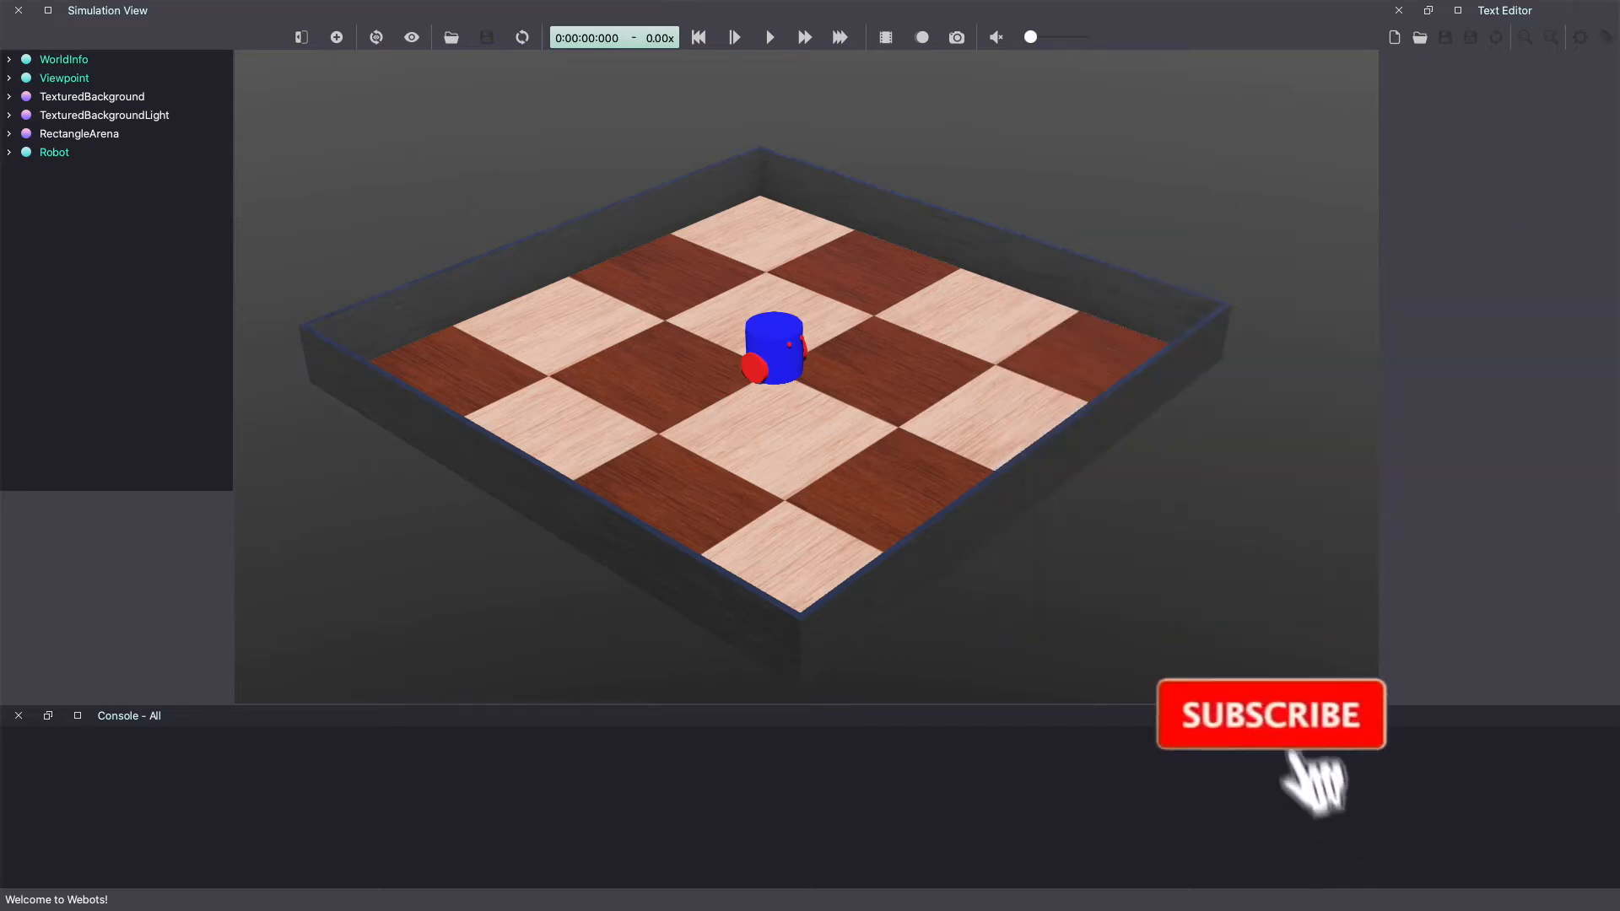
# Step: Expand the scene tree to the first HingeJoint's device field under Robot > children
pyautogui.click(1269, 737)
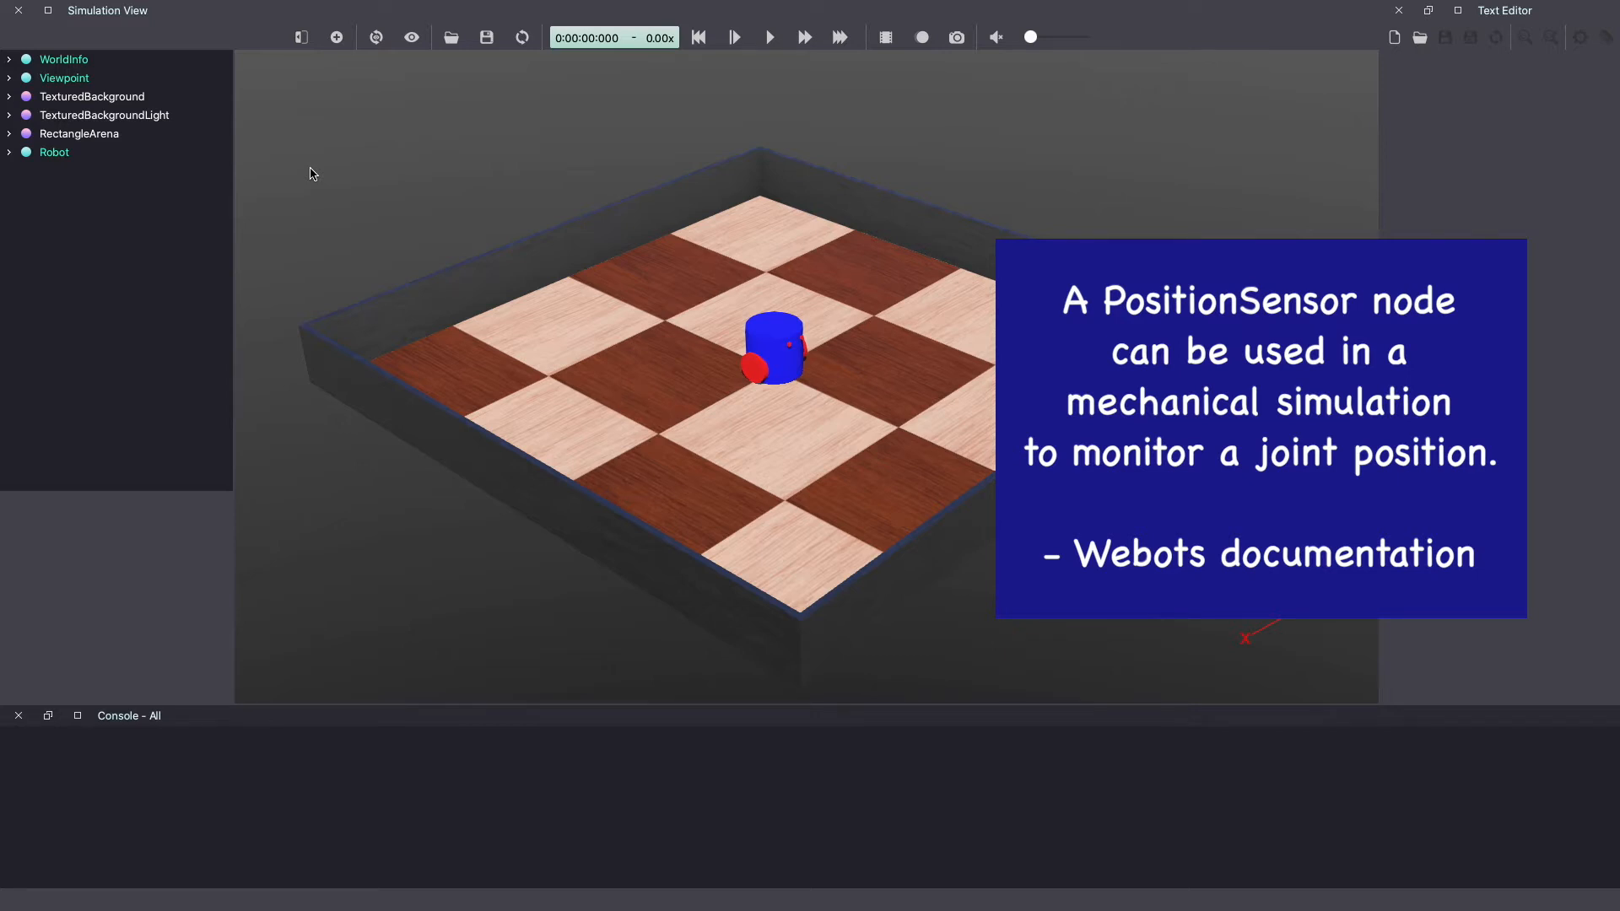
pyautogui.click(54, 152)
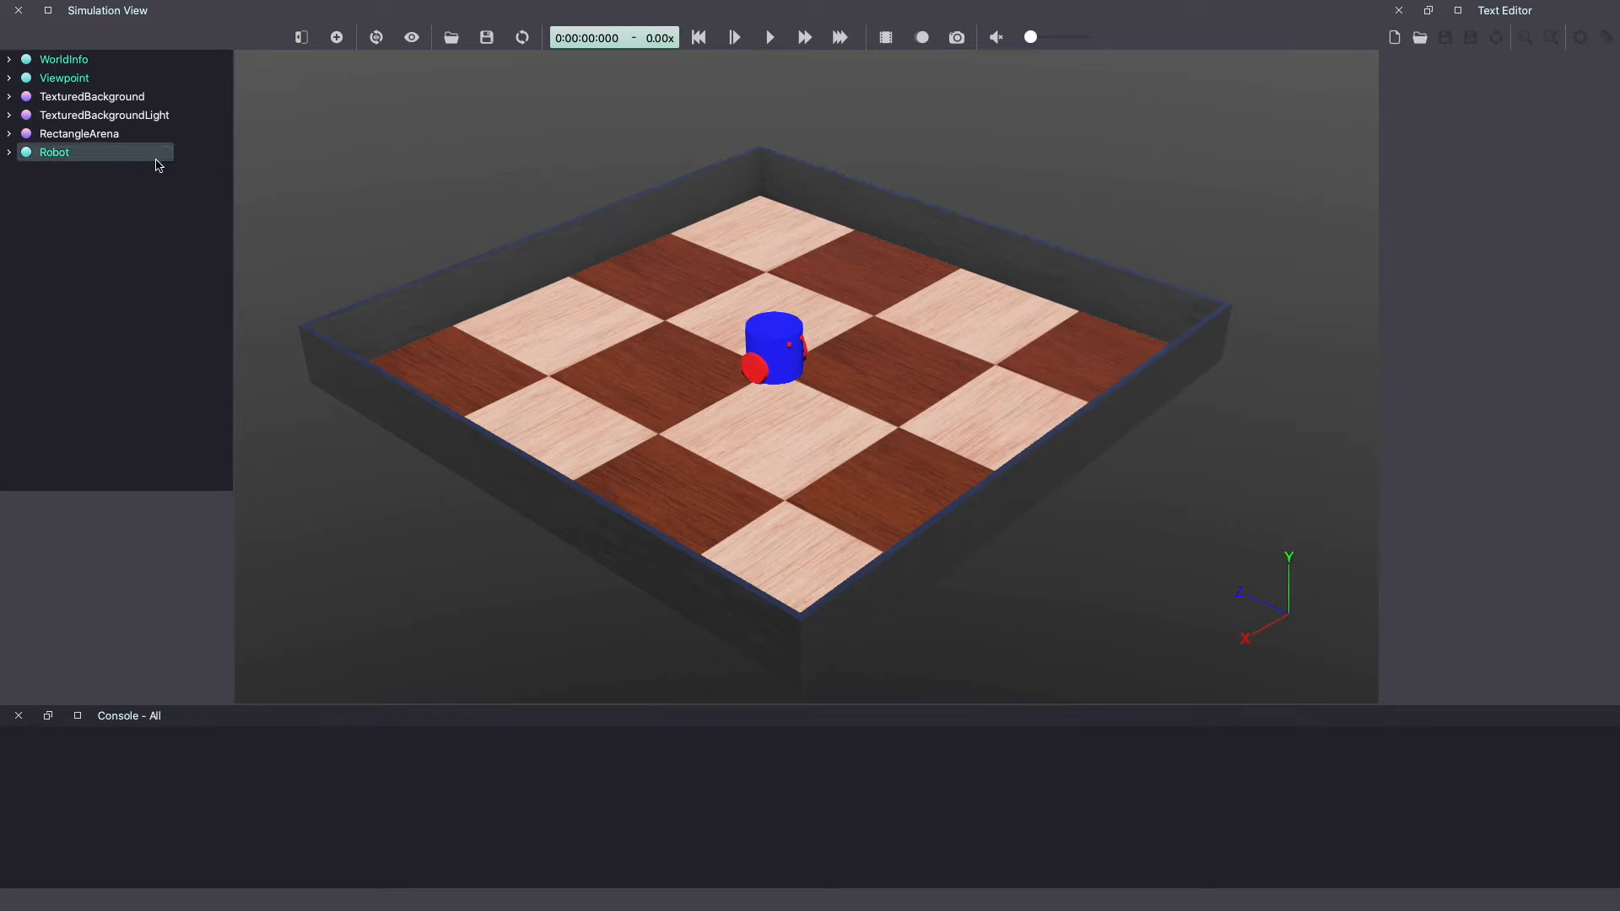
pyautogui.click(11, 152)
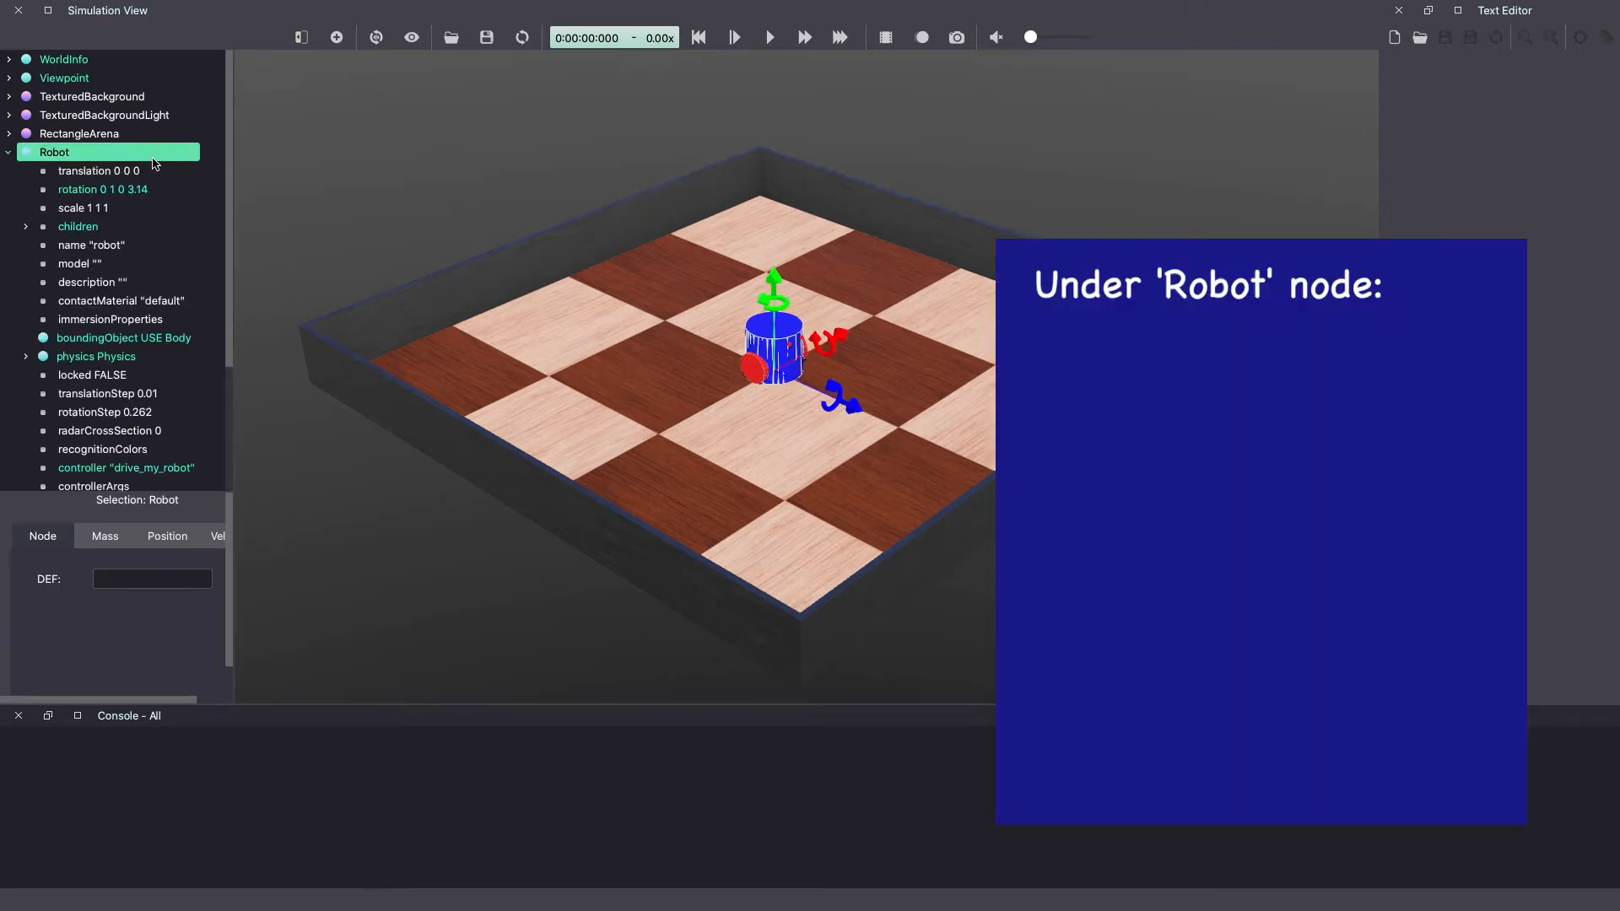
pyautogui.click(25, 226)
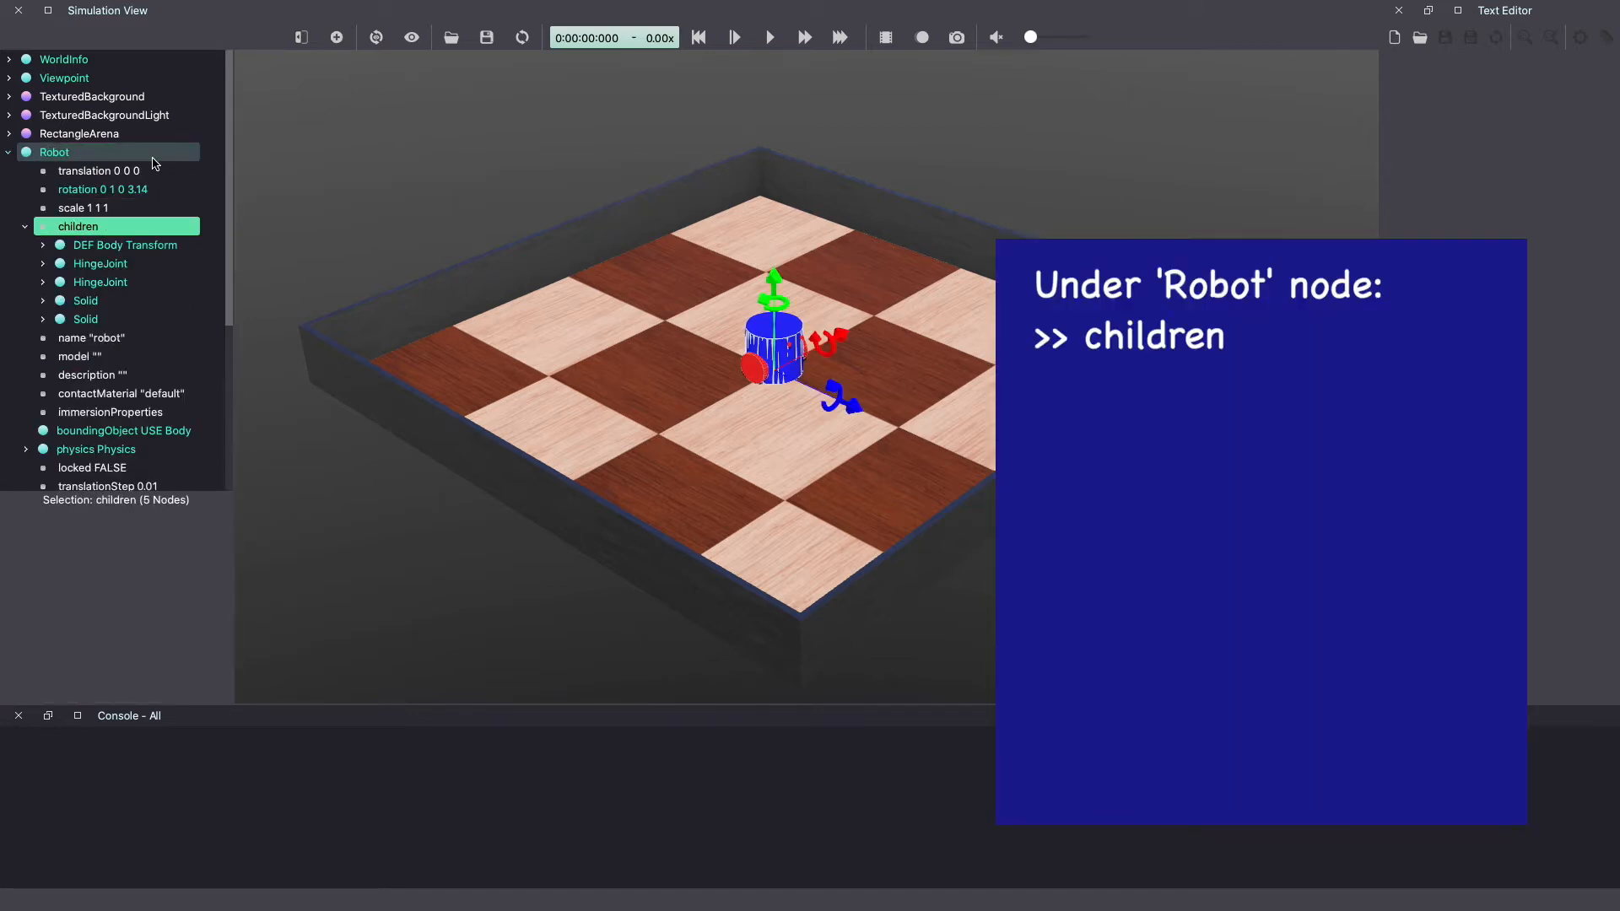
pyautogui.click(98, 264)
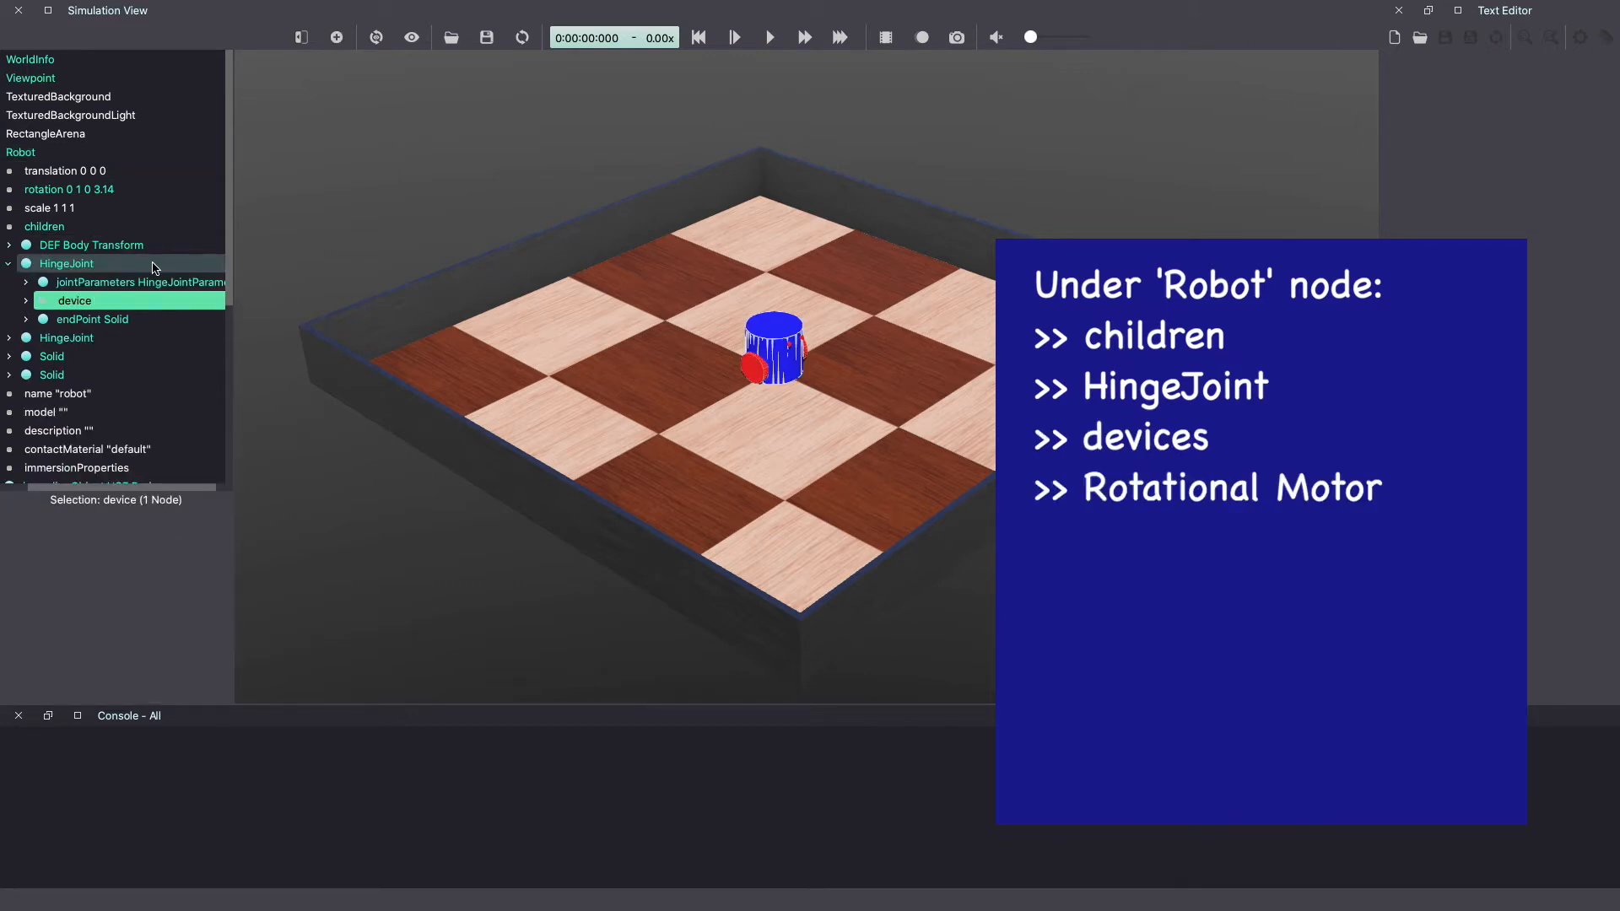
pyautogui.click(27, 300)
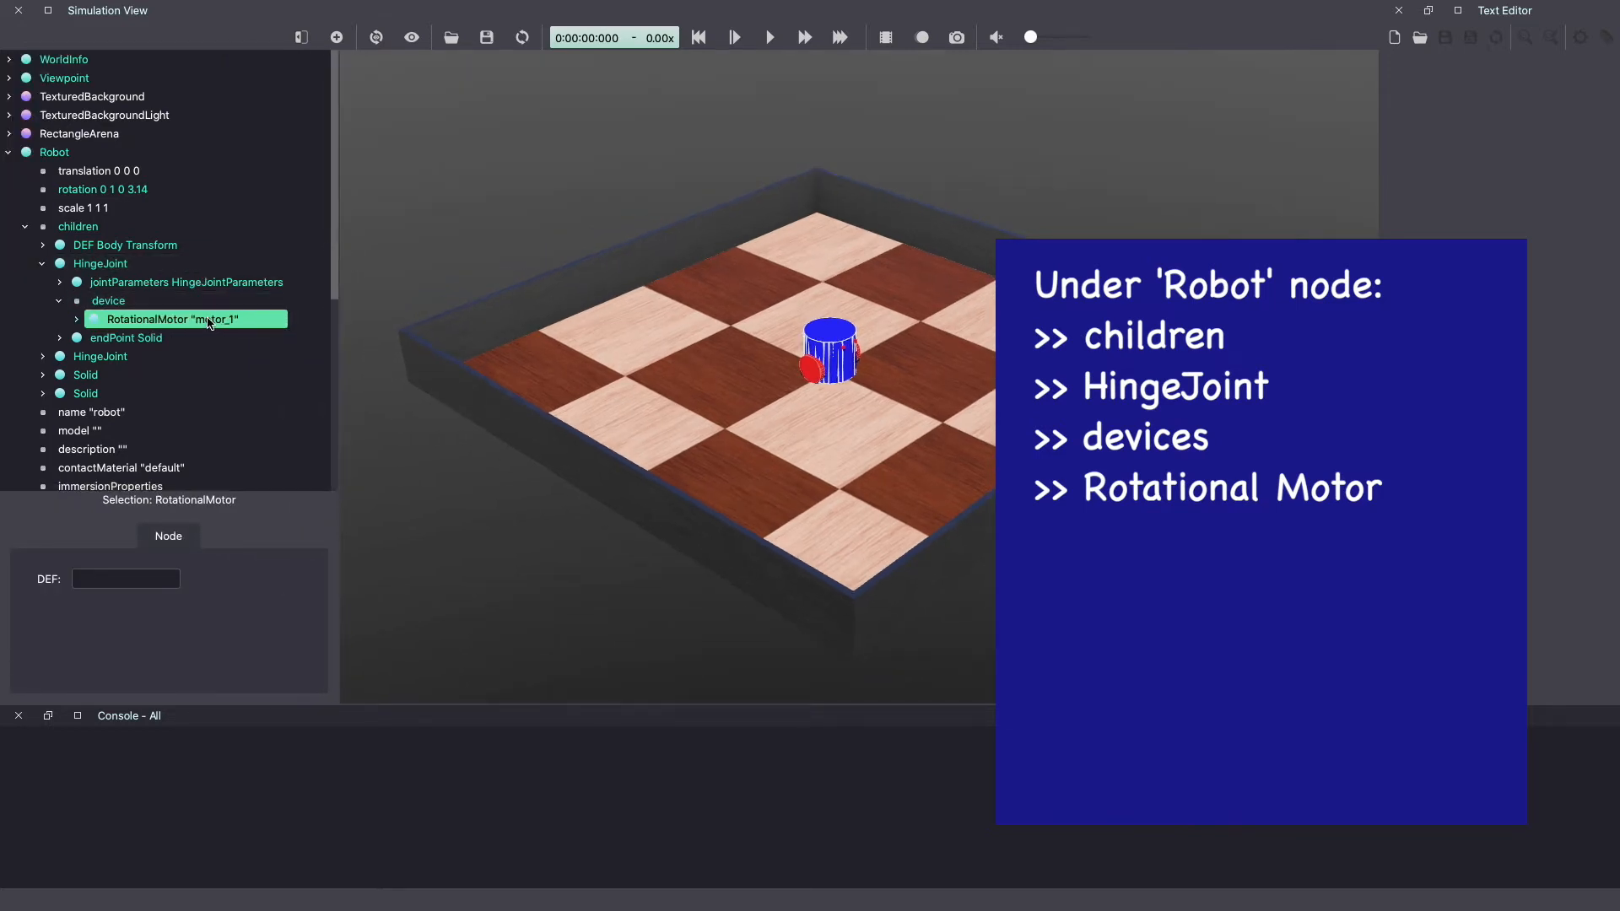
pyautogui.moveTo(210, 321)
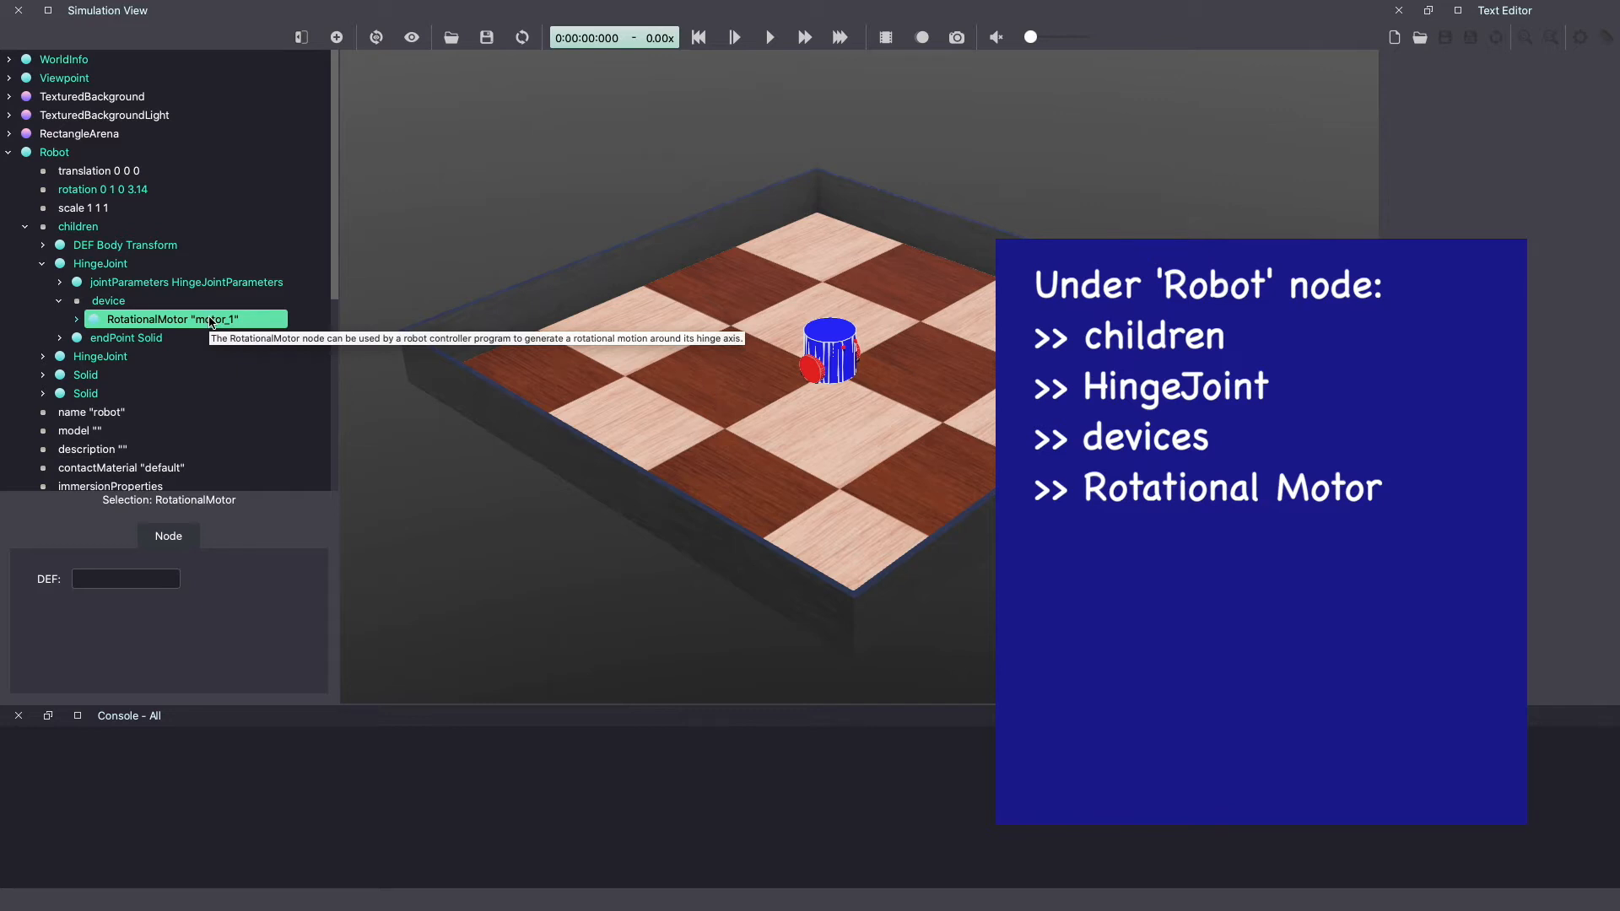
pyautogui.moveTo(336, 37)
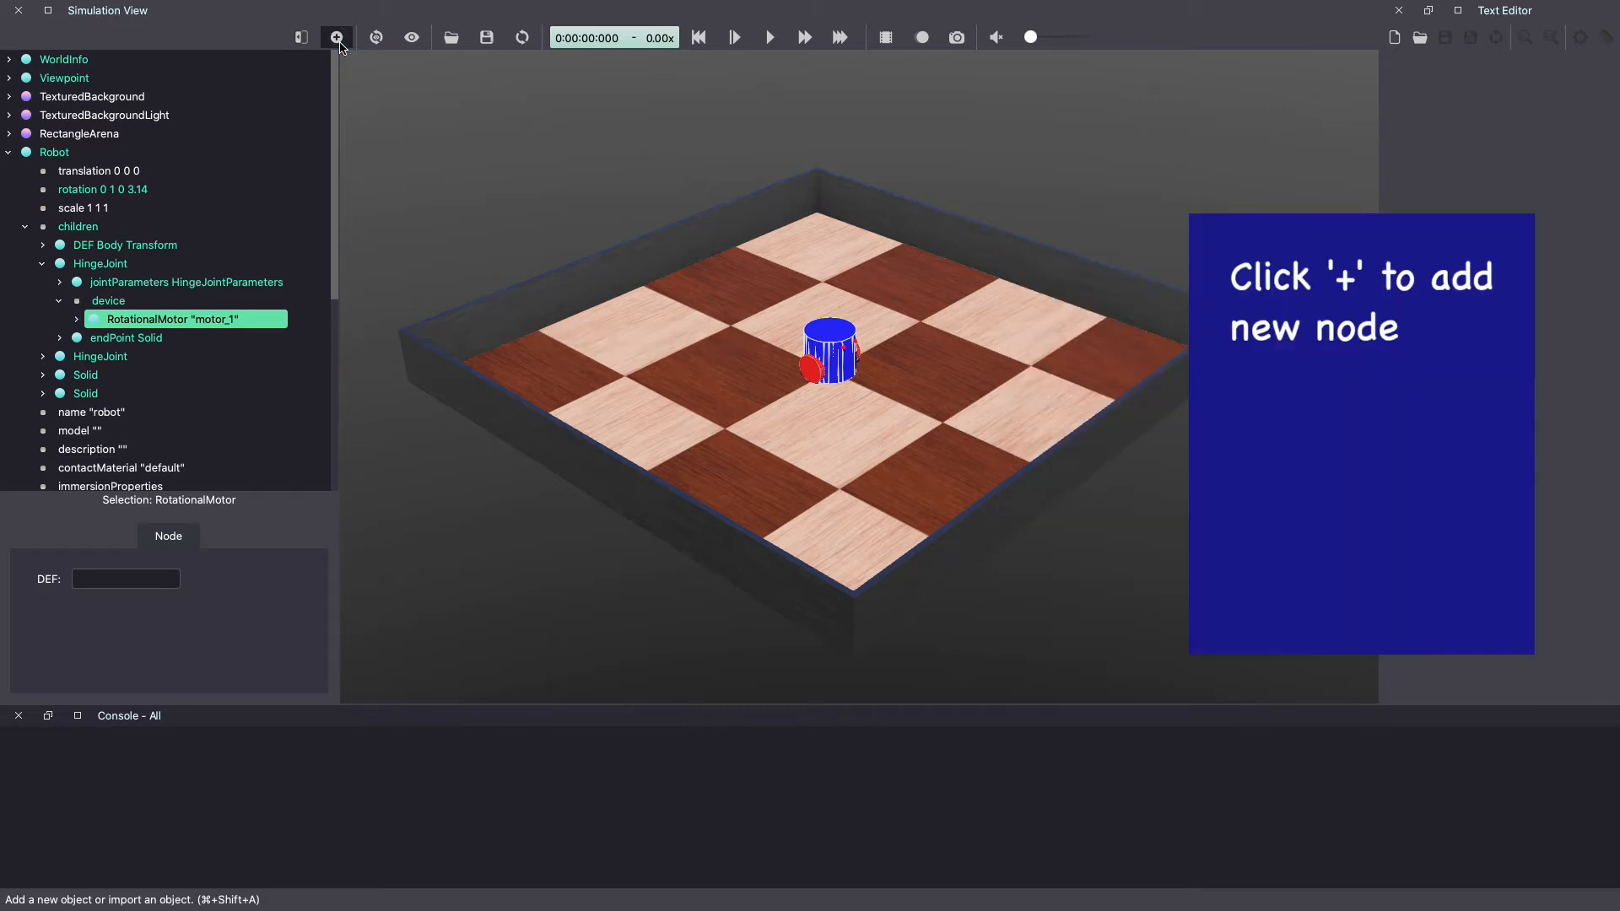
# Step: Add a PositionSensor node to the joint's devices and name it ps_1
pyautogui.click(336, 37)
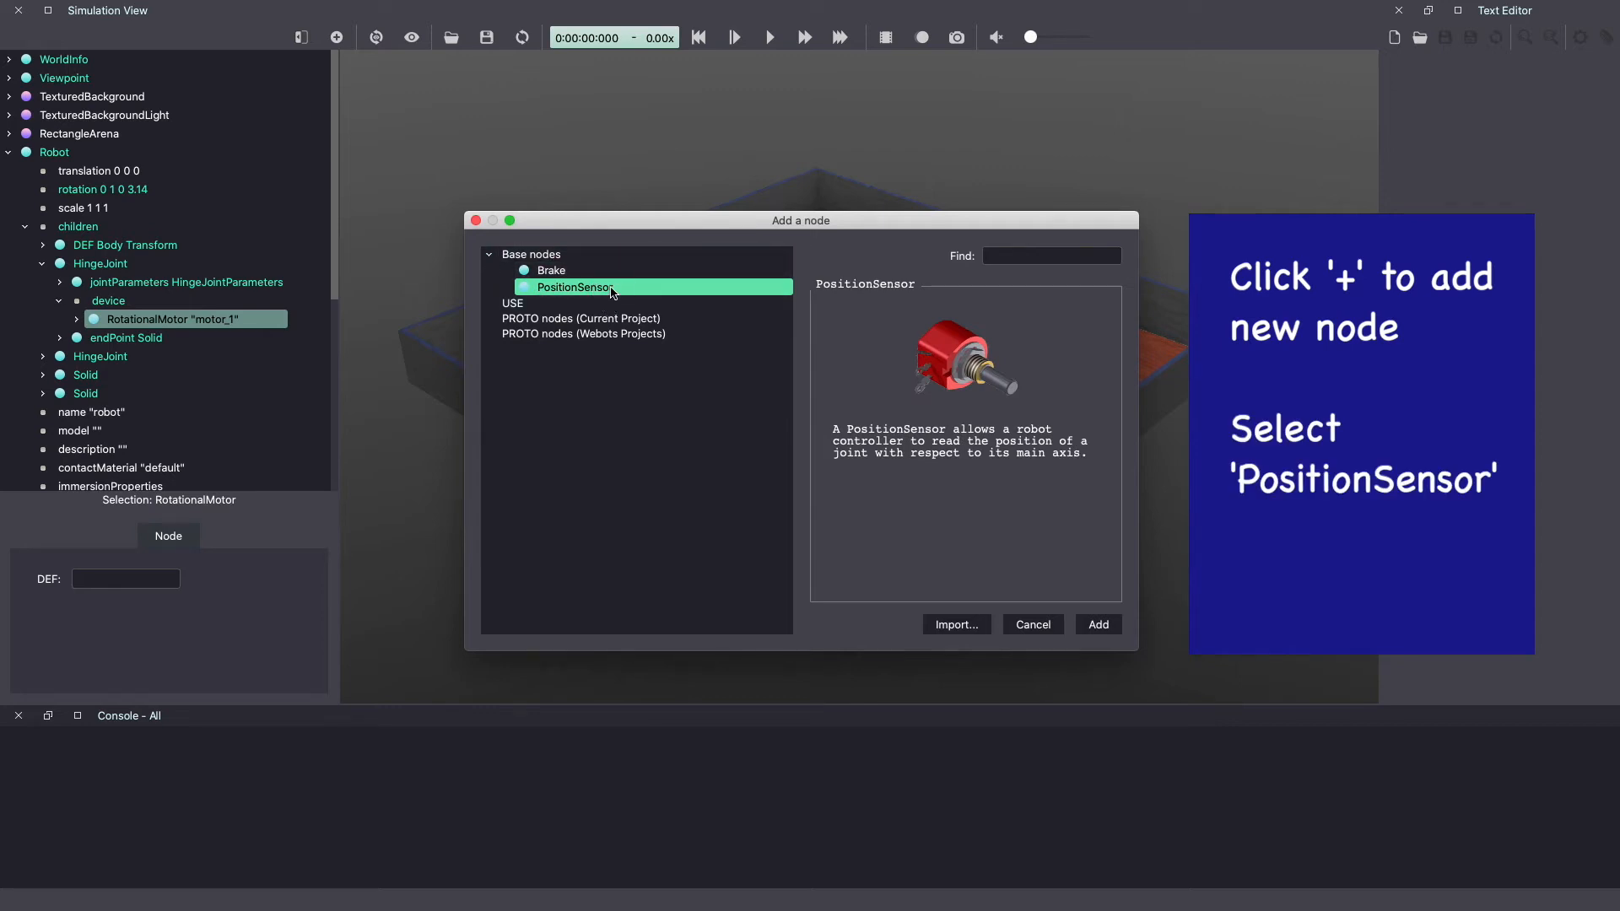
pyautogui.click(1098, 624)
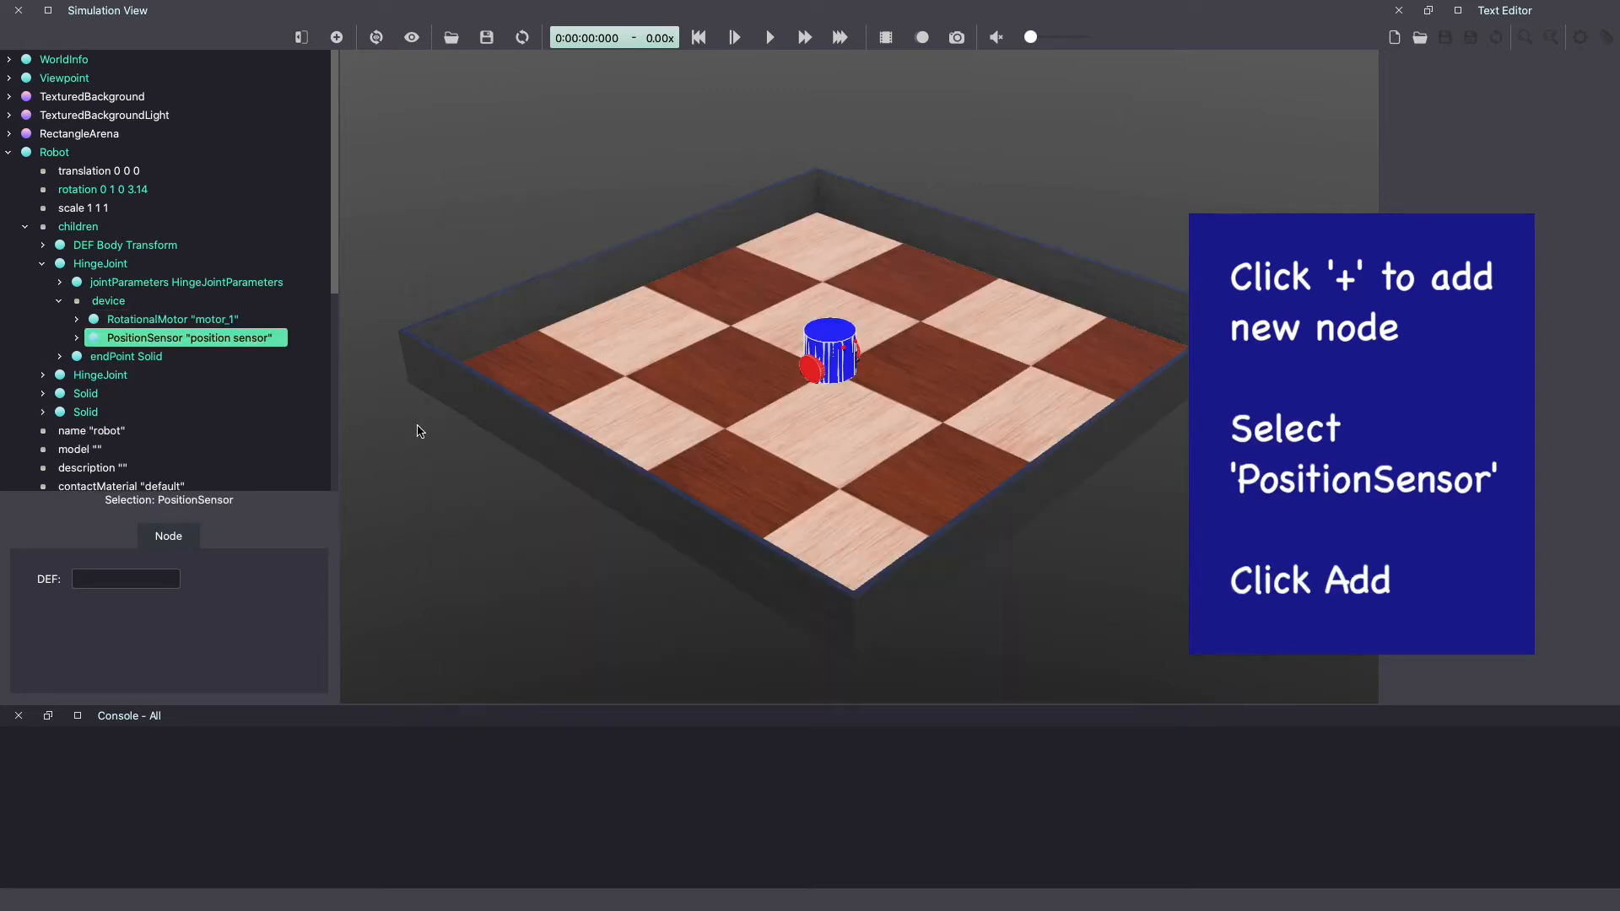
pyautogui.click(60, 337)
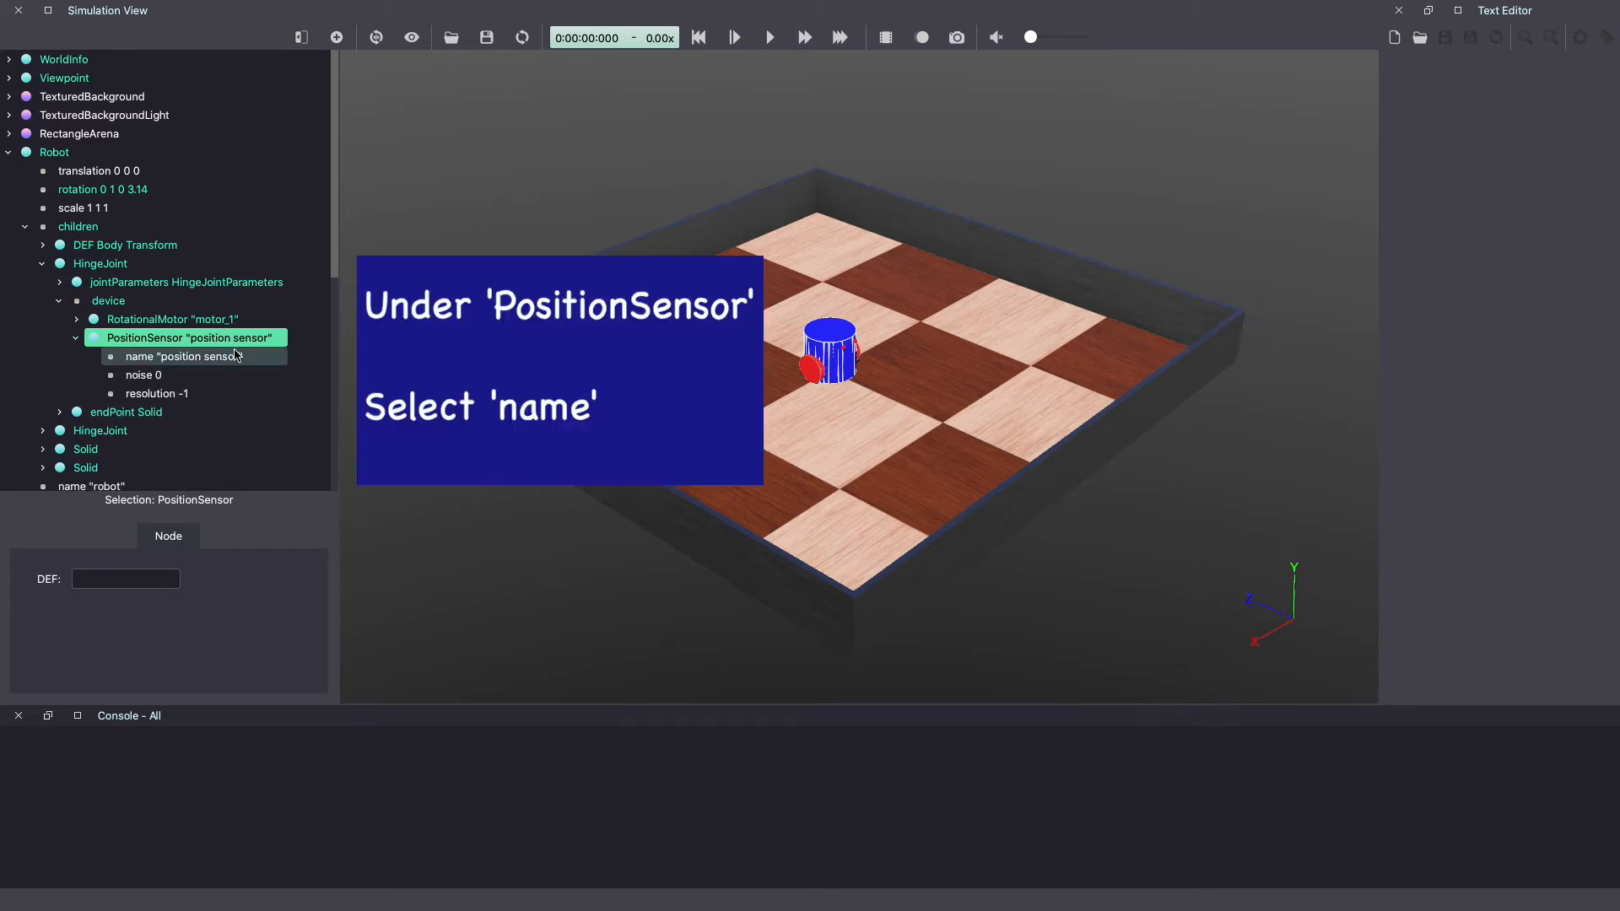
pyautogui.click(183, 356)
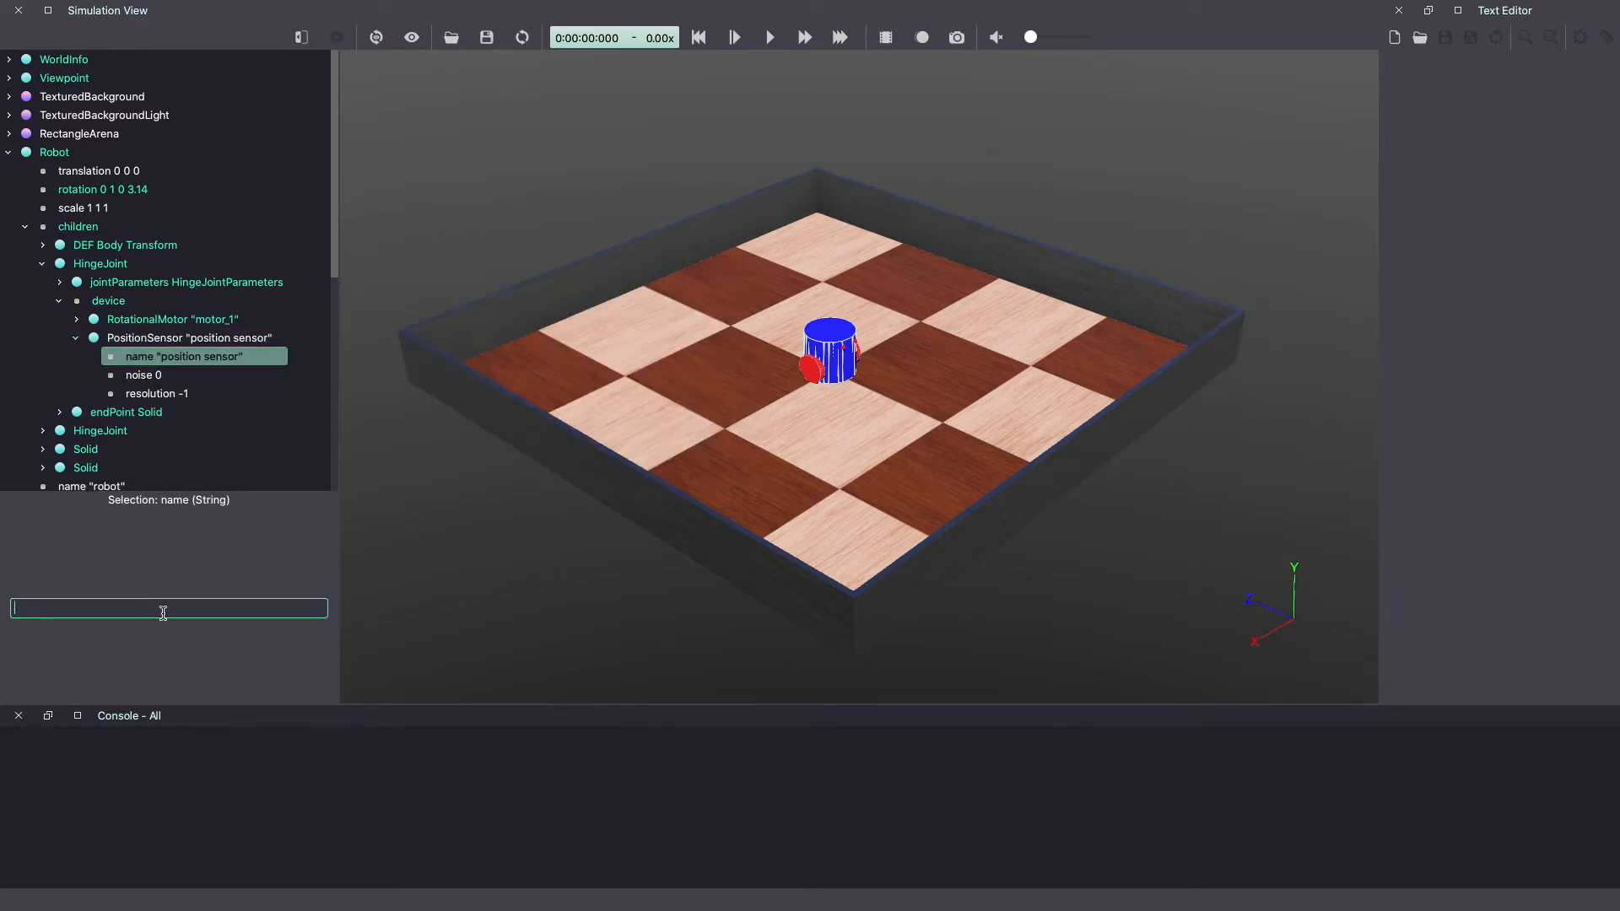
pyautogui.write('ps_1')
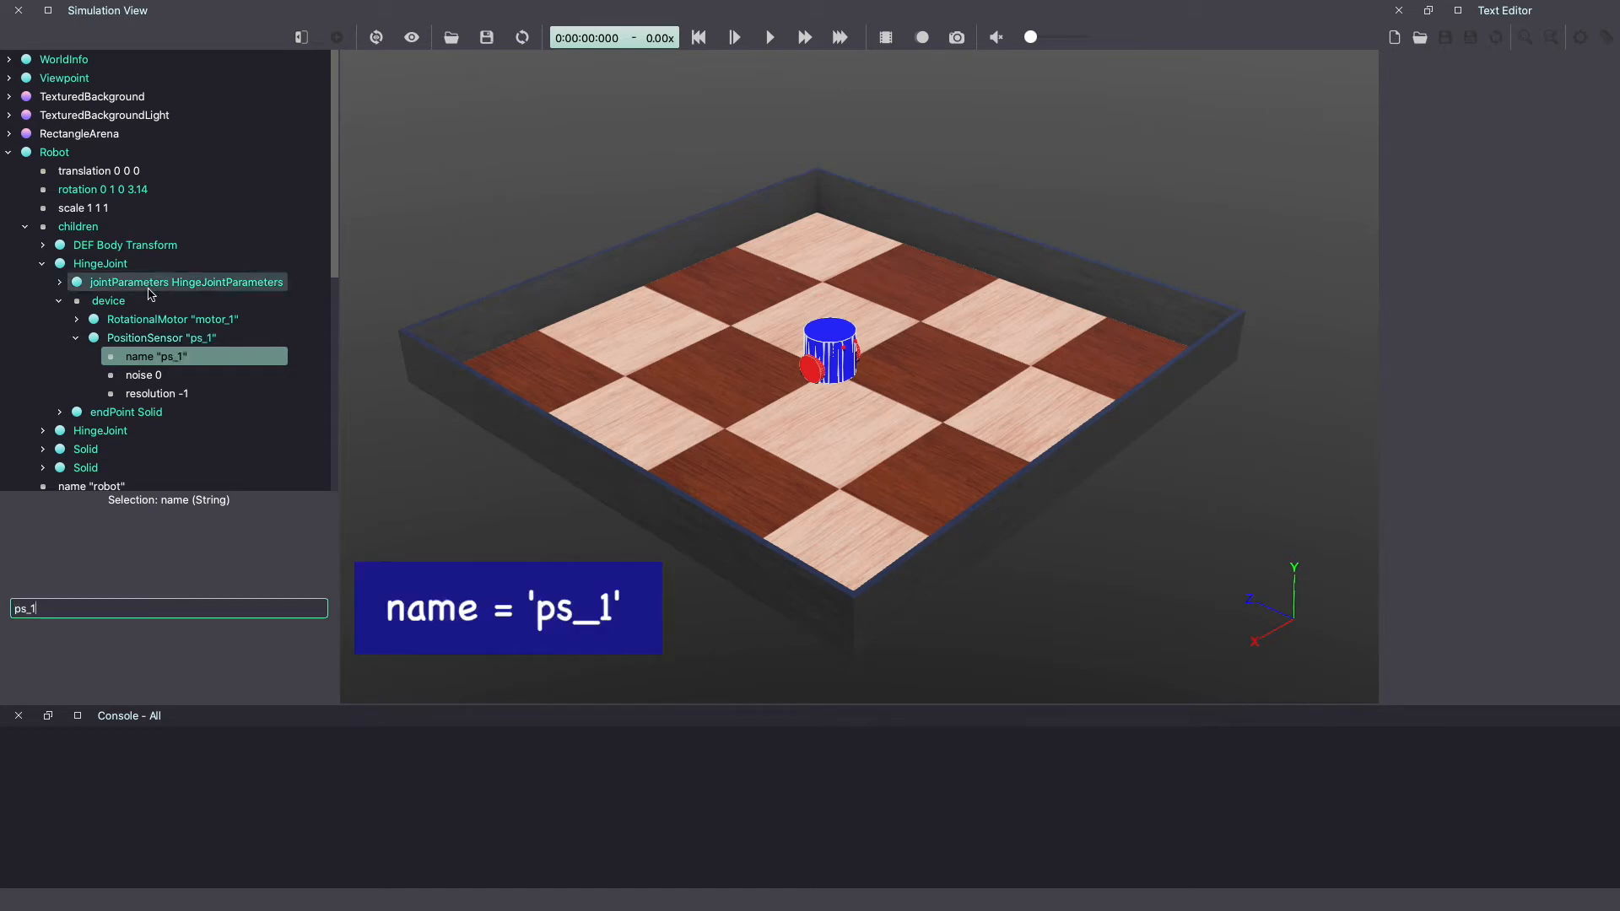
# Step: Add a PositionSensor beside motor_2 in the second HingeJoint's device field
pyautogui.click(100, 263)
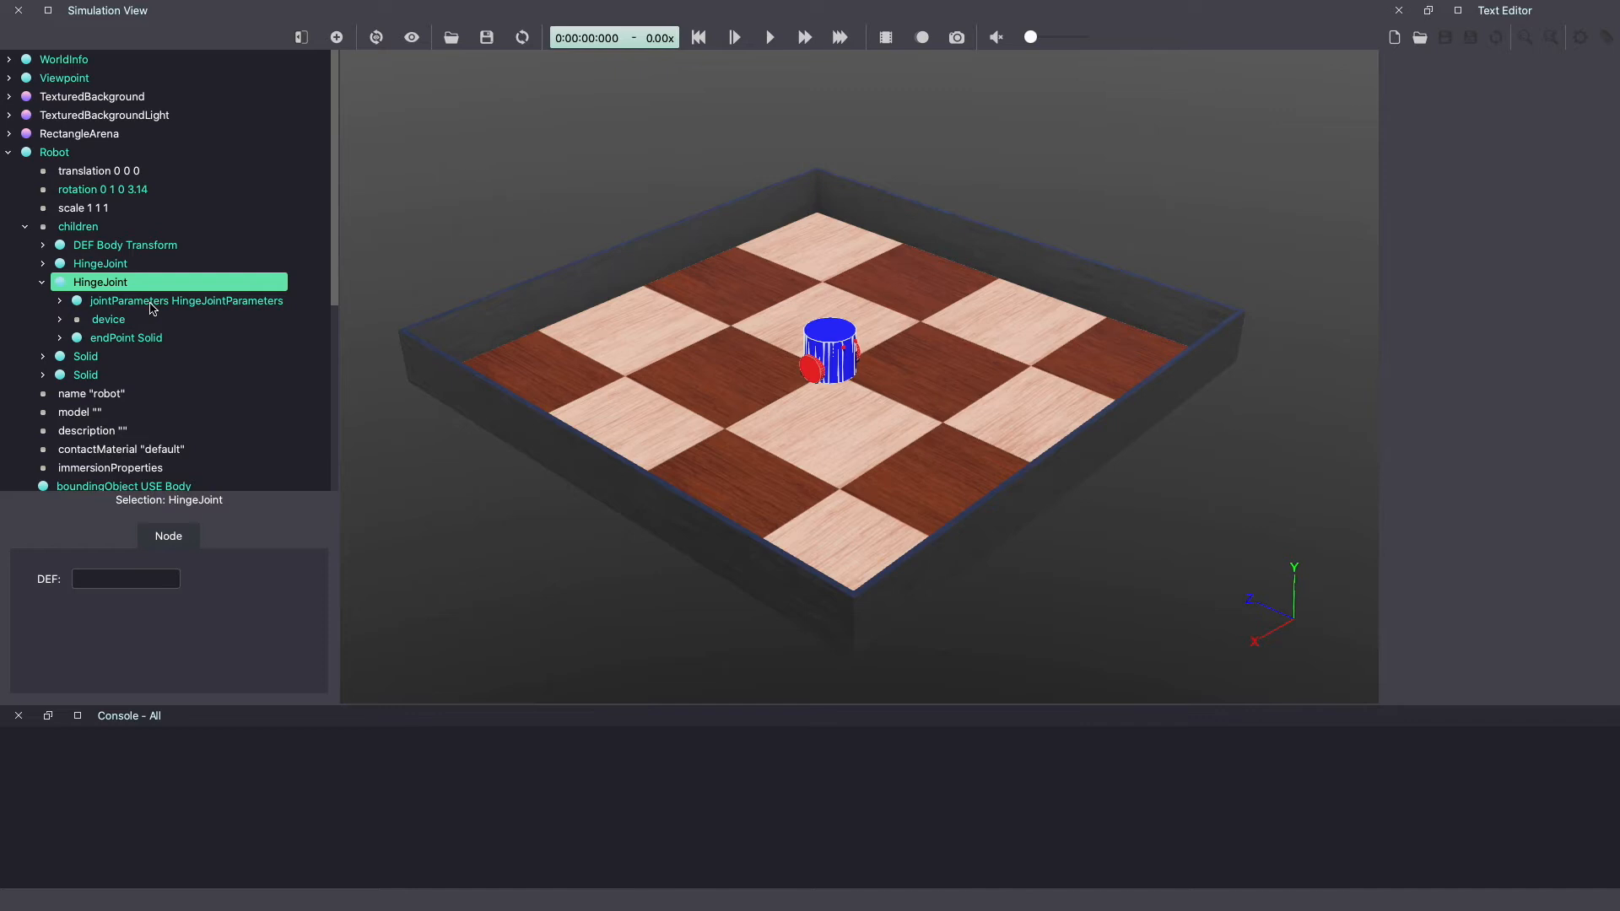
pyautogui.click(59, 318)
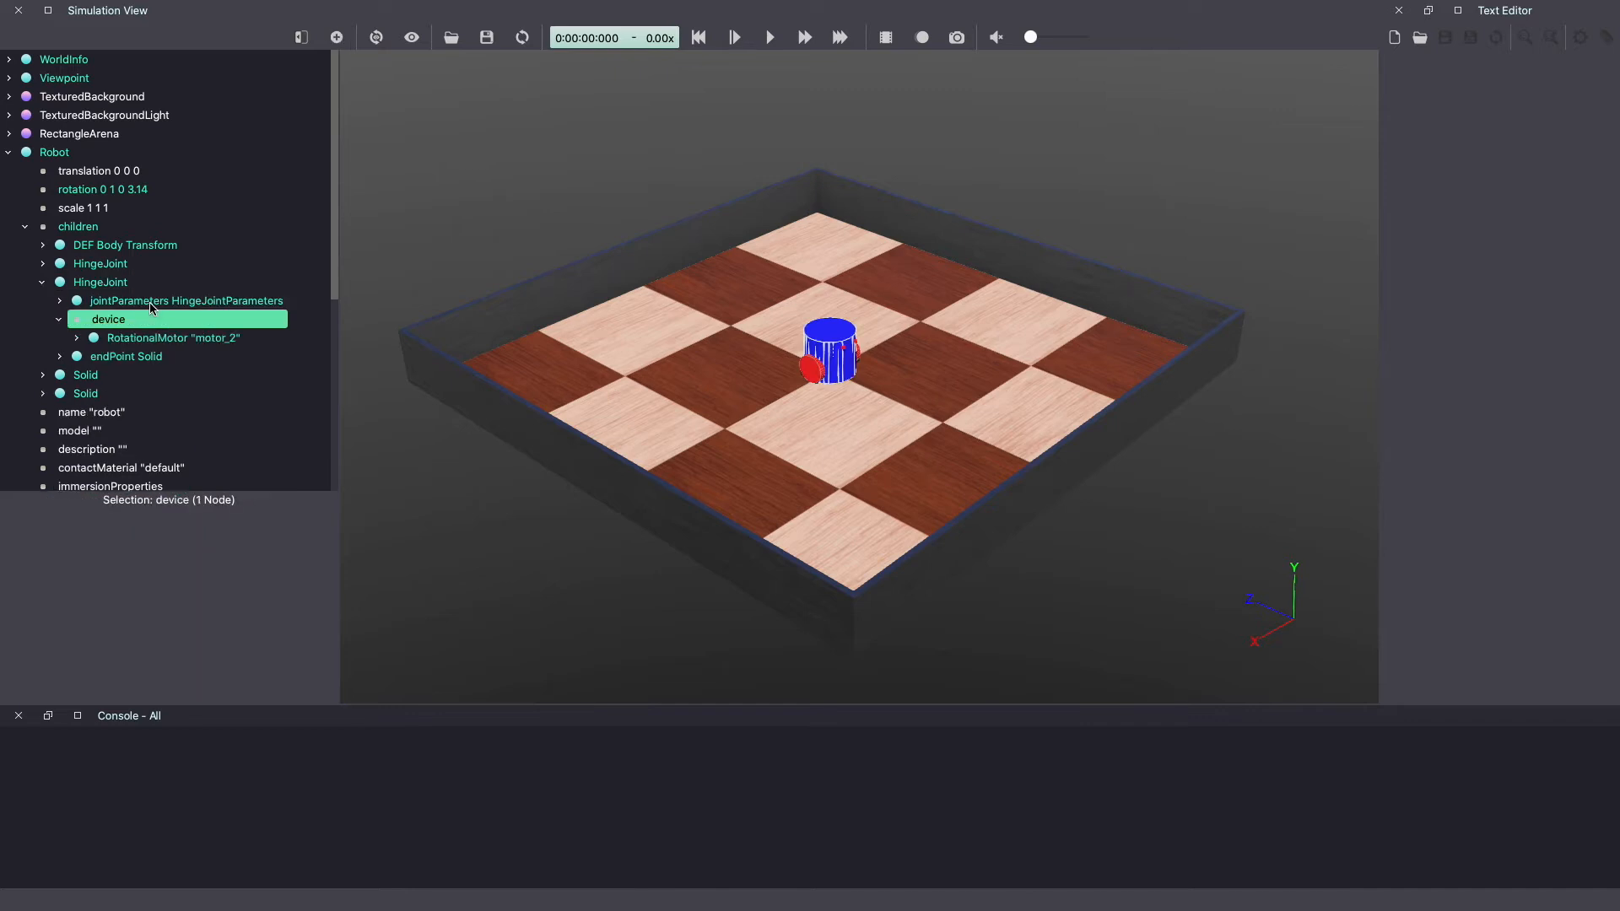
pyautogui.click(172, 338)
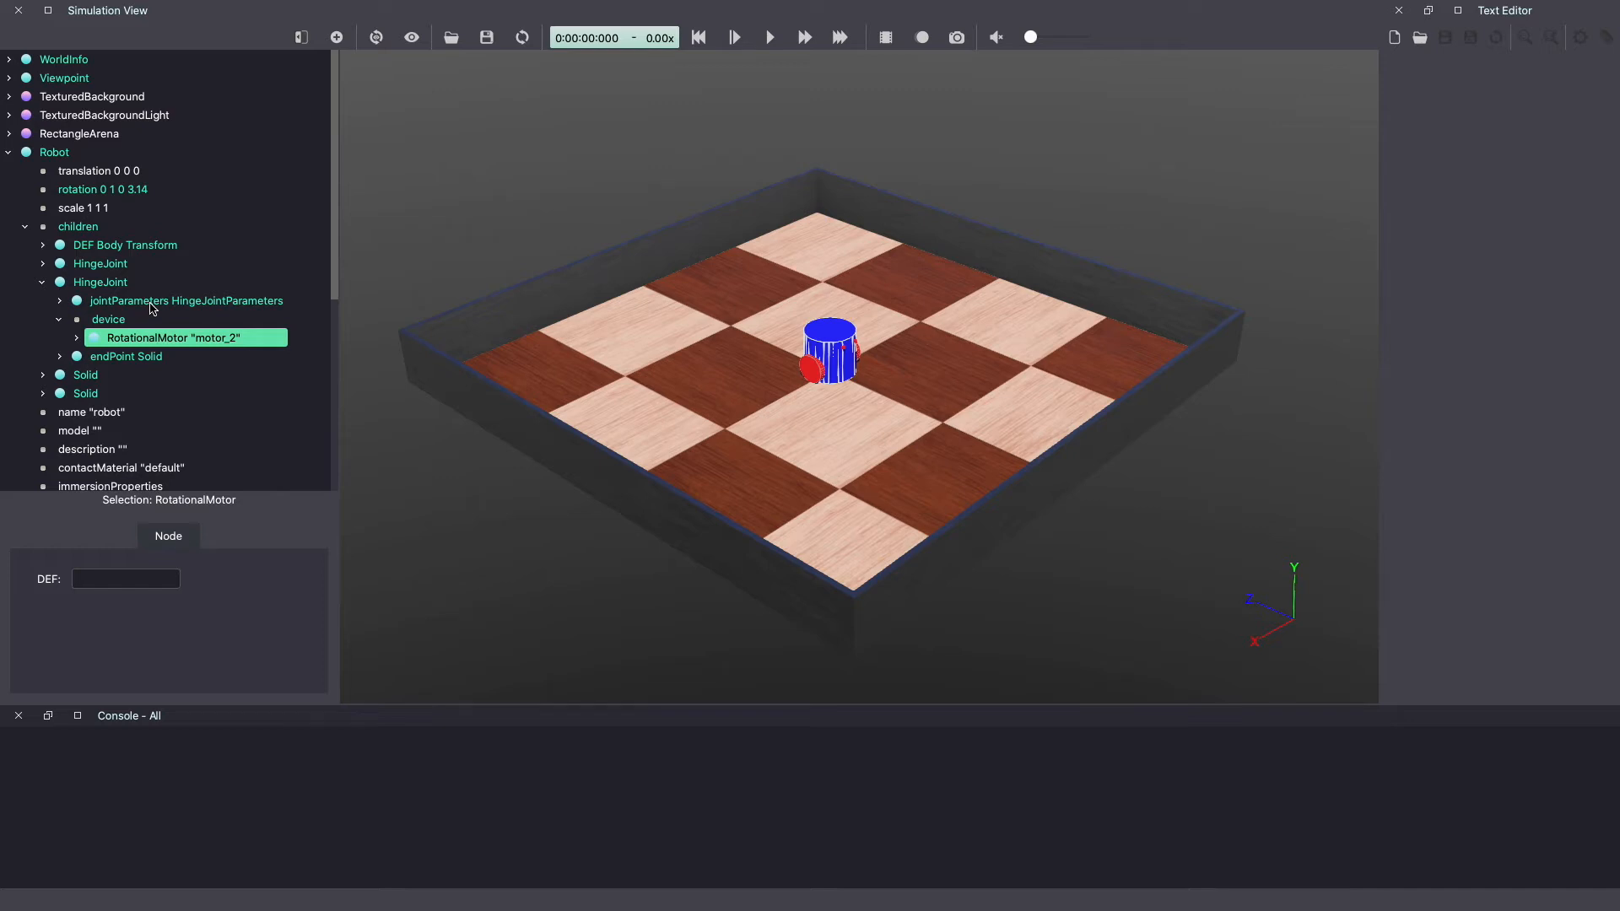
pyautogui.moveTo(310, 61)
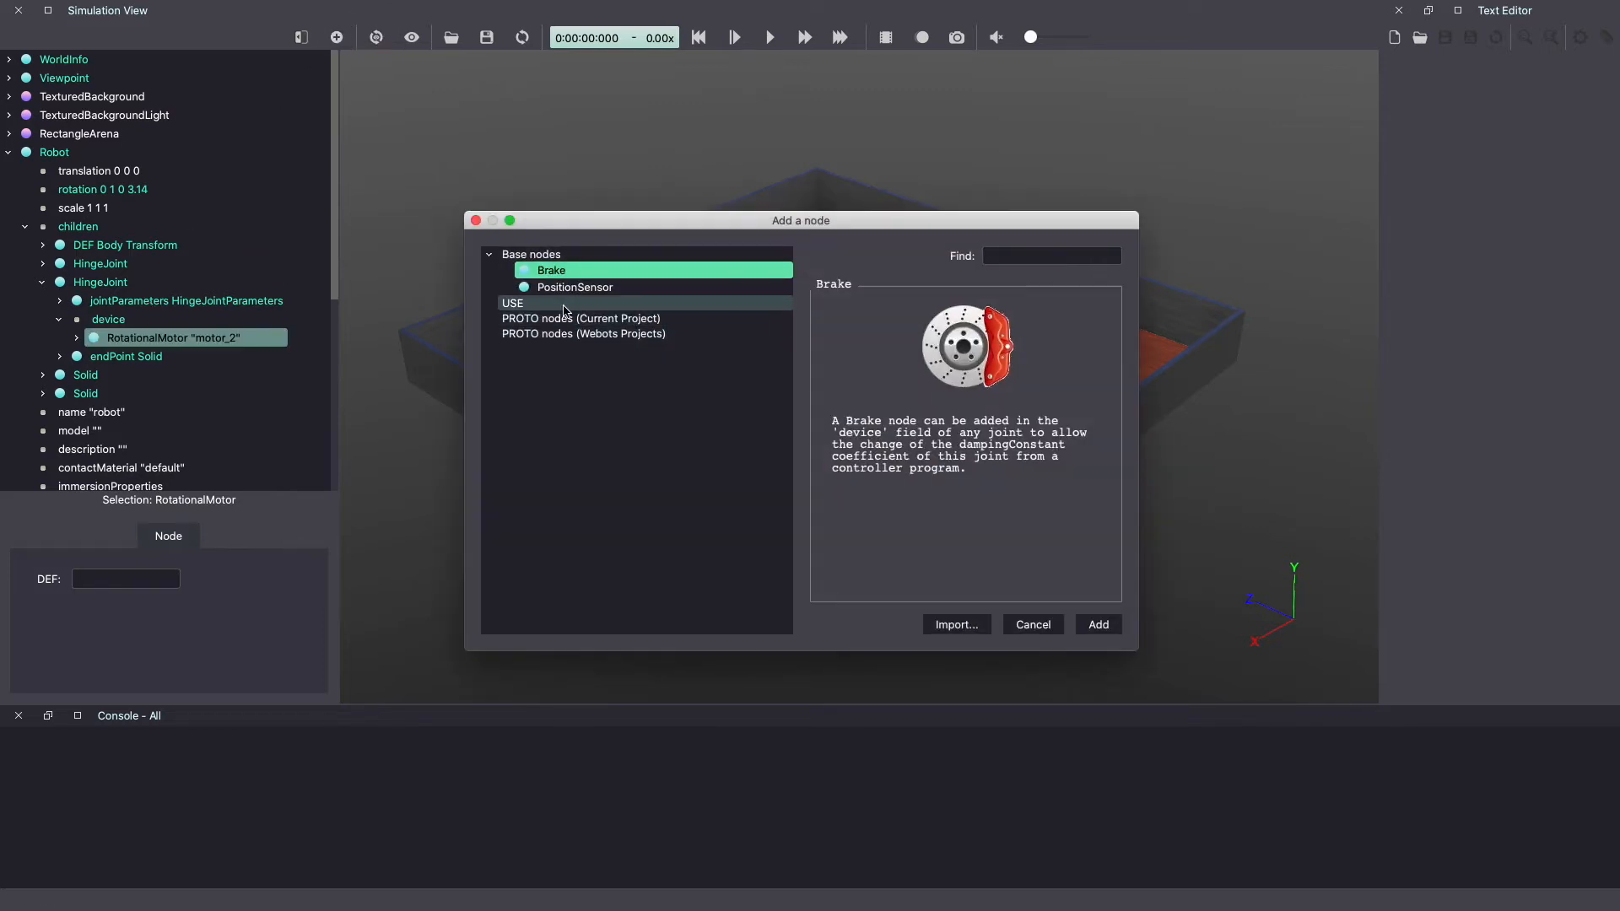
pyautogui.click(573, 287)
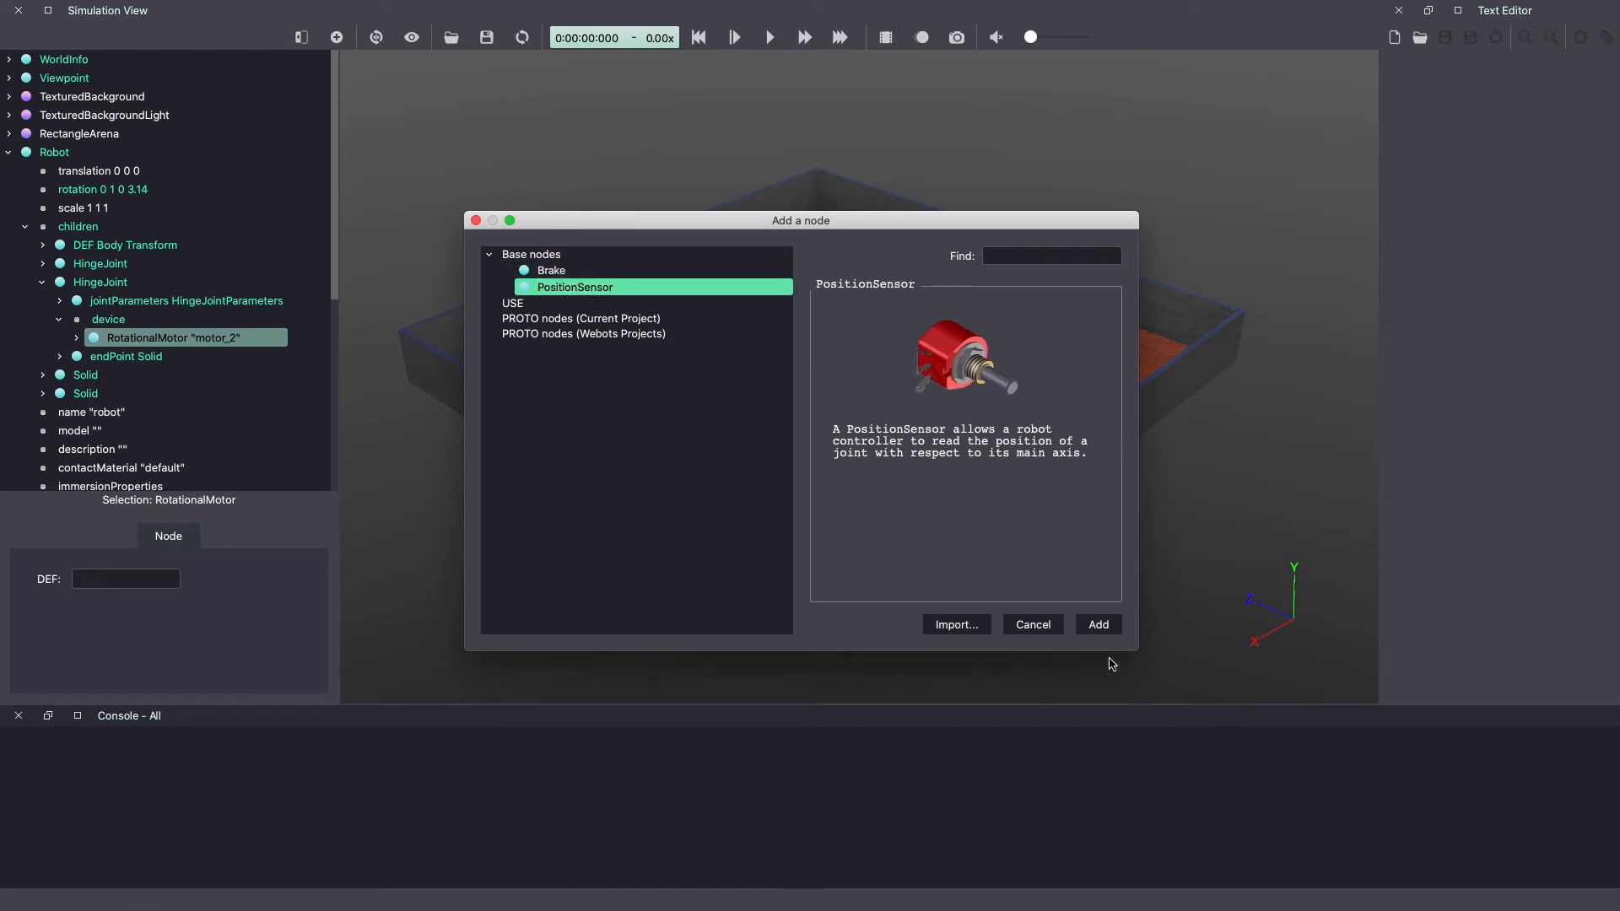
pyautogui.click(1096, 624)
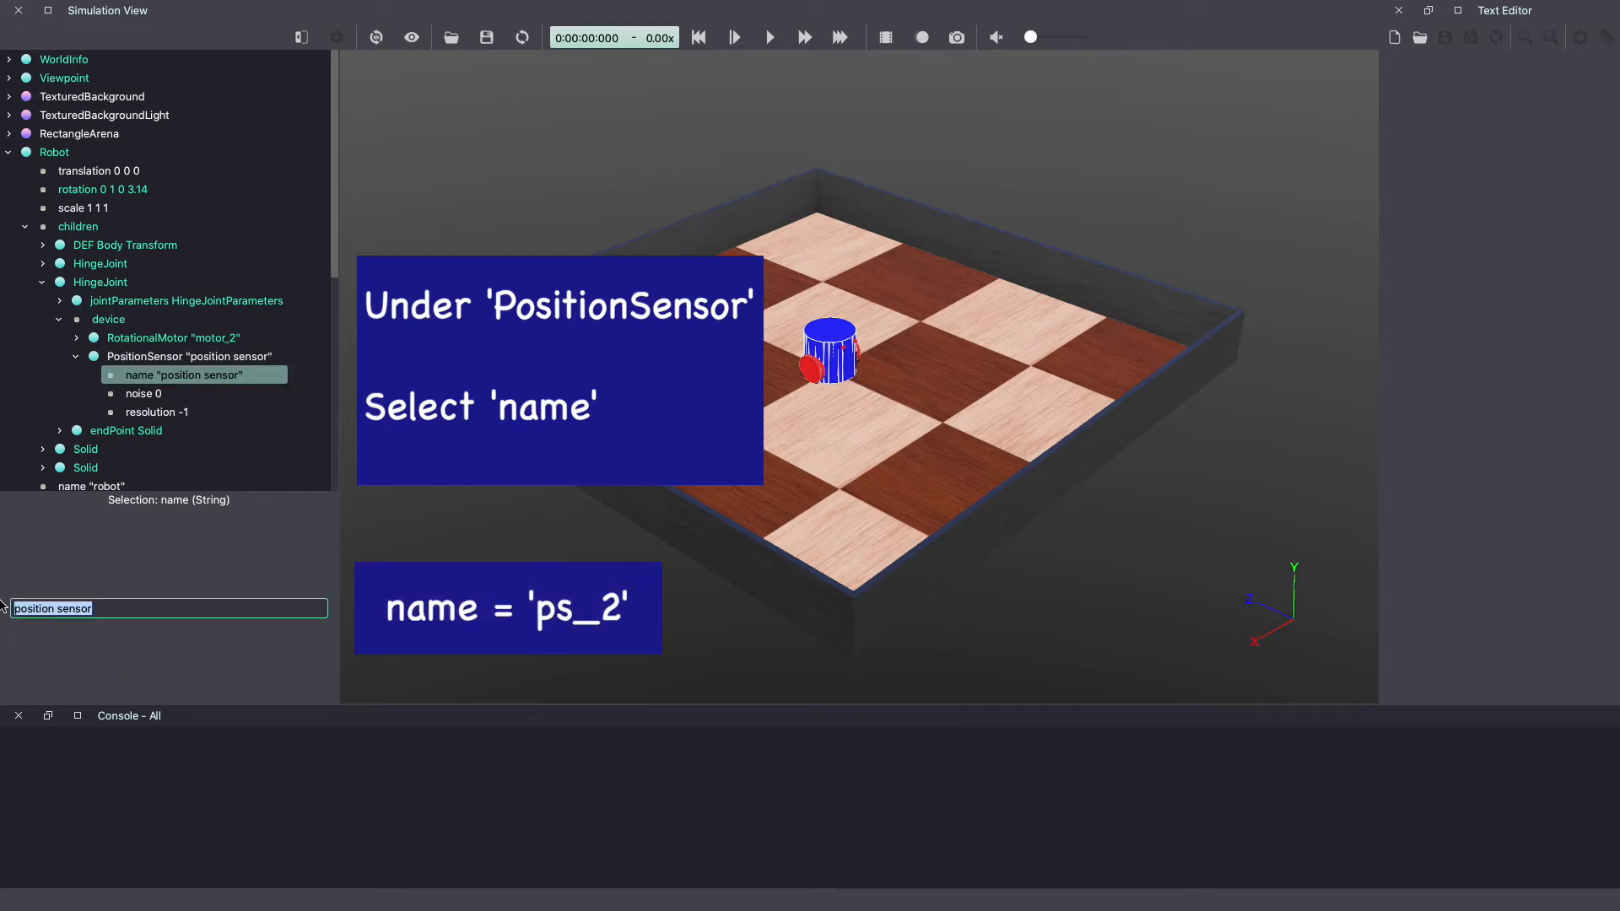
# Step: Name the new sensor ps_2 and save the world file
pyautogui.write('ps')
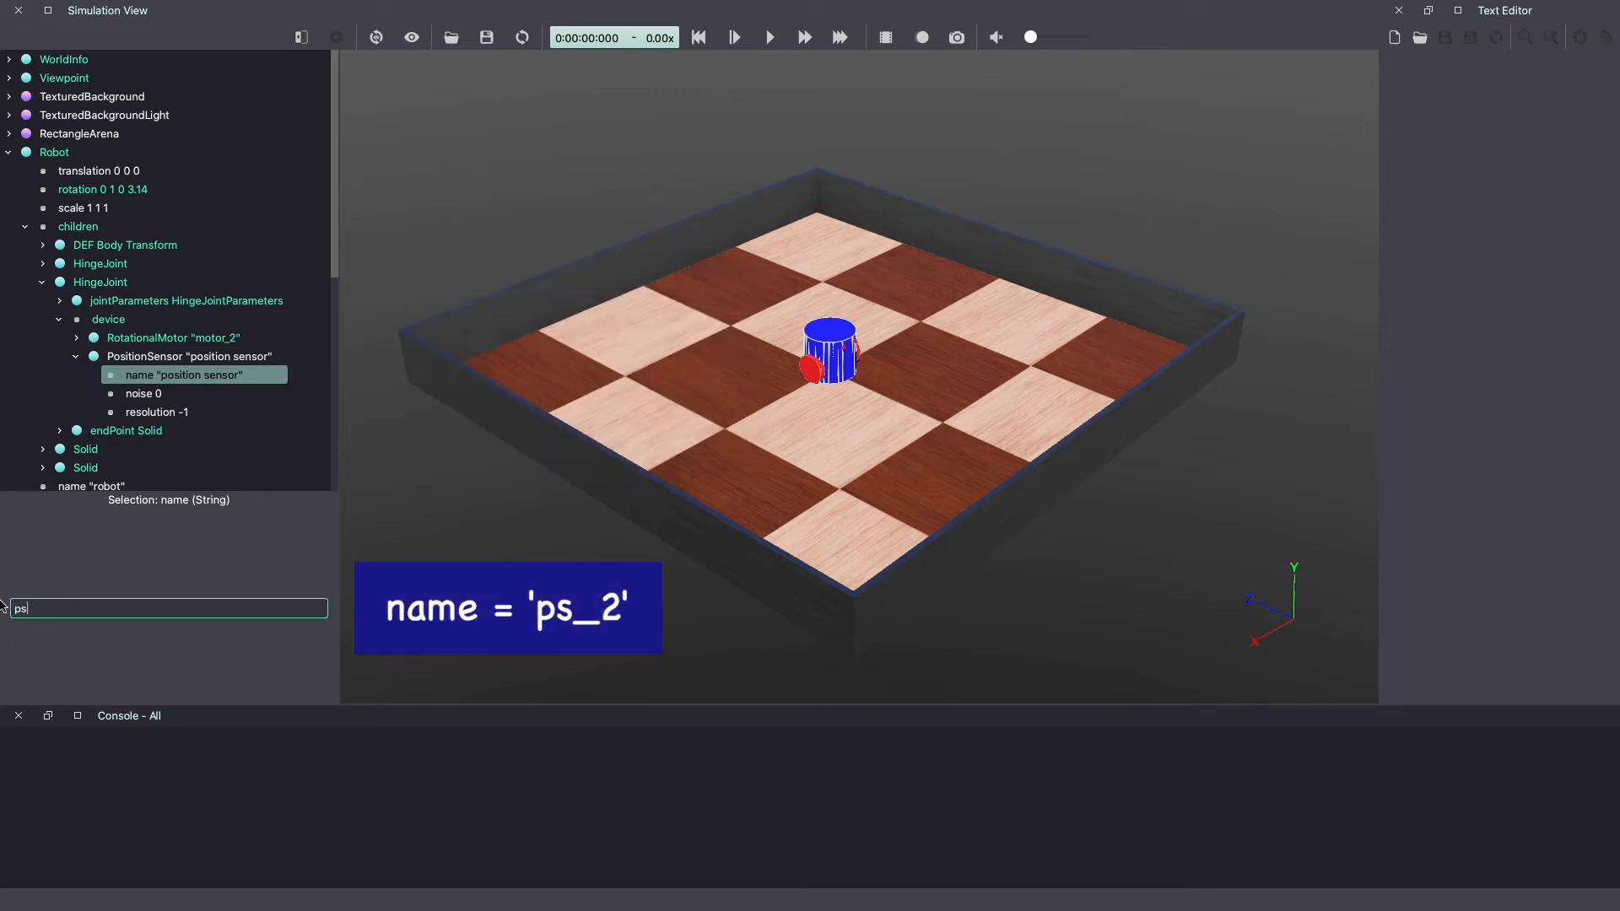
pyautogui.click(484, 37)
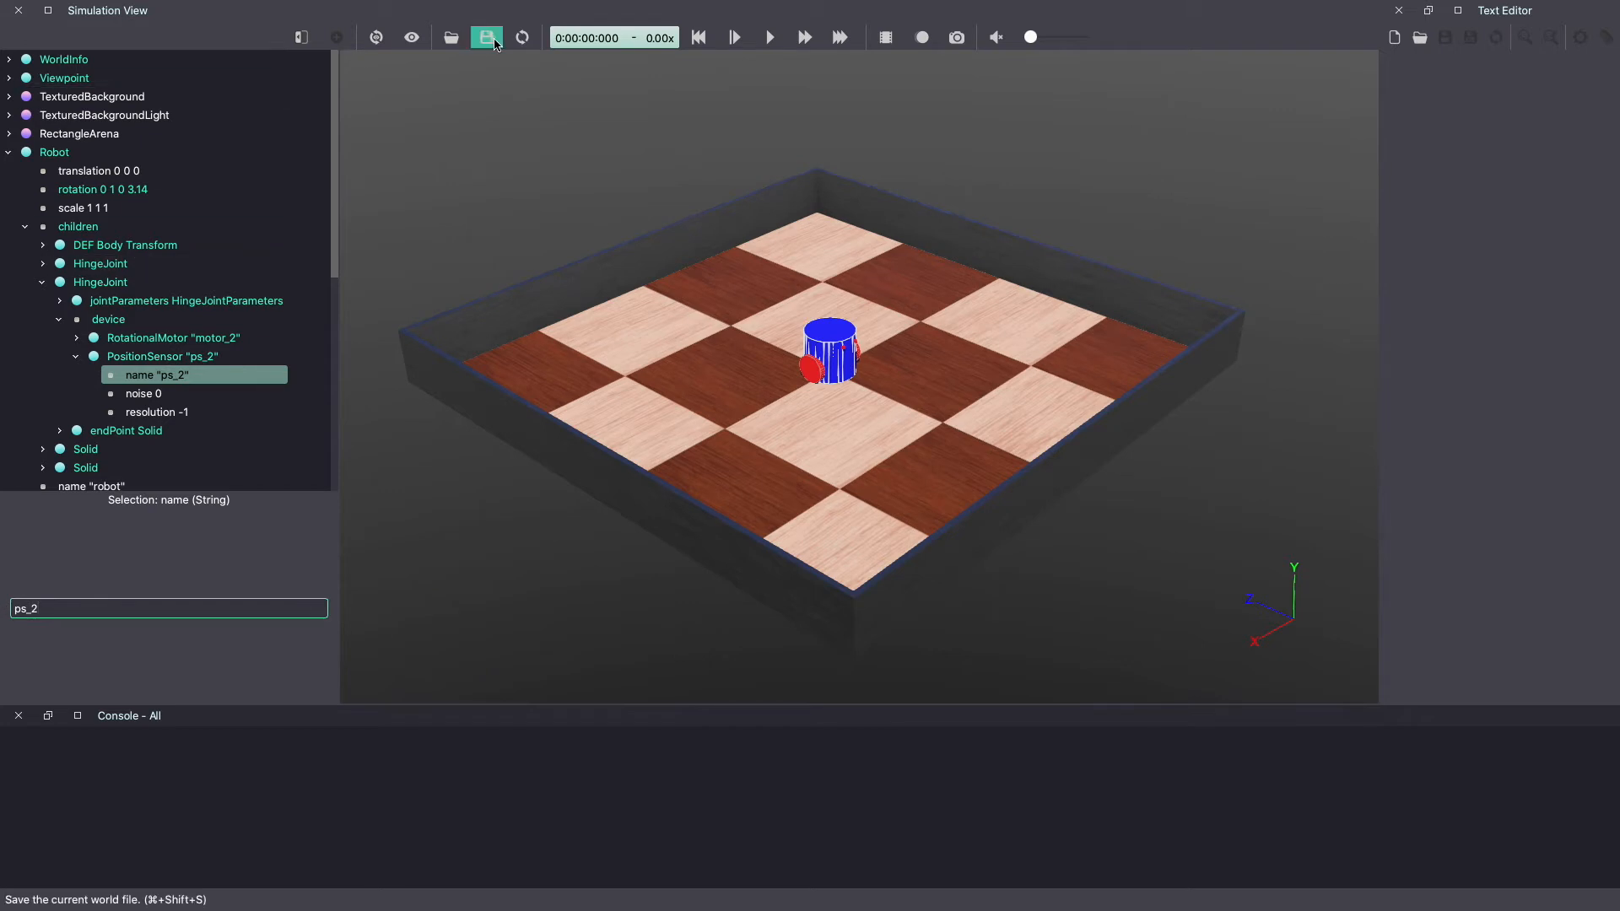
pyautogui.click(54, 152)
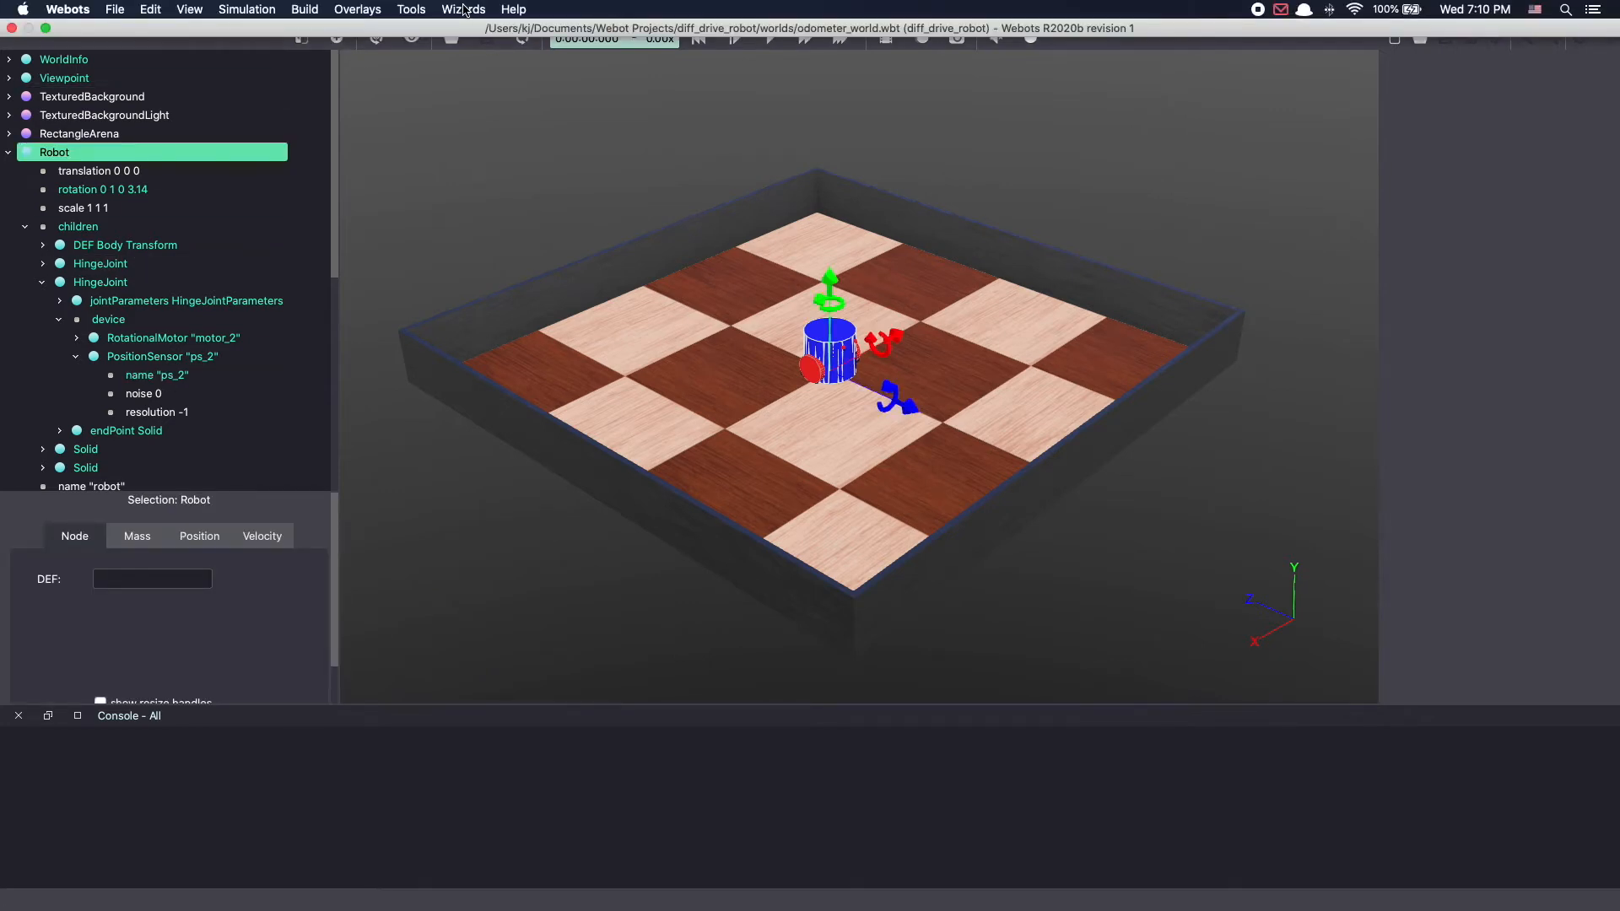
# Step: Use the New Robot Controller wizard to create a Python controller named odometer_calculation
pyautogui.click(461, 8)
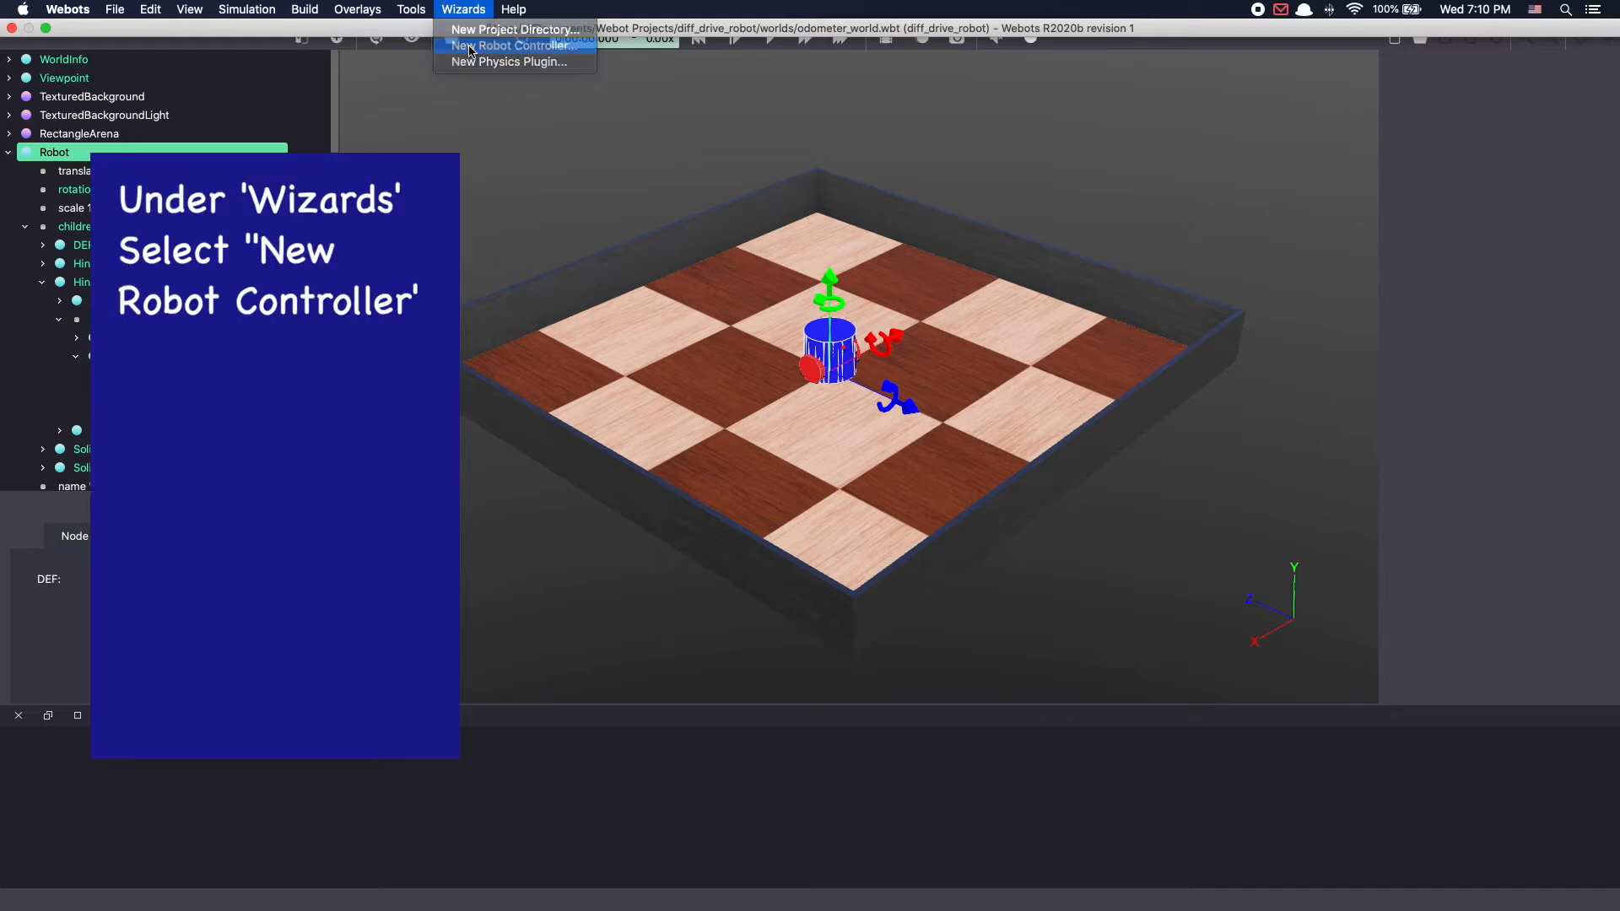
pyautogui.click(508, 46)
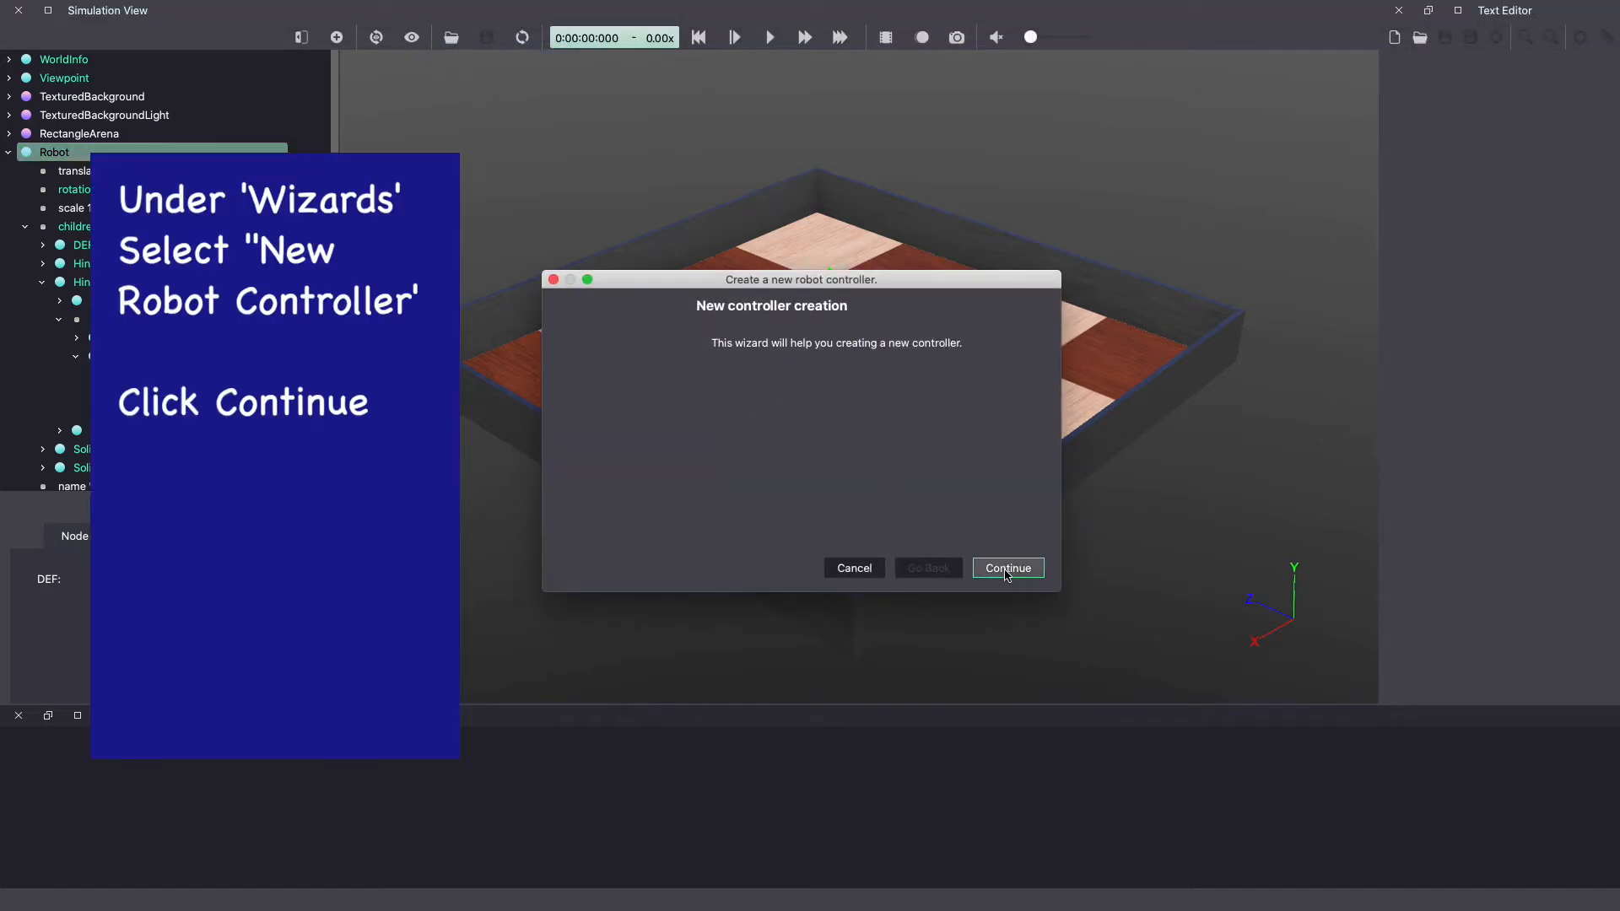
pyautogui.click(1007, 567)
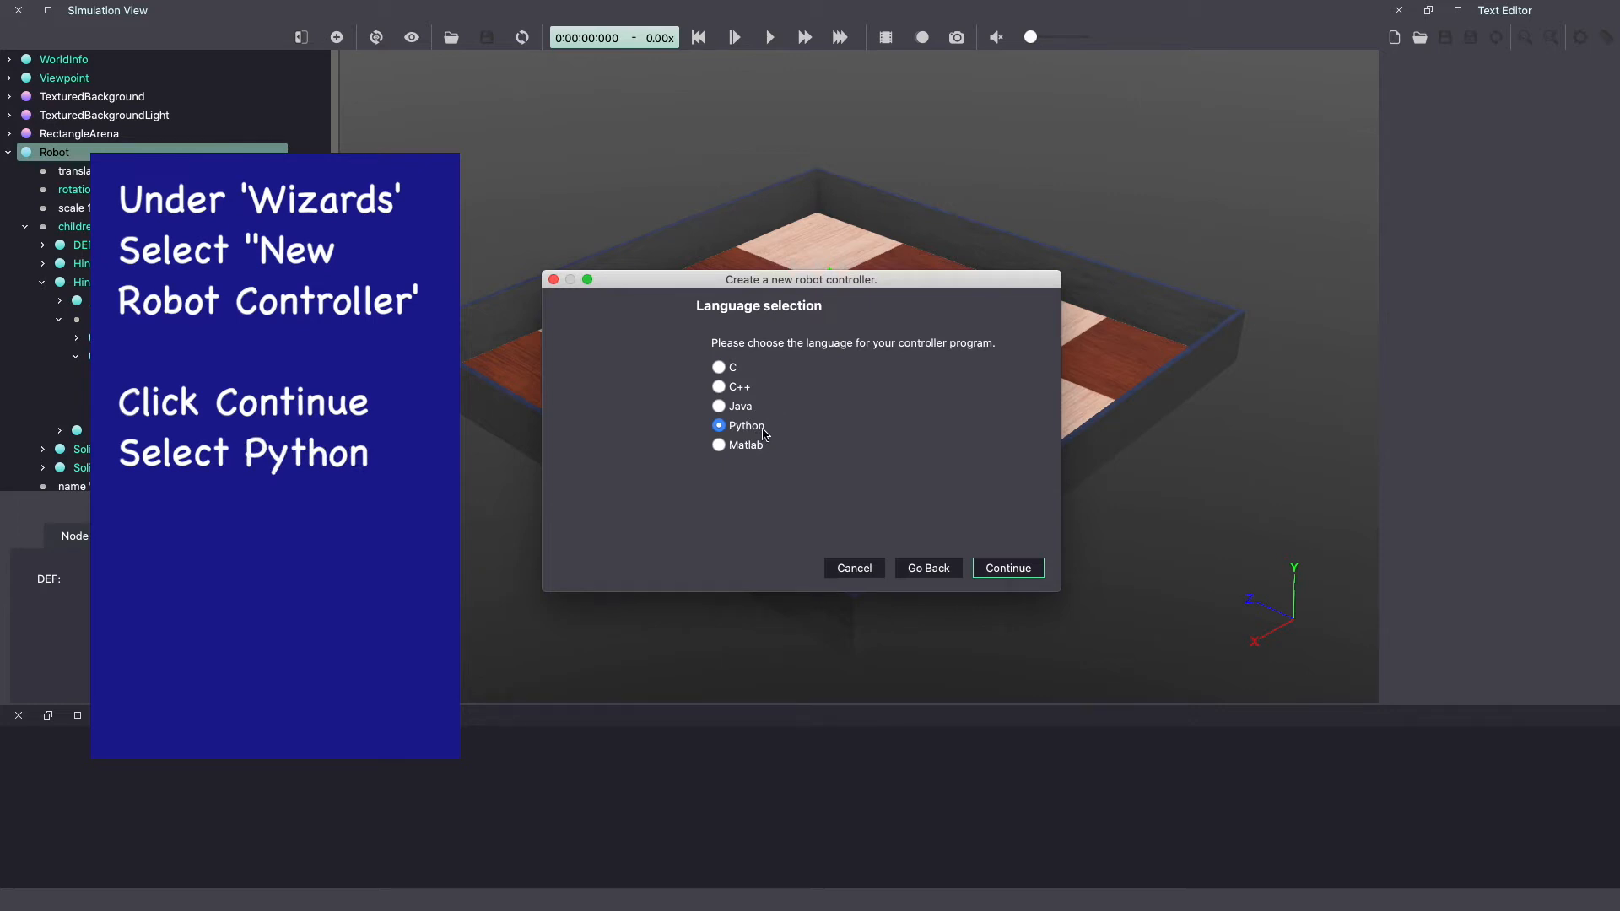
pyautogui.click(1007, 567)
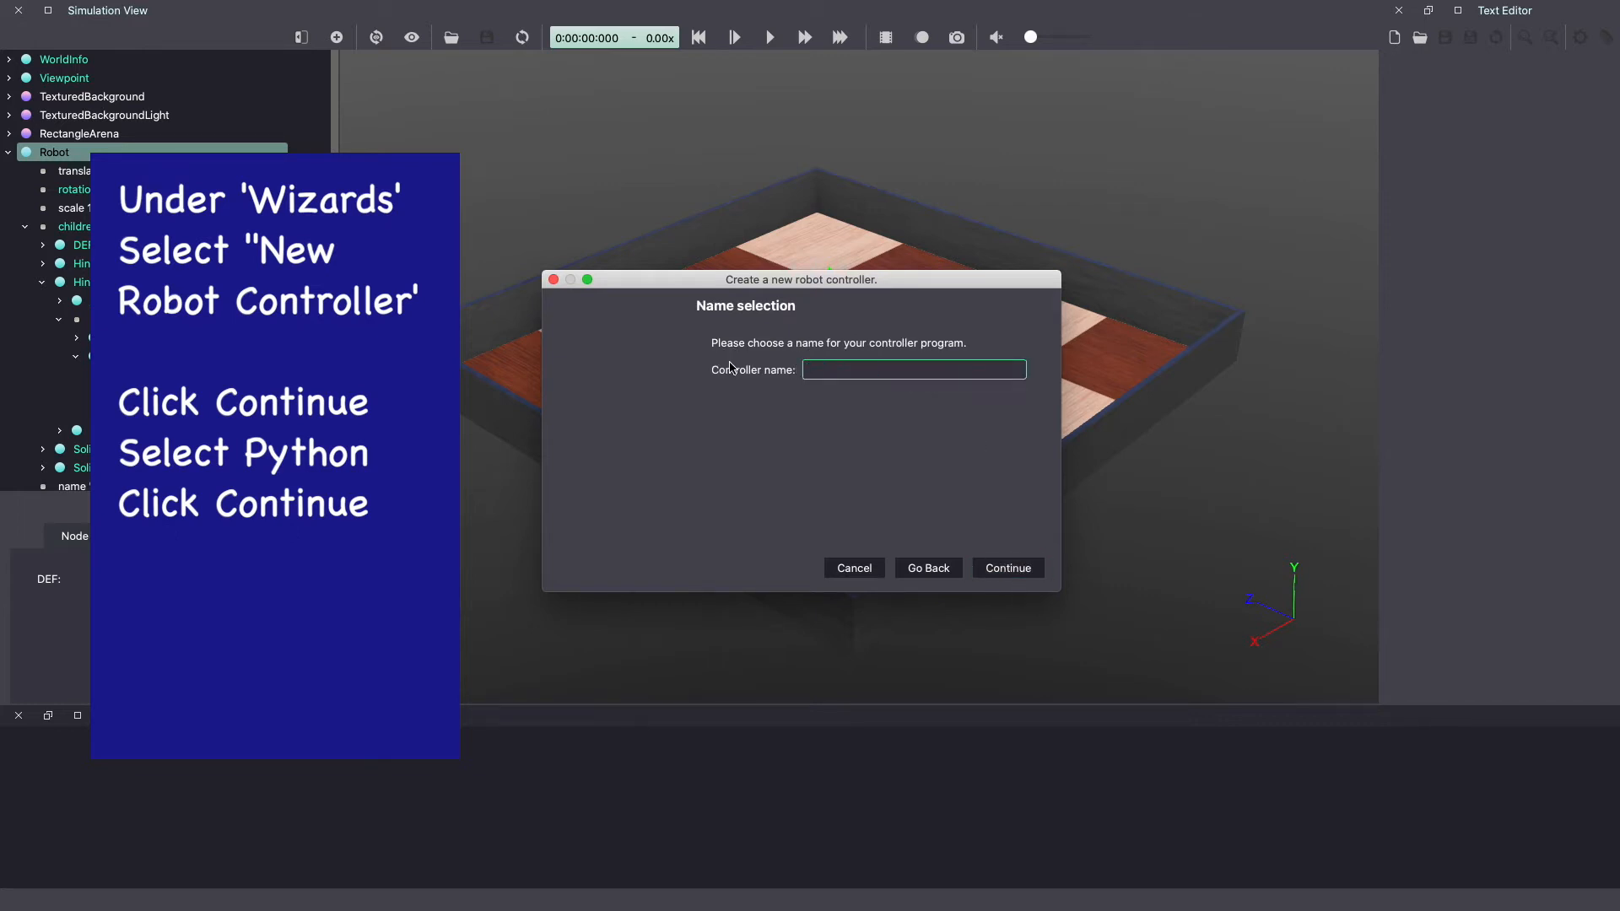
pyautogui.write('odometer_ca')
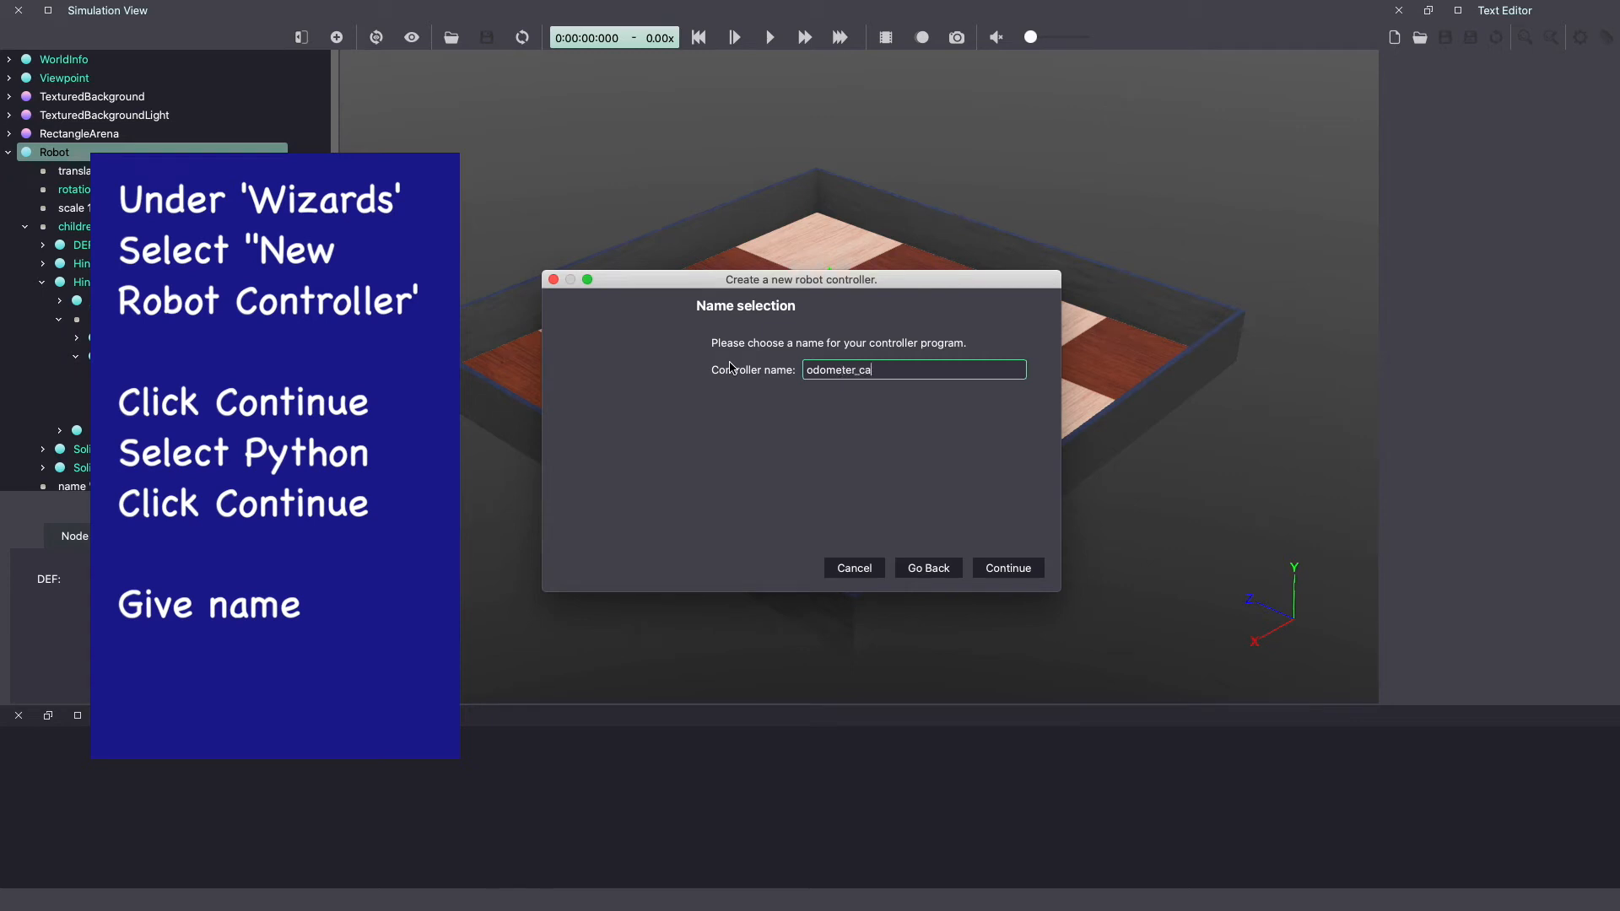
pyautogui.write('lculation')
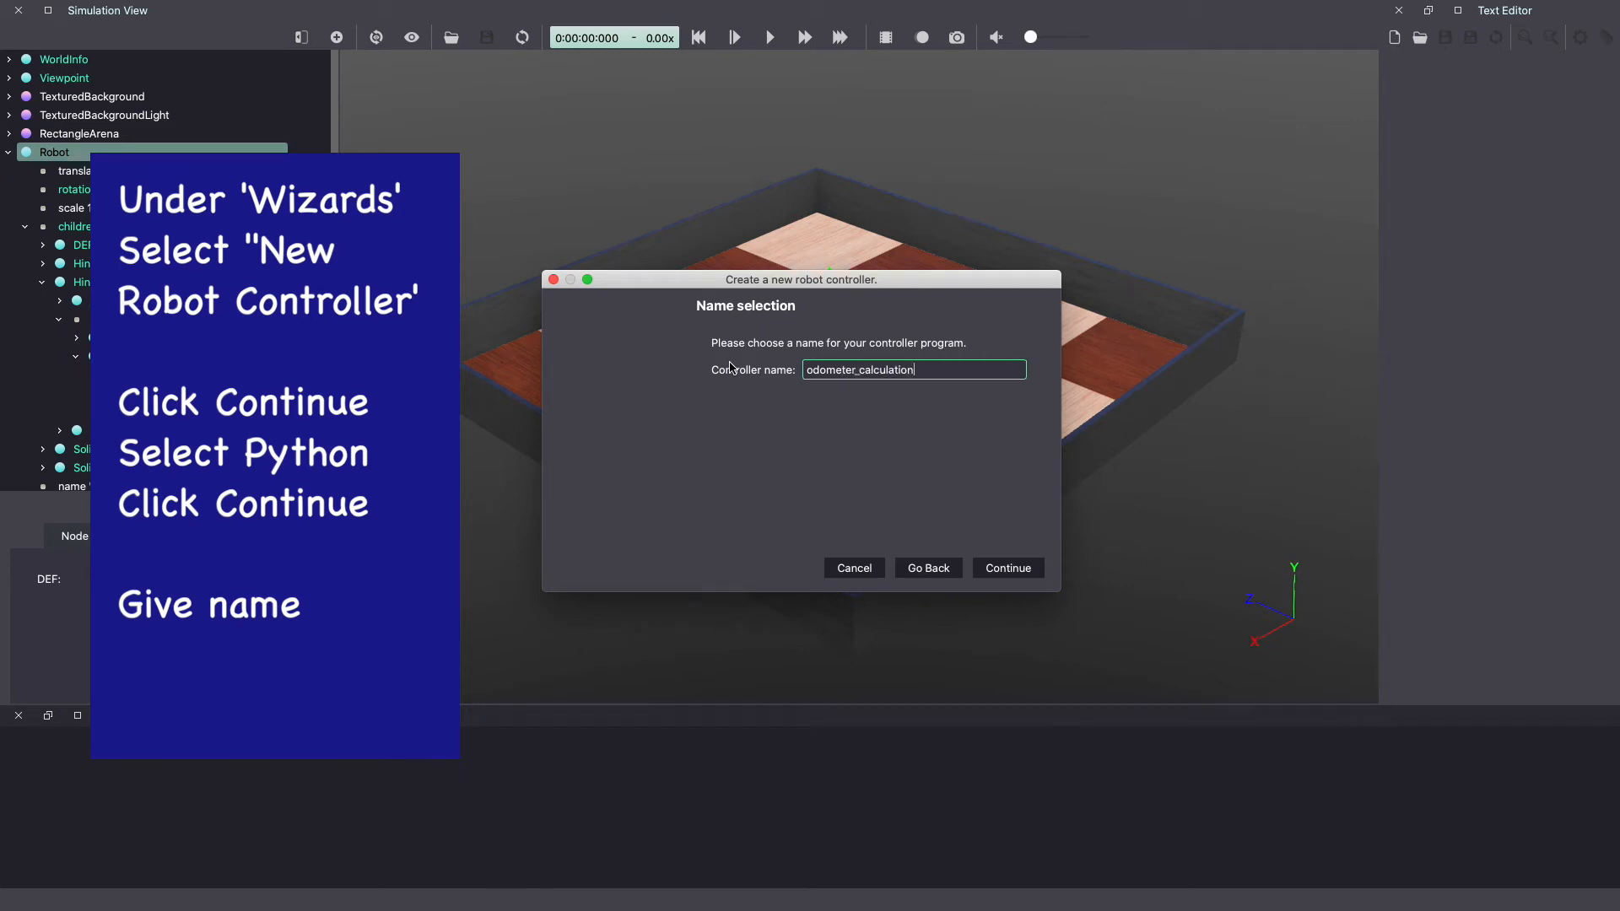
pyautogui.click(1008, 567)
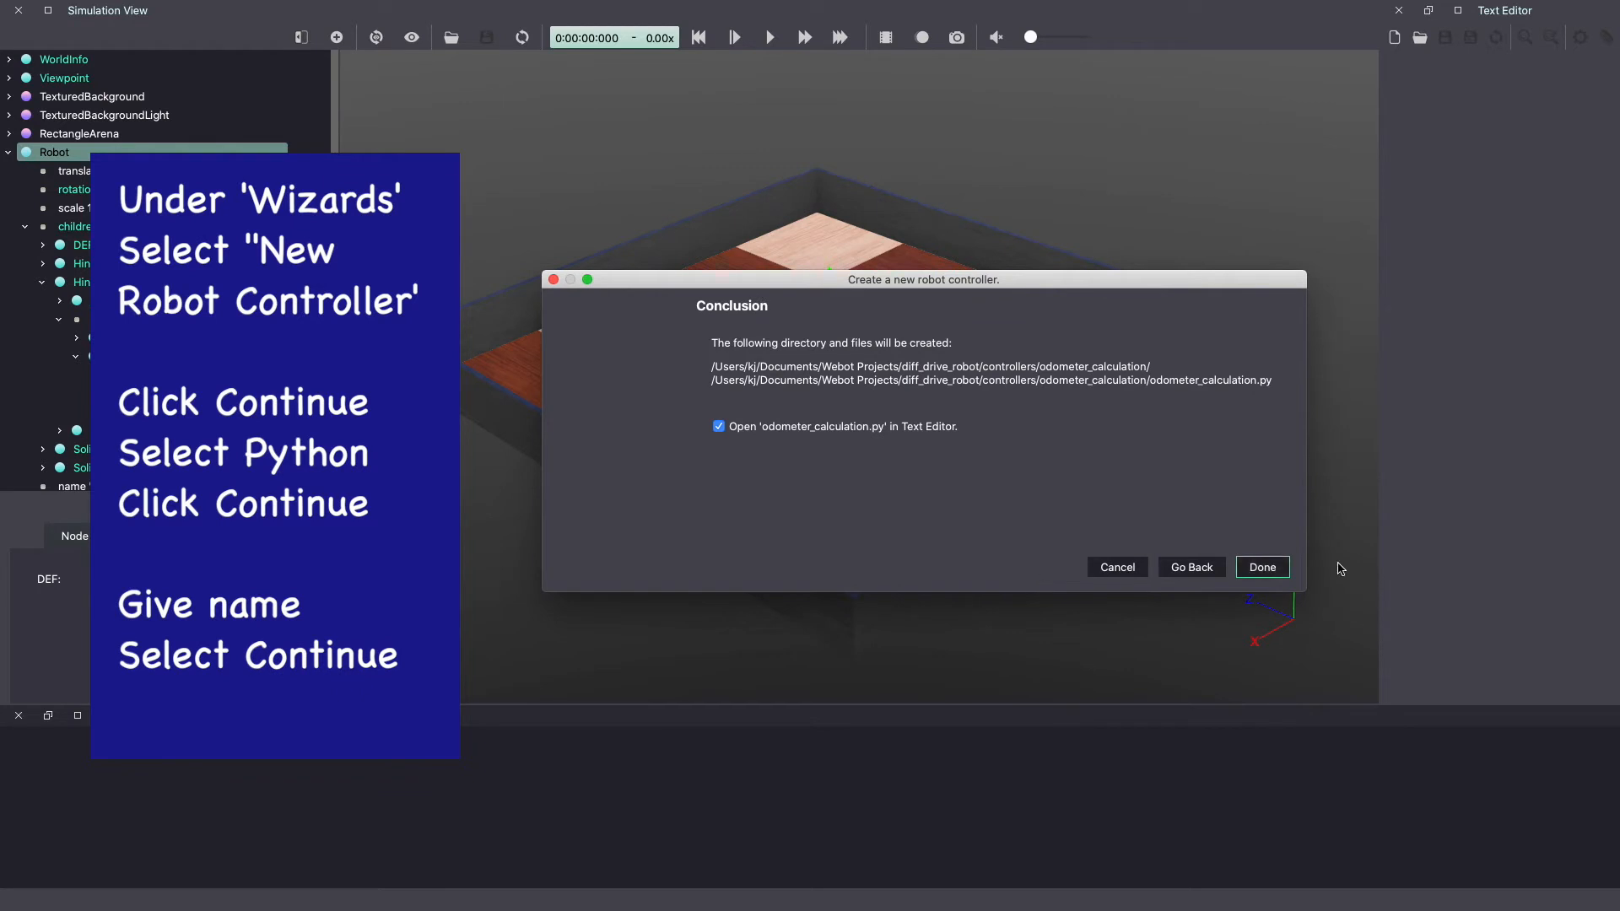
pyautogui.click(1262, 567)
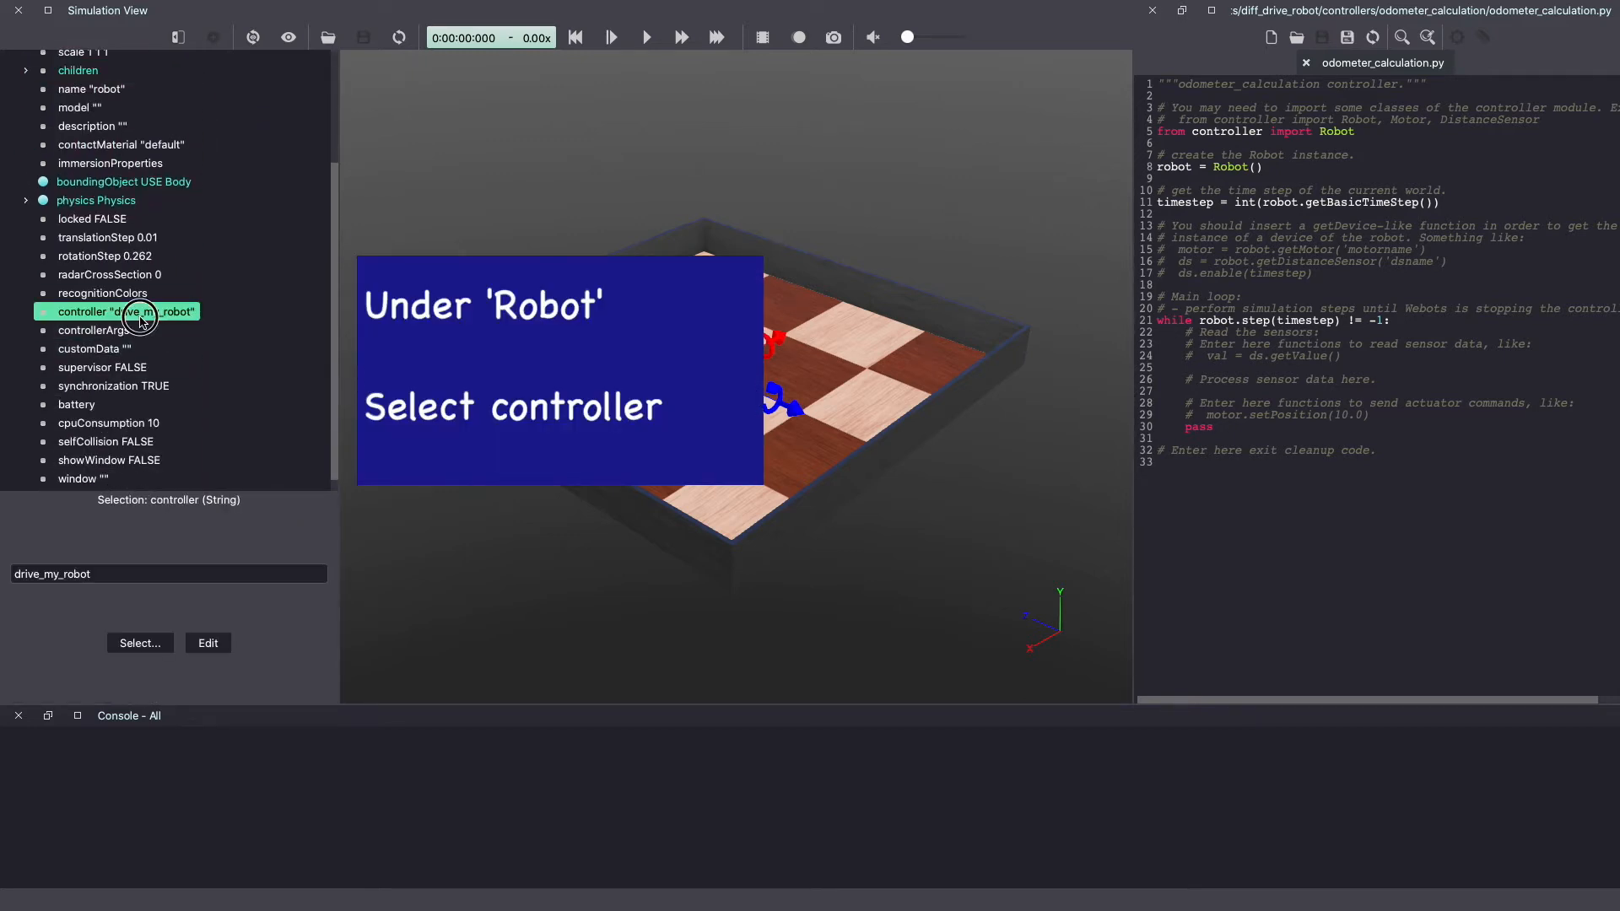
# Step: Set the robot's controller field to odometer_calculation via the Select list
pyautogui.click(140, 643)
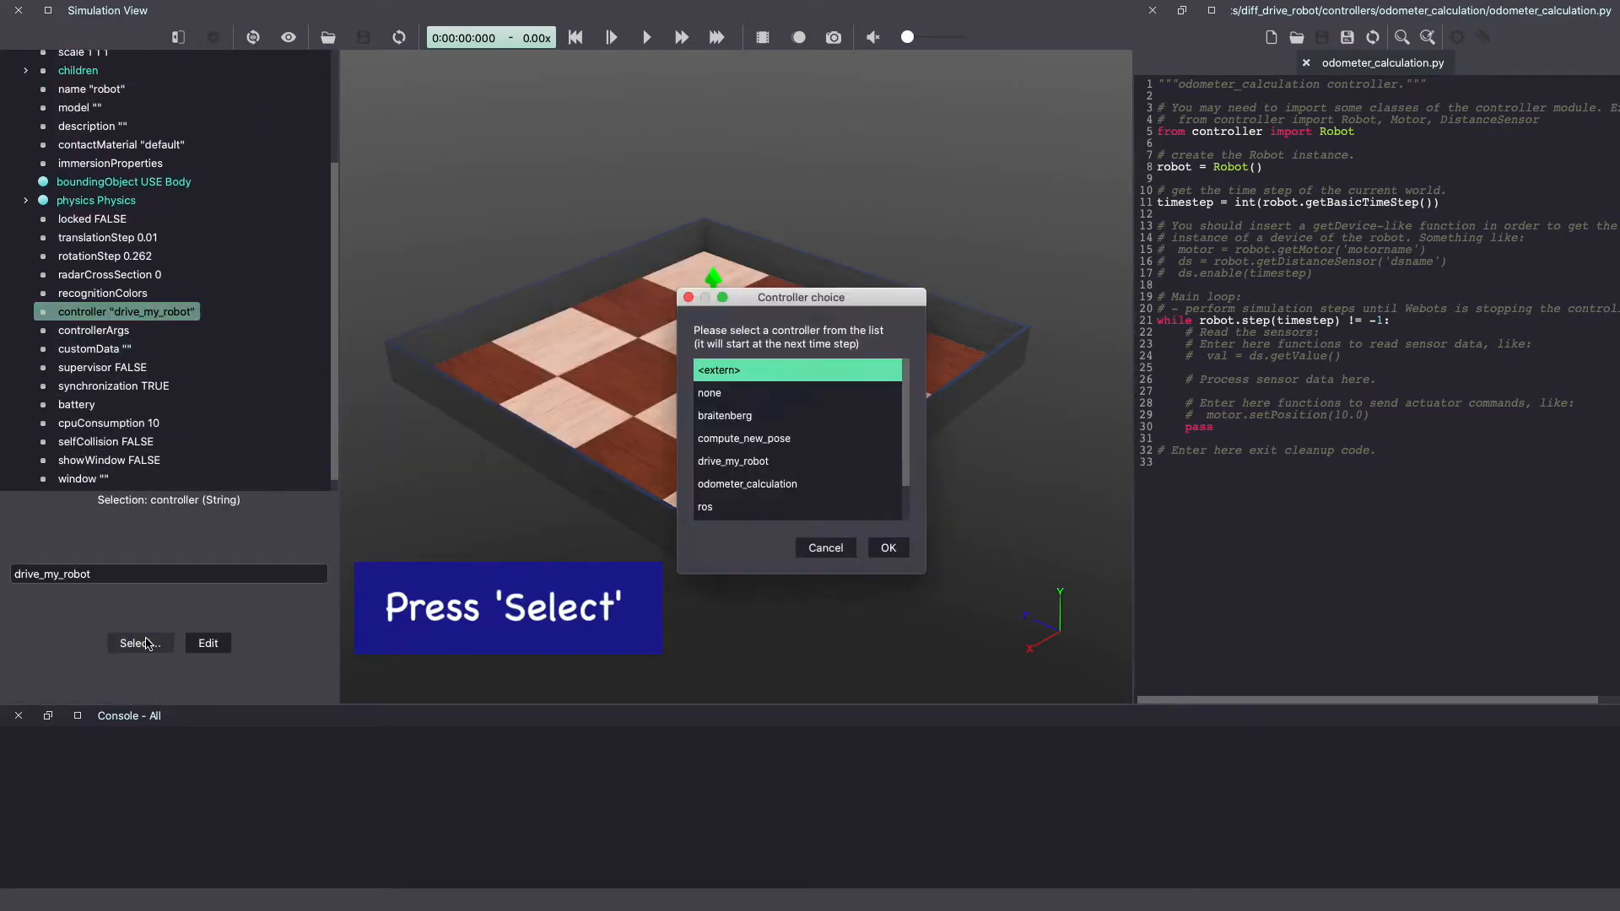
pyautogui.click(746, 483)
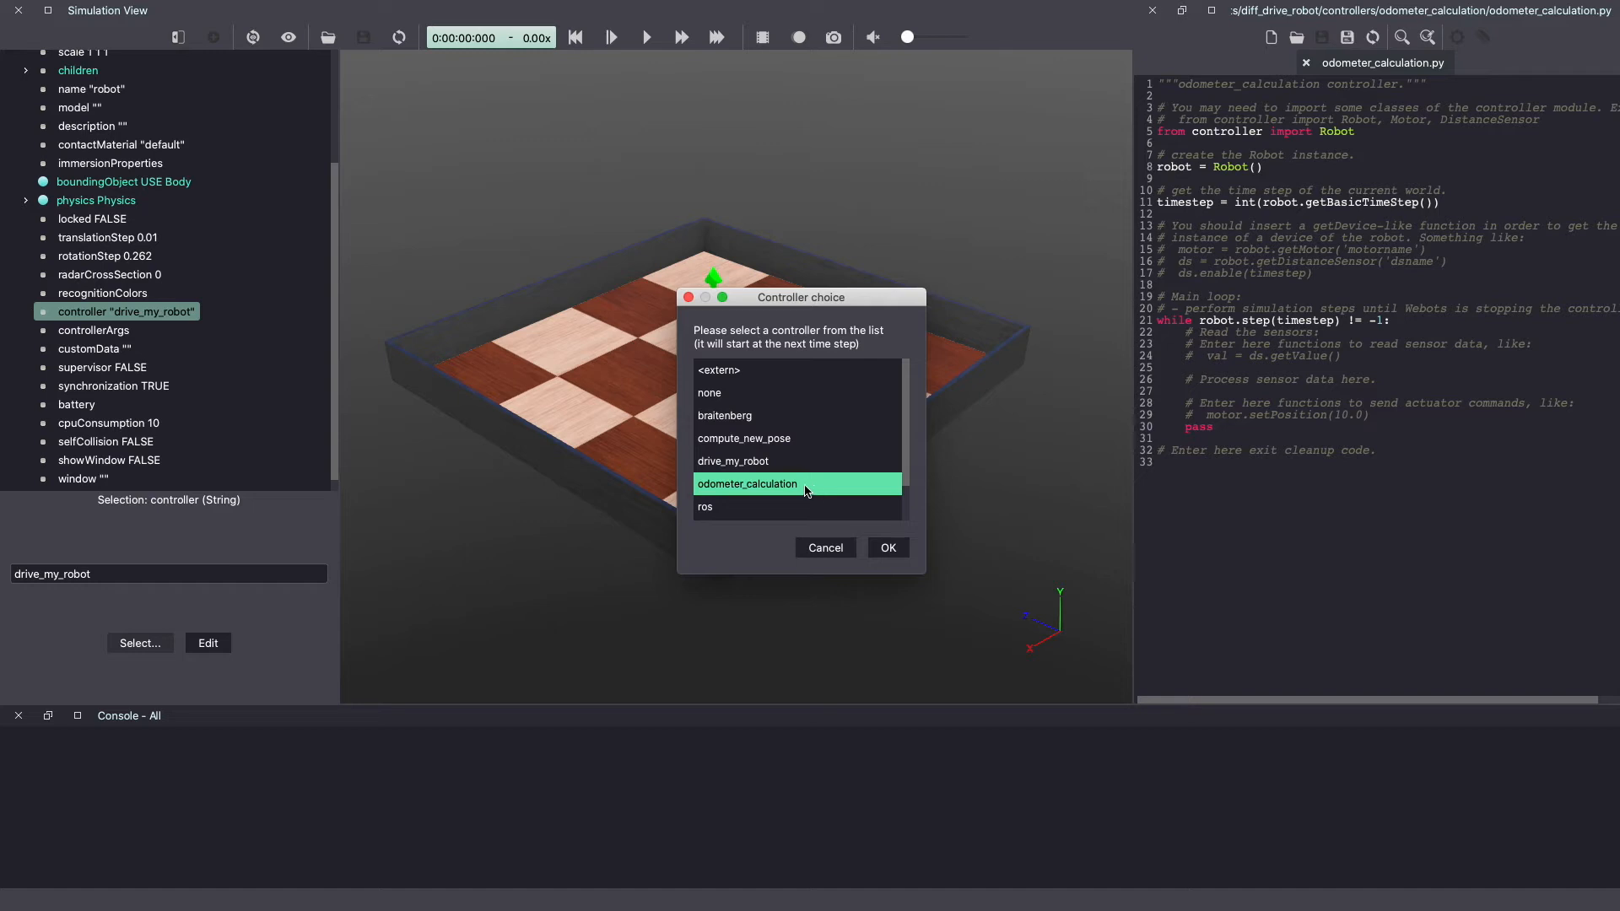
pyautogui.click(888, 547)
pyautogui.write('if __name__ == "__main__":')
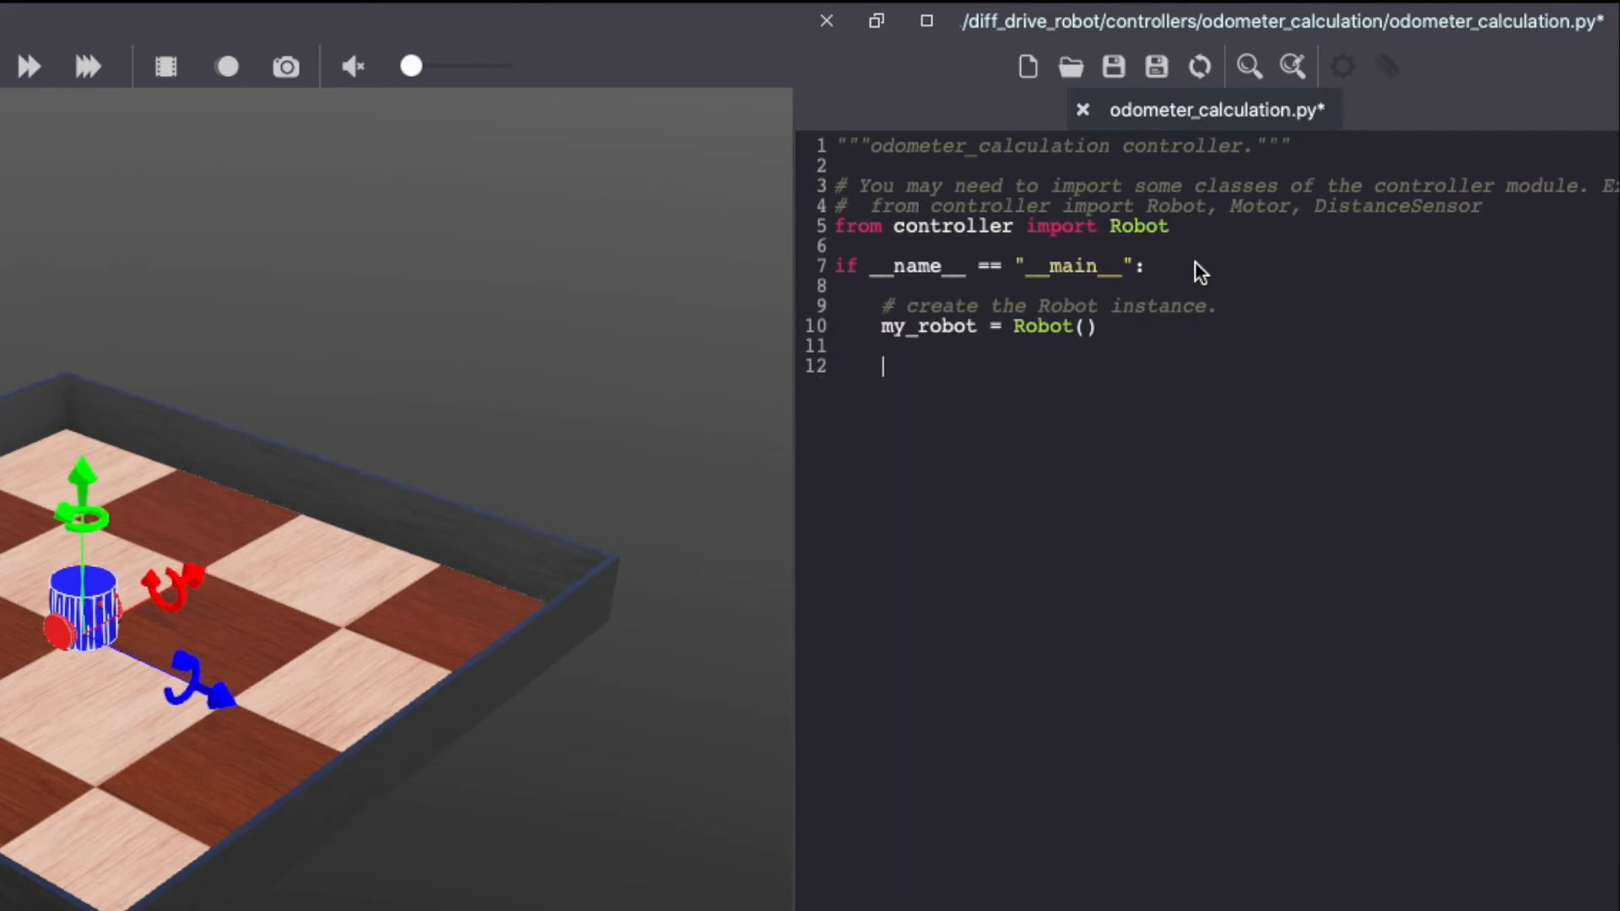
# Step: Write run_robot(robot) getting motor_1 and motor_2 as left/right motors with setVelocity(0.0)
pyautogui.write('run_robot(,u)')
pyautogui.write('def run_robot')
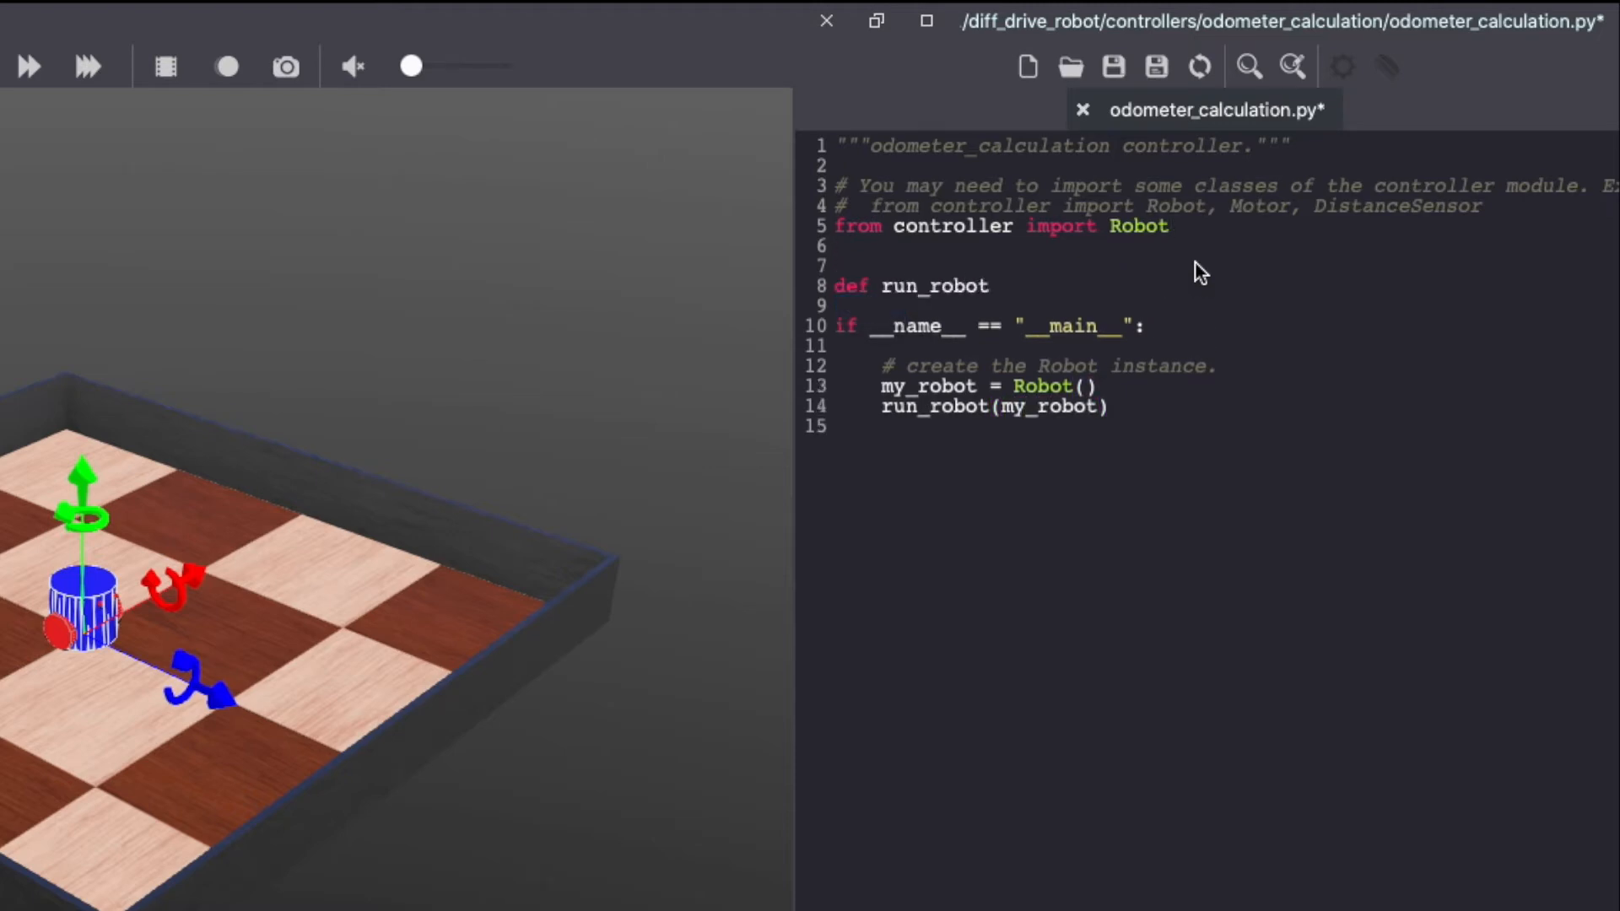
pyautogui.write('(robot):')
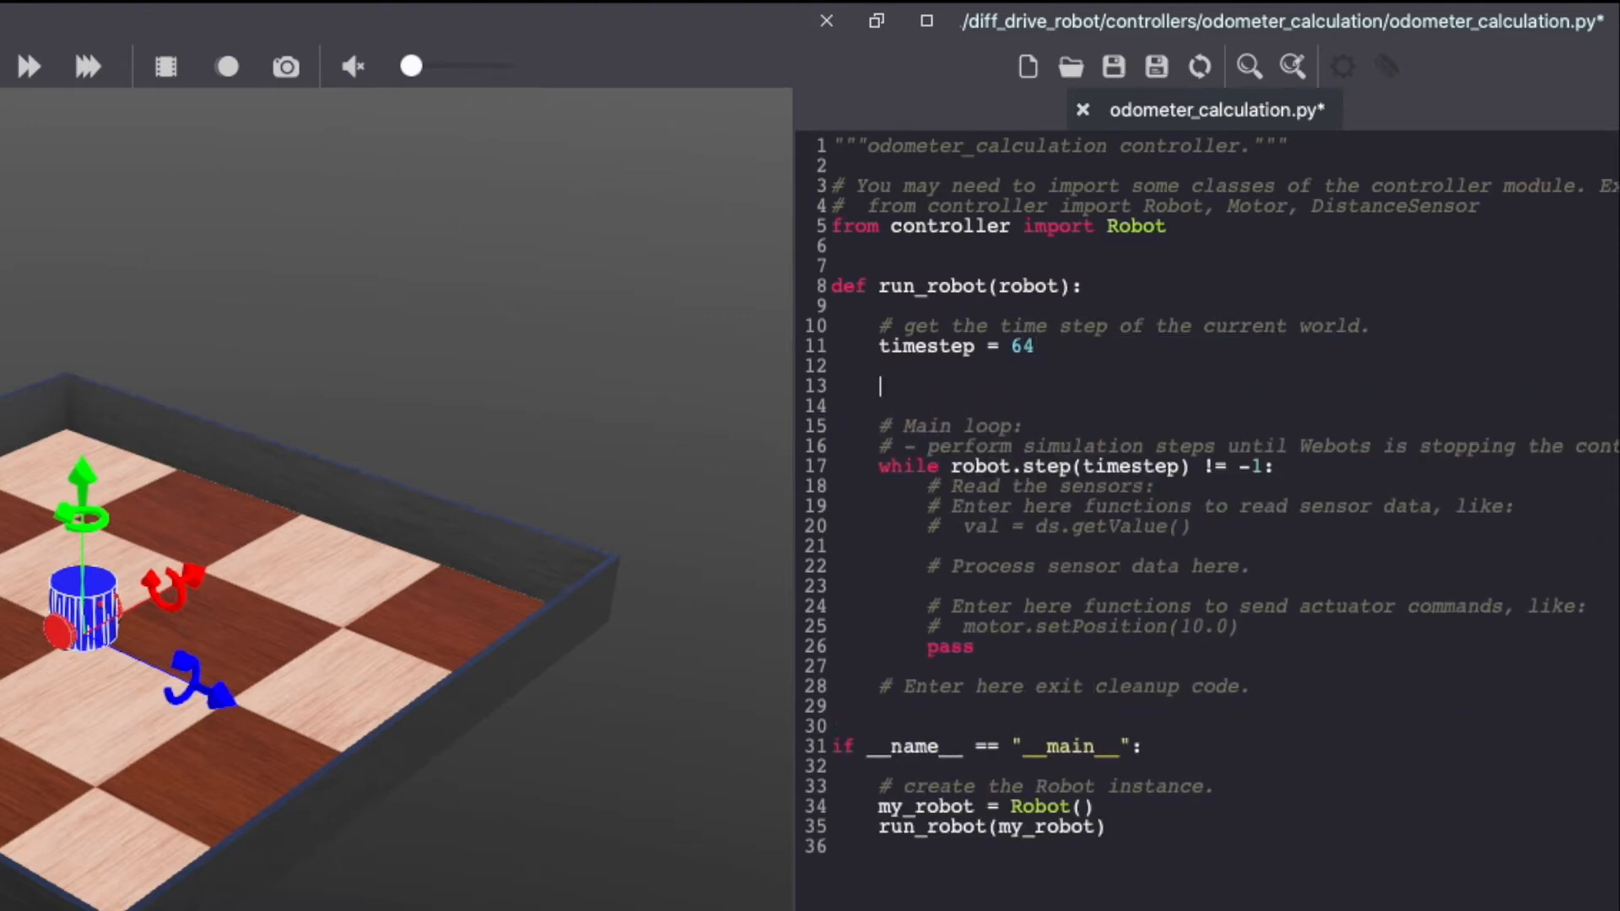
pyautogui.write('left_motor = robot.getMot')
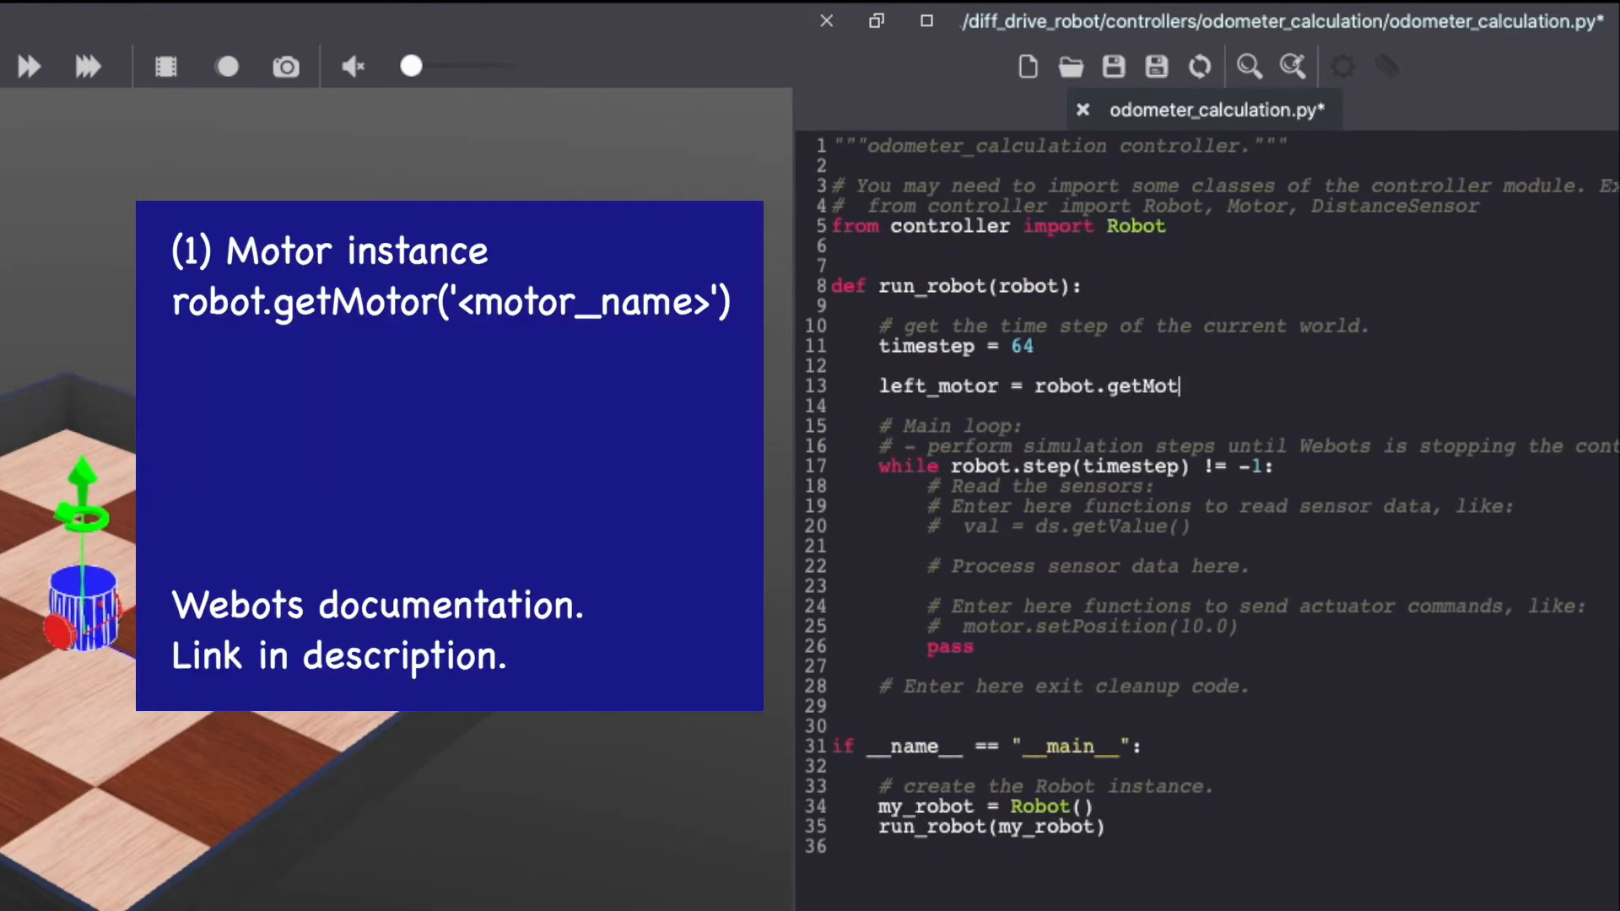
pyautogui.write("or('motor_1')")
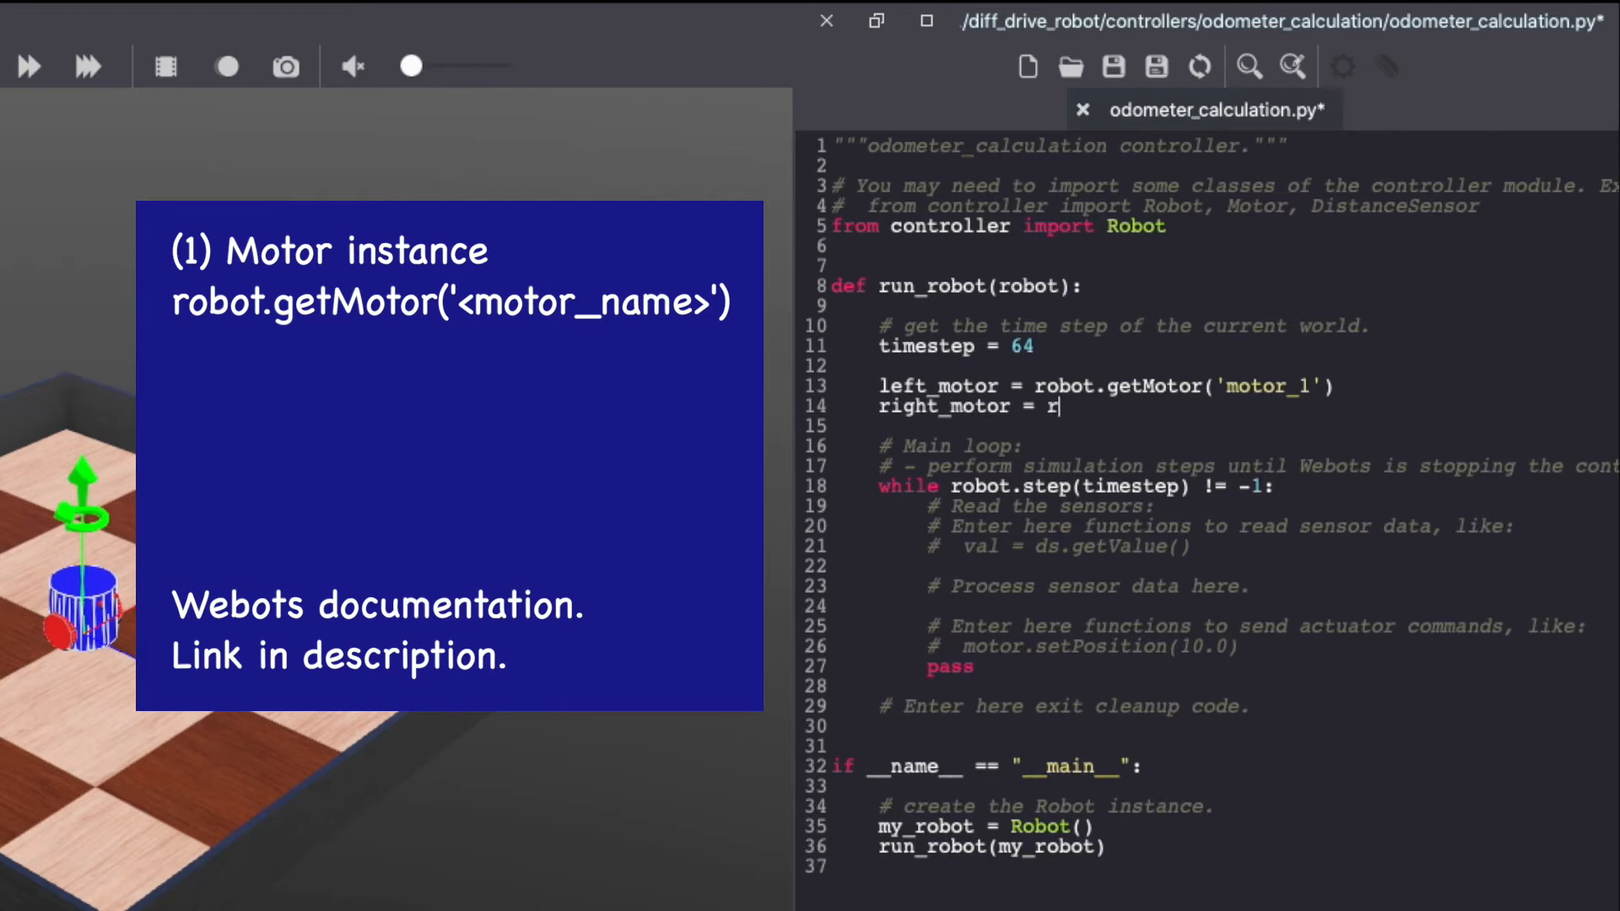
pyautogui.write("obot.getMotor('motor_2")
pyautogui.write('left')
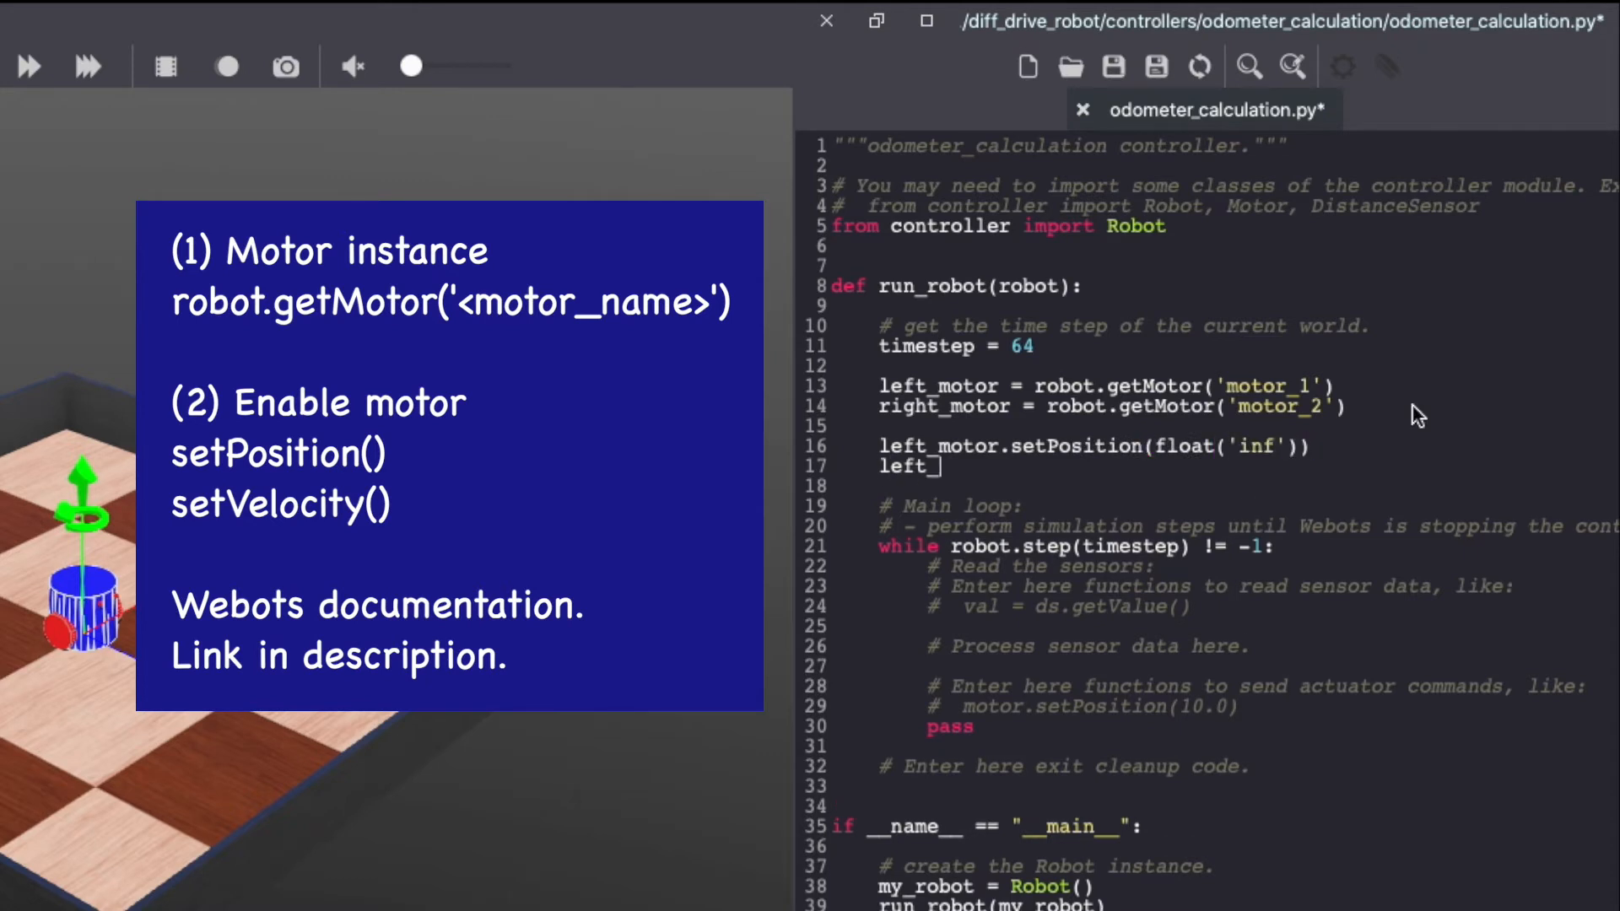
pyautogui.write('_motor.setVelocity(0.0)')
pyautogui.write('#create position sensor instances')
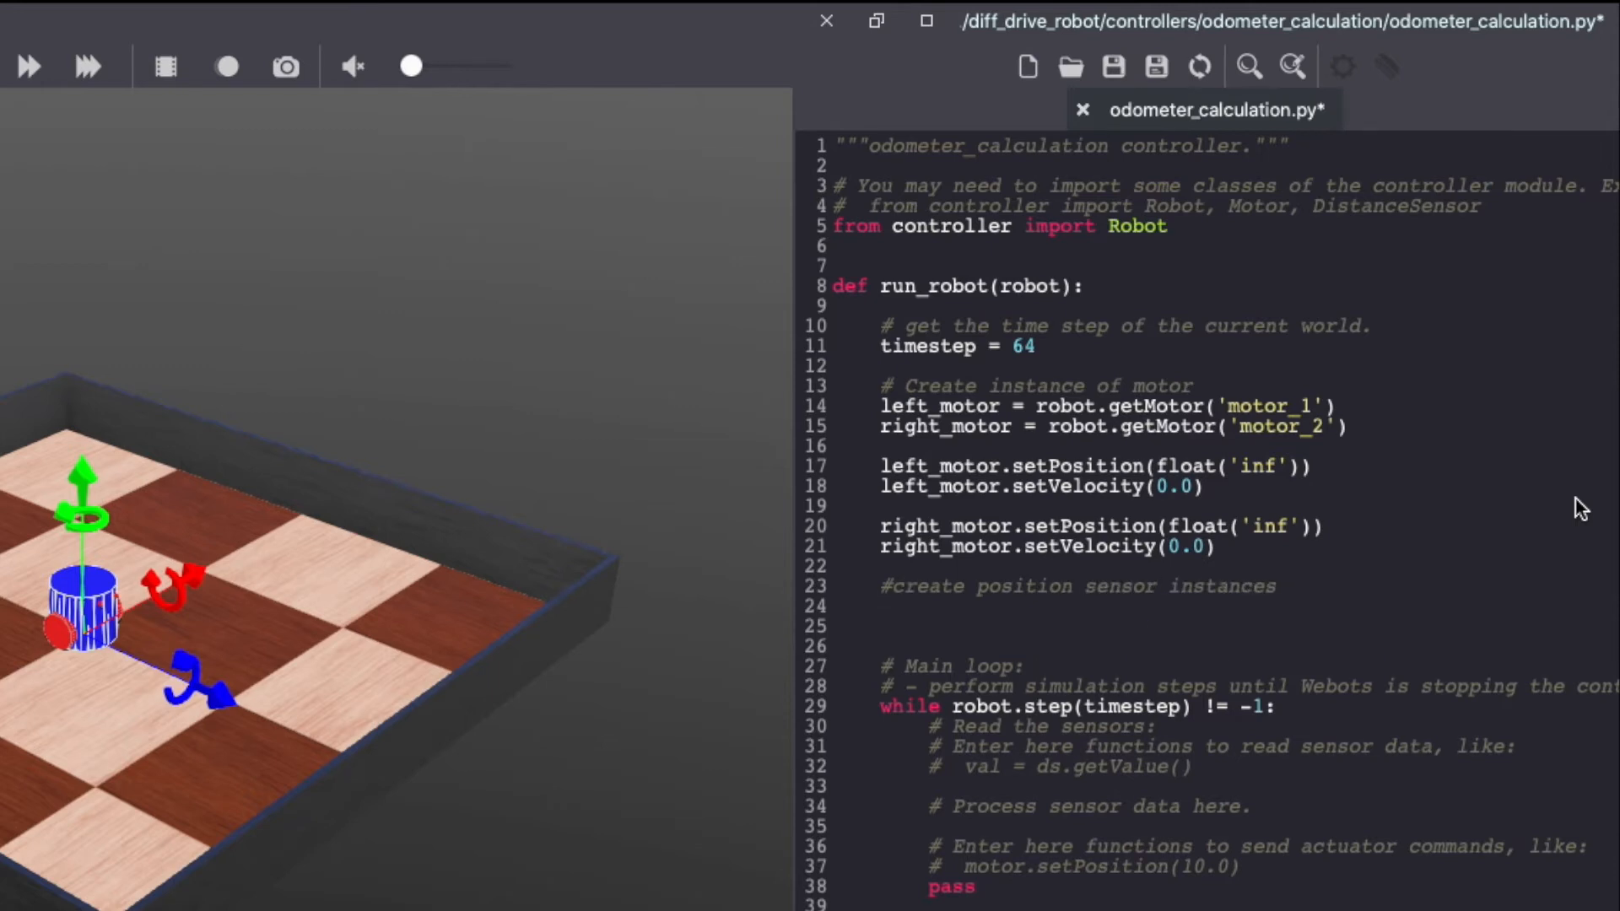
# Step: Get position sensors ps_1 and ps_2 as left_ps/right_ps and enable them with the timestep
pyautogui.write('left_ps = robot.')
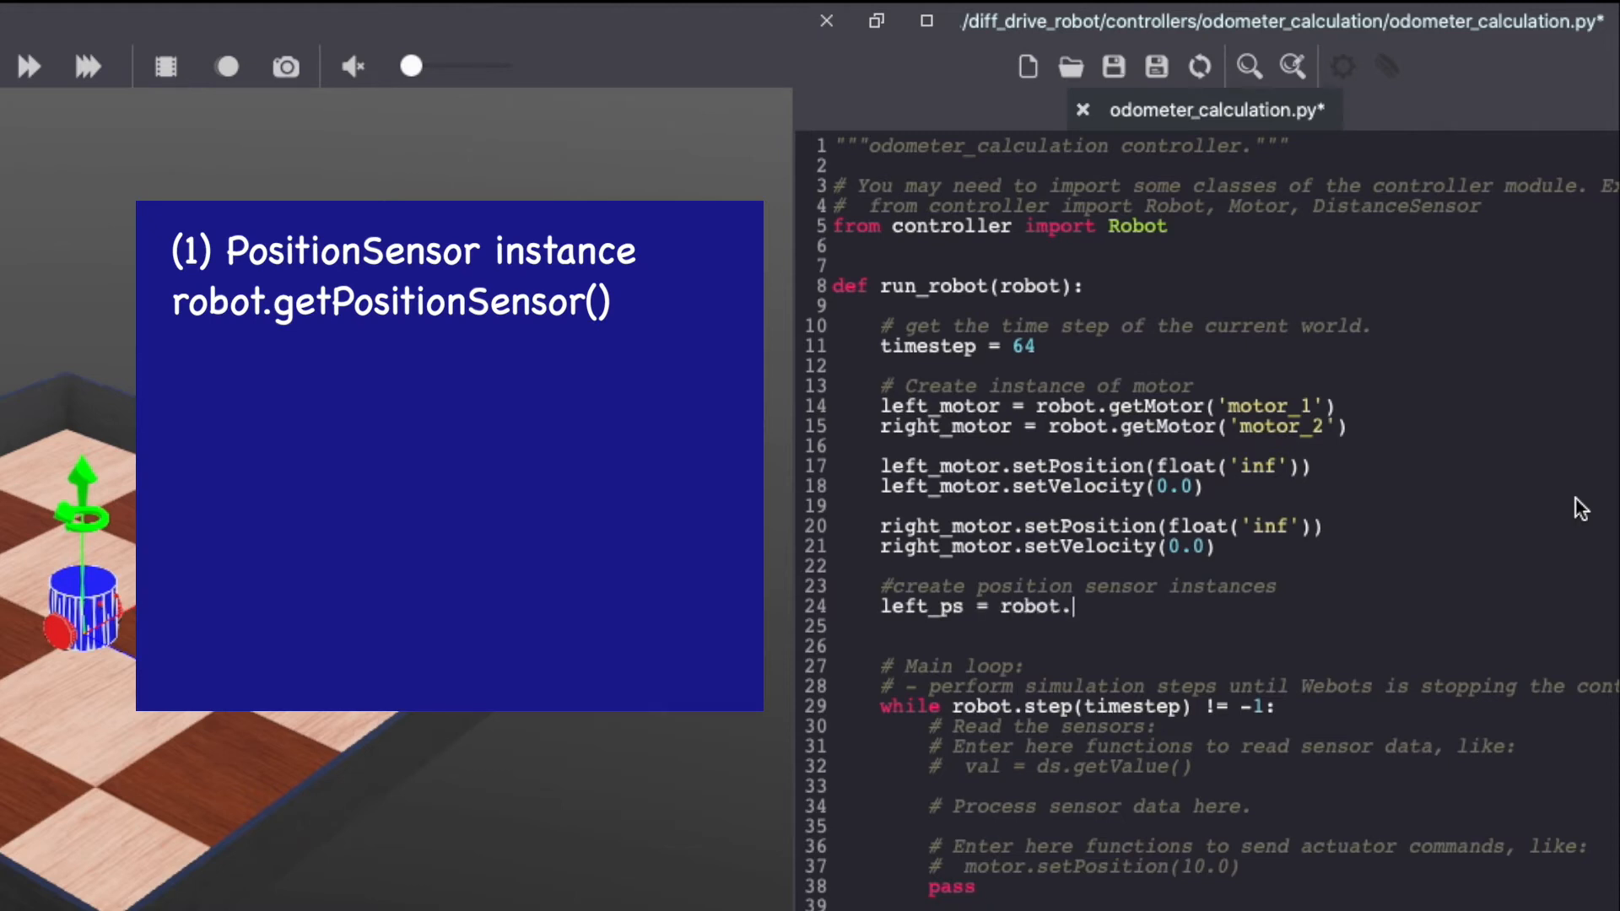
pyautogui.write("getPositionSensor('ps_1'")
pyautogui.click(1223, 626)
pyautogui.write('left_ps')
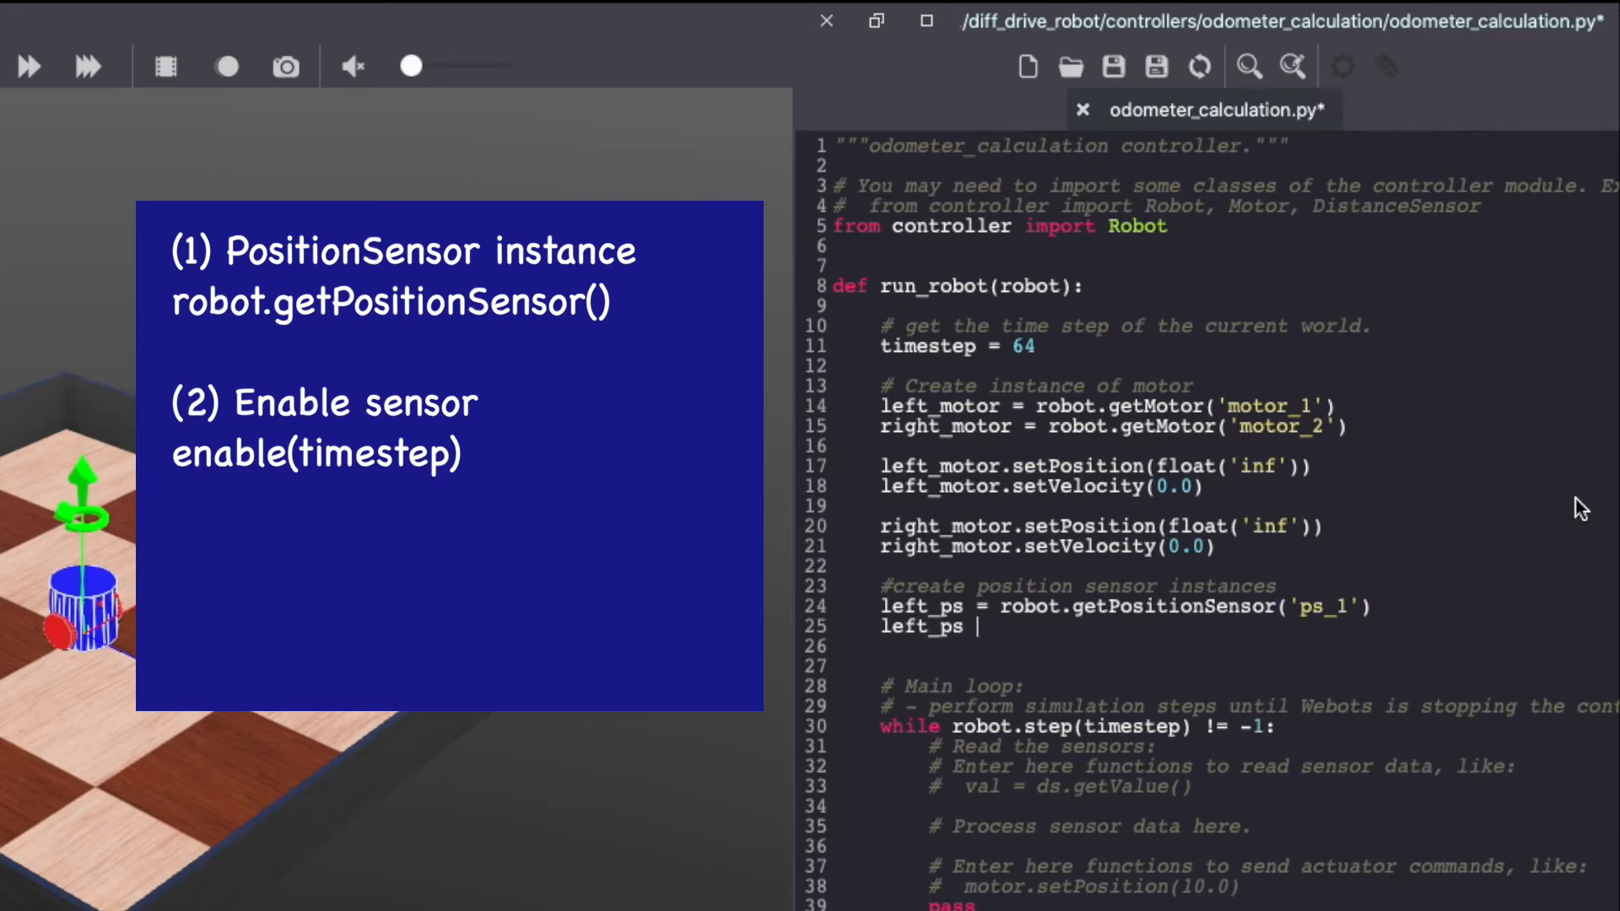
pyautogui.write('.enable(timestep')
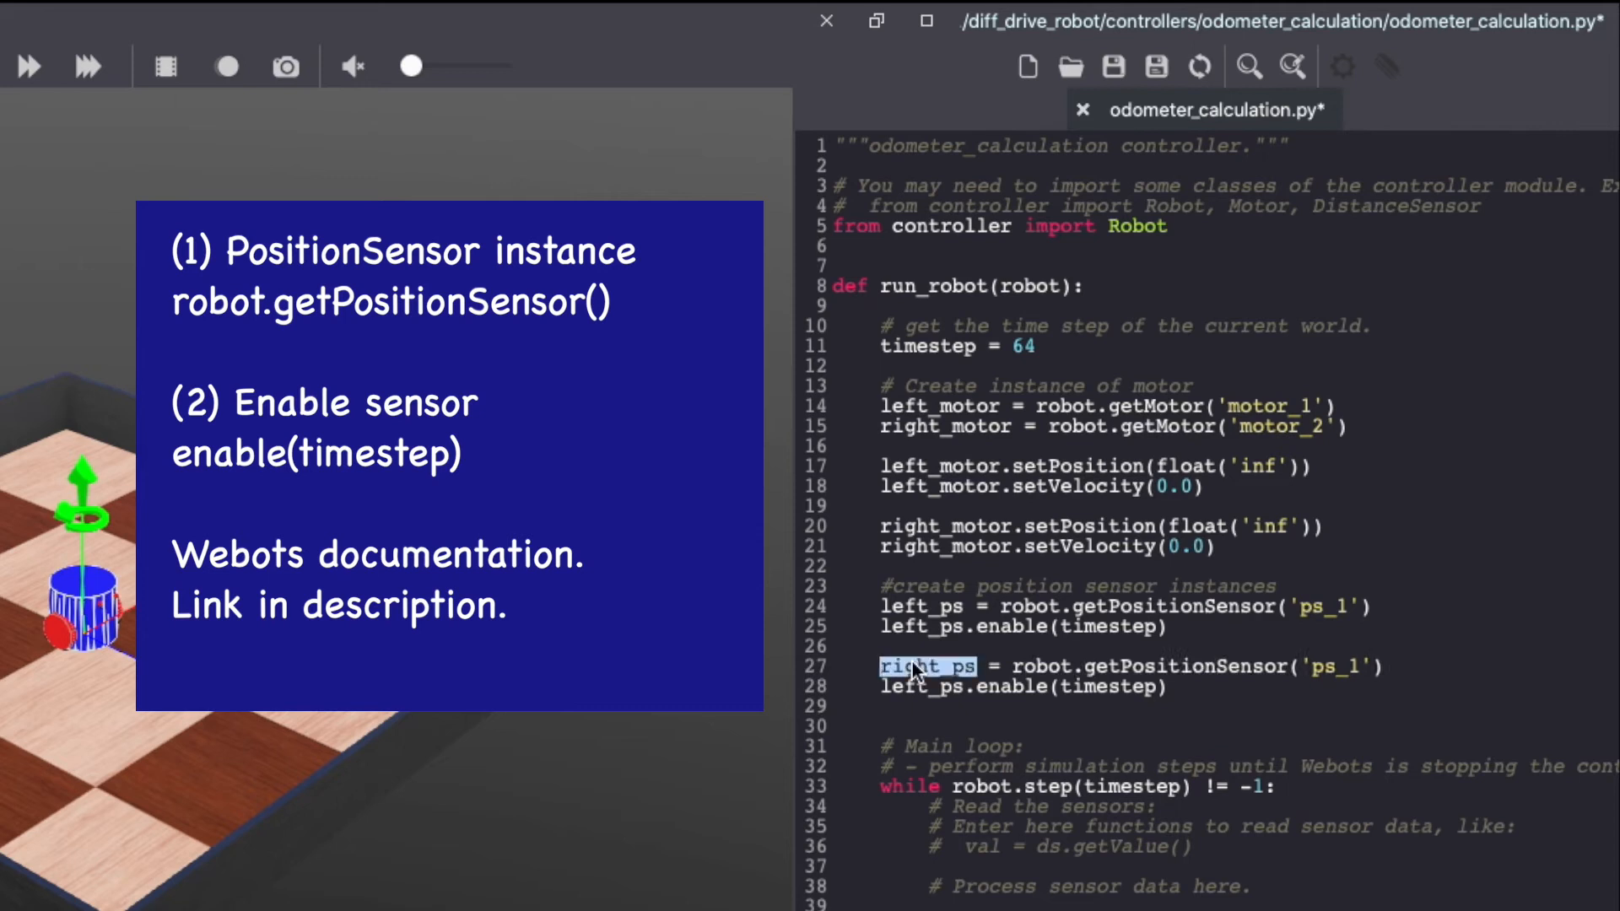
pyautogui.write('right_ps')
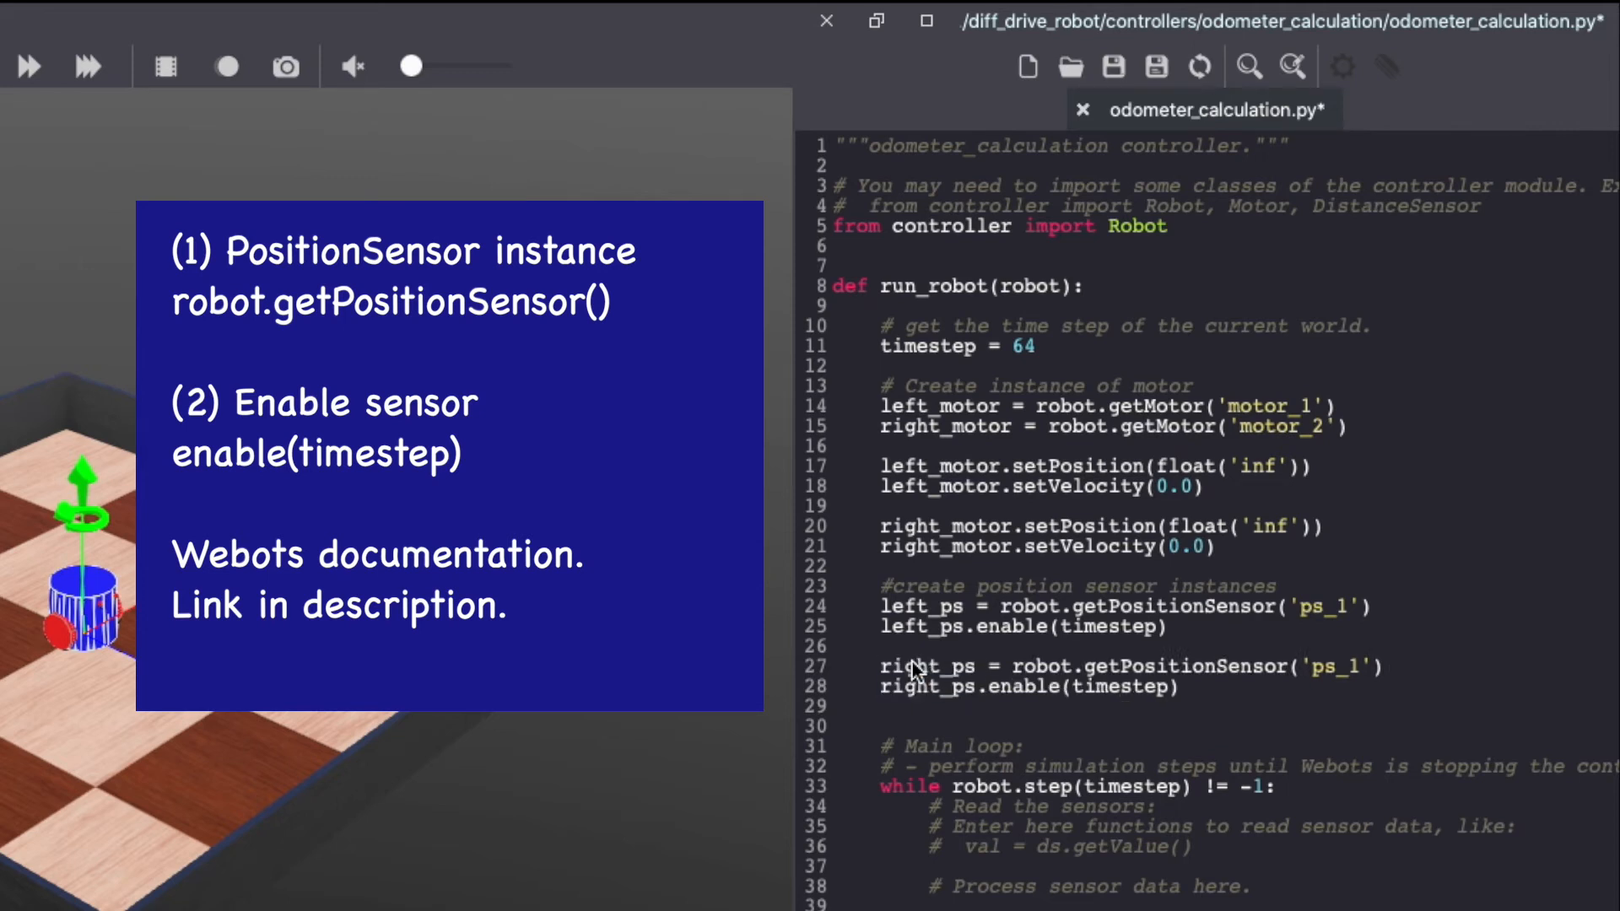
pyautogui.moveTo(1595, 570)
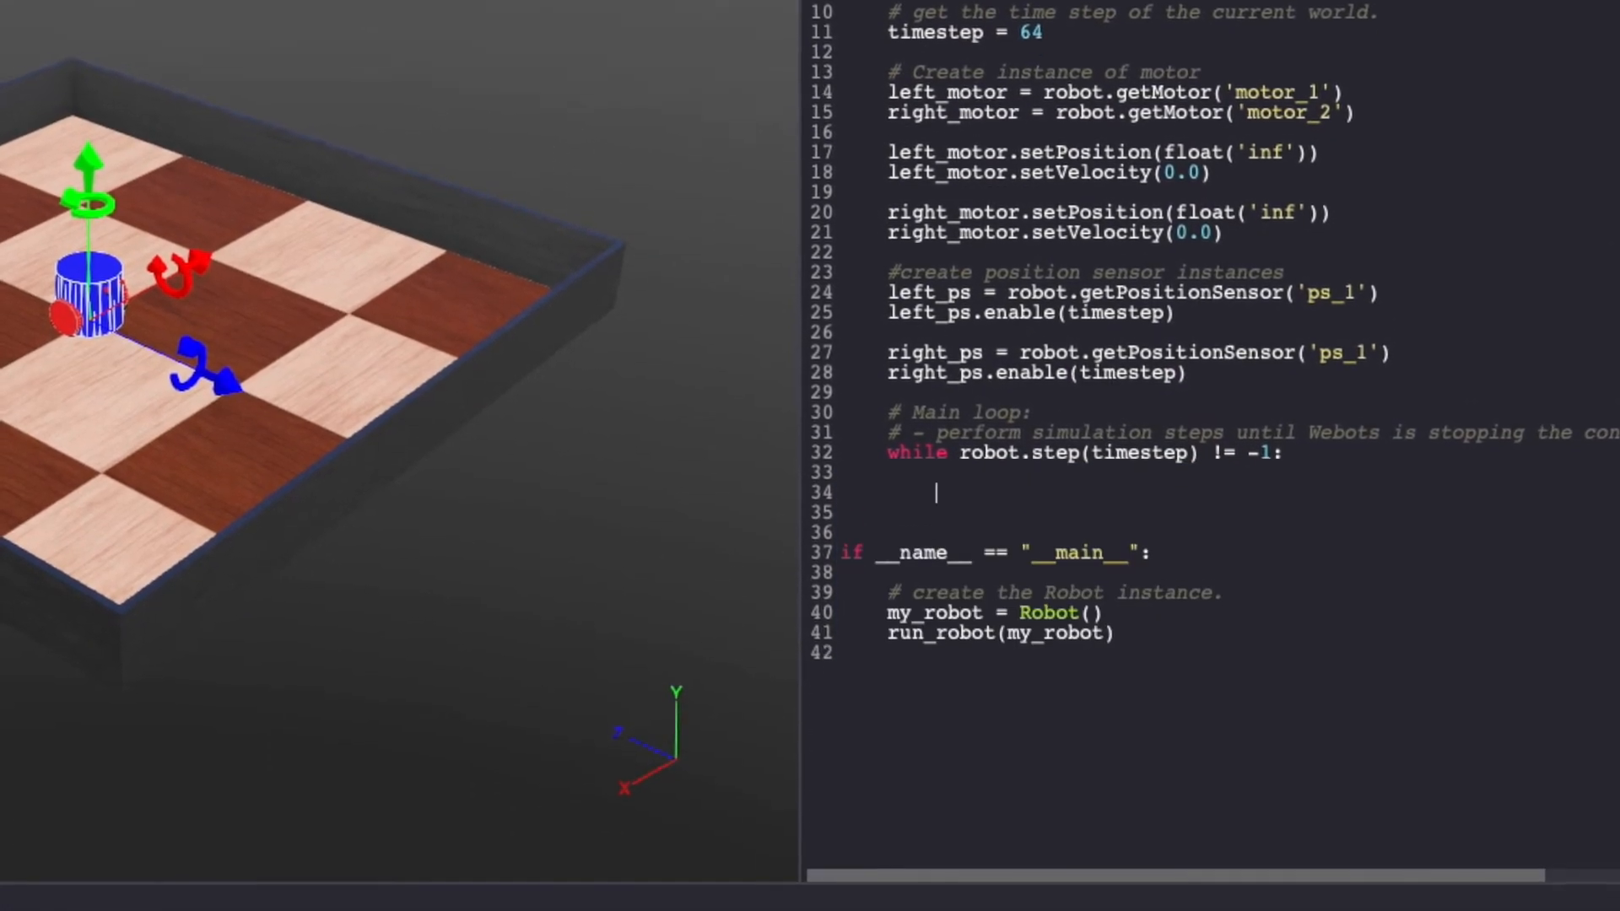
# Step: Read both sensors' getValue() into ps_values inside the loop and print them each step
pyautogui.write('# Read values from position sen')
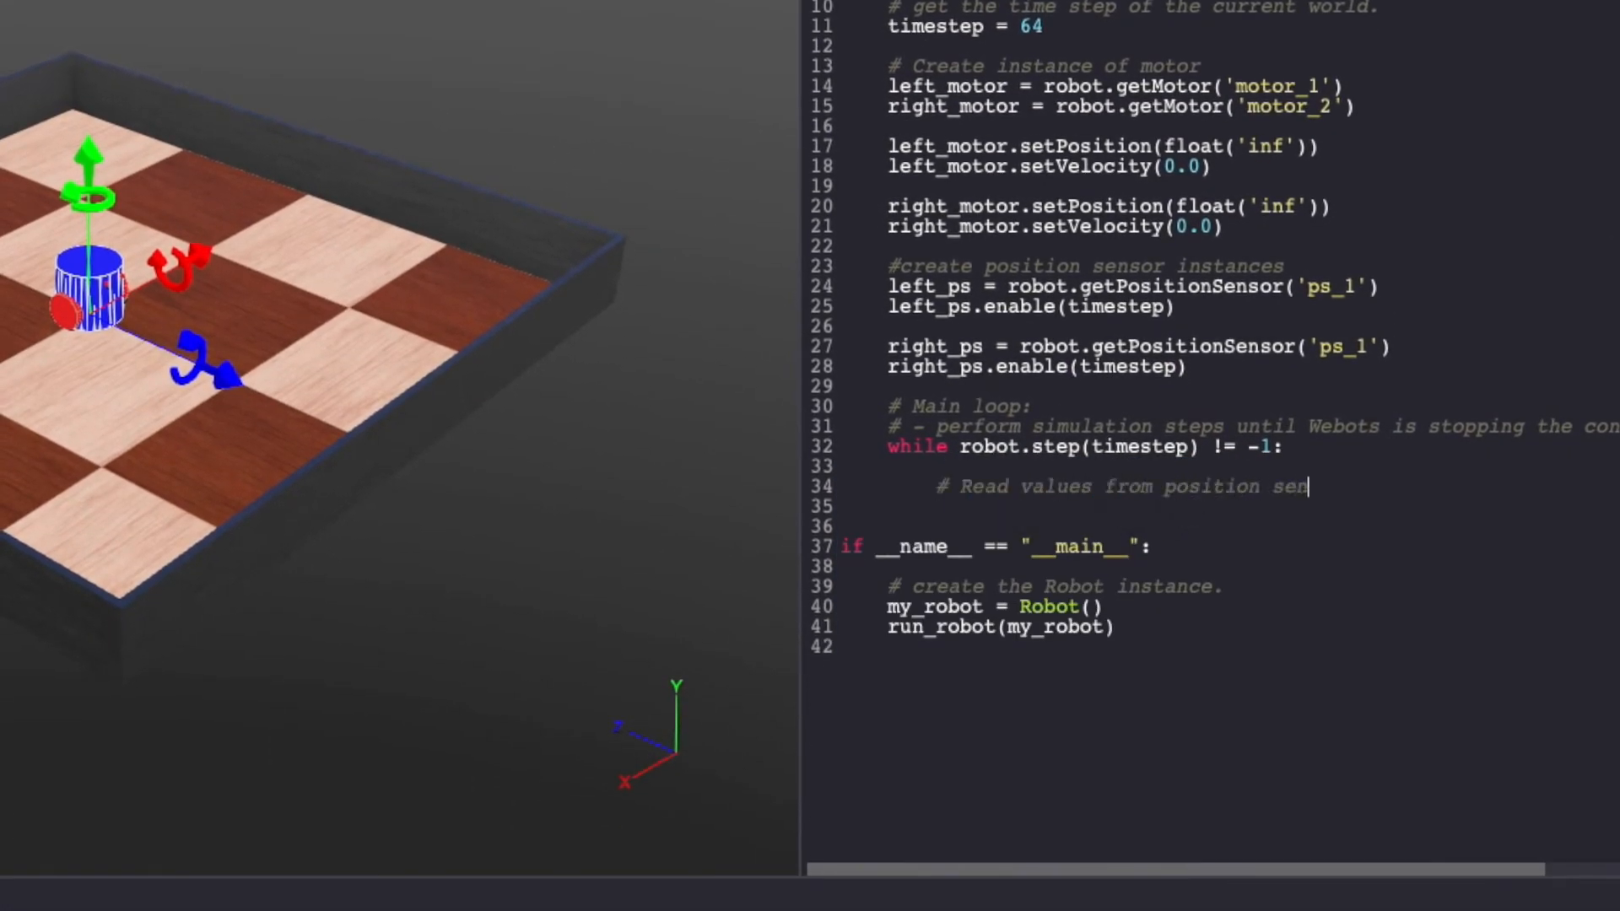
pyautogui.write('ps_values[0] = left_')
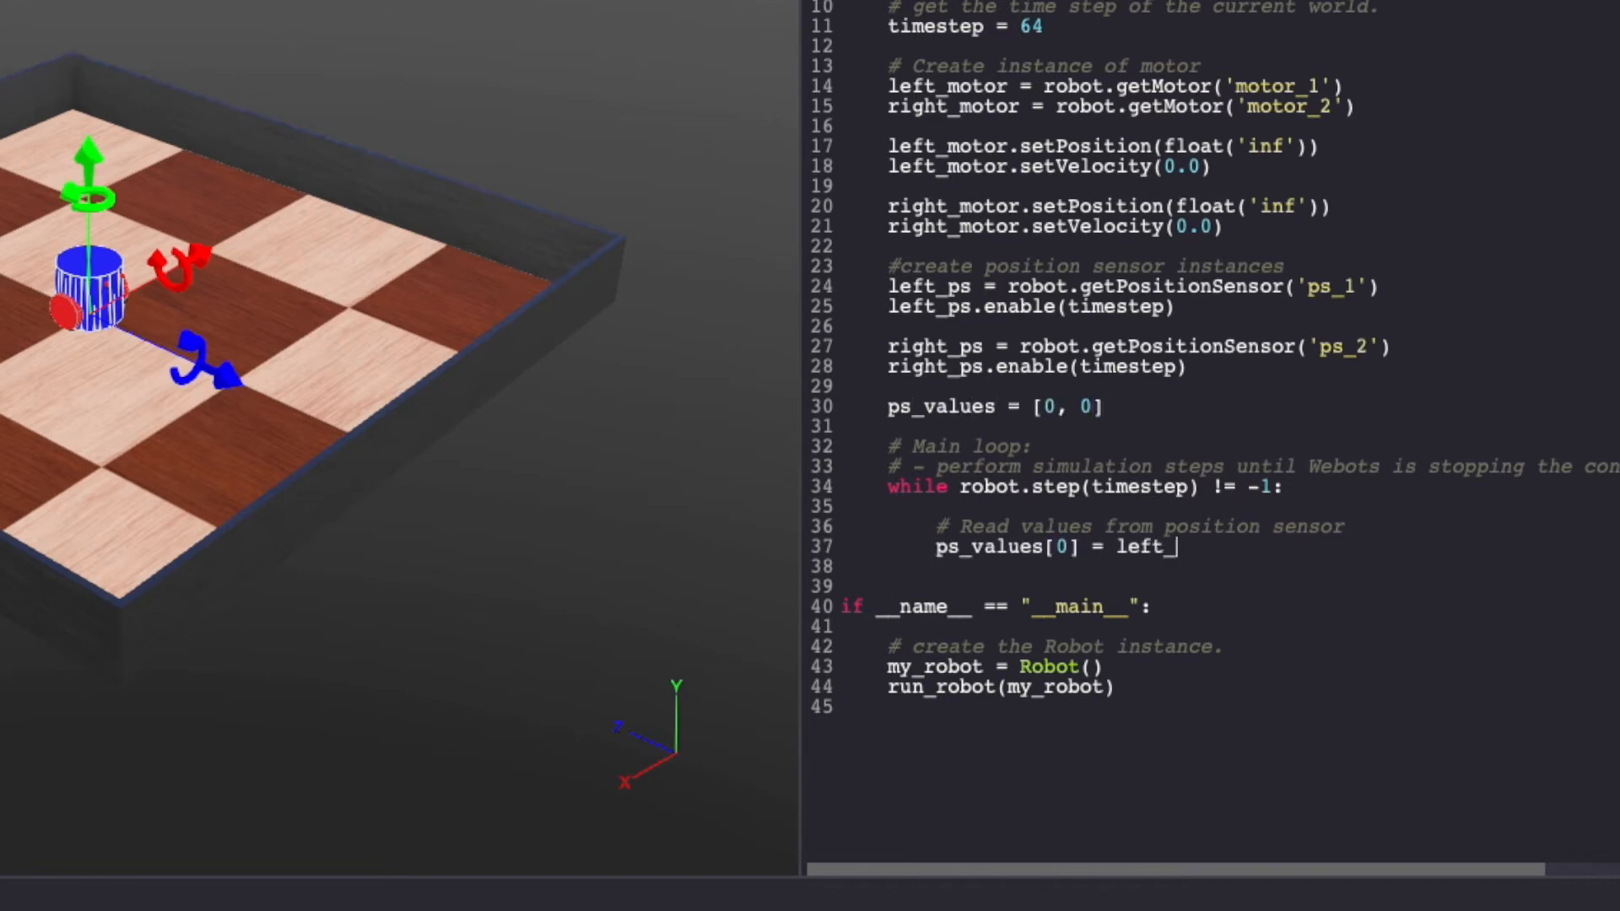
pyautogui.write('ps.getValue()')
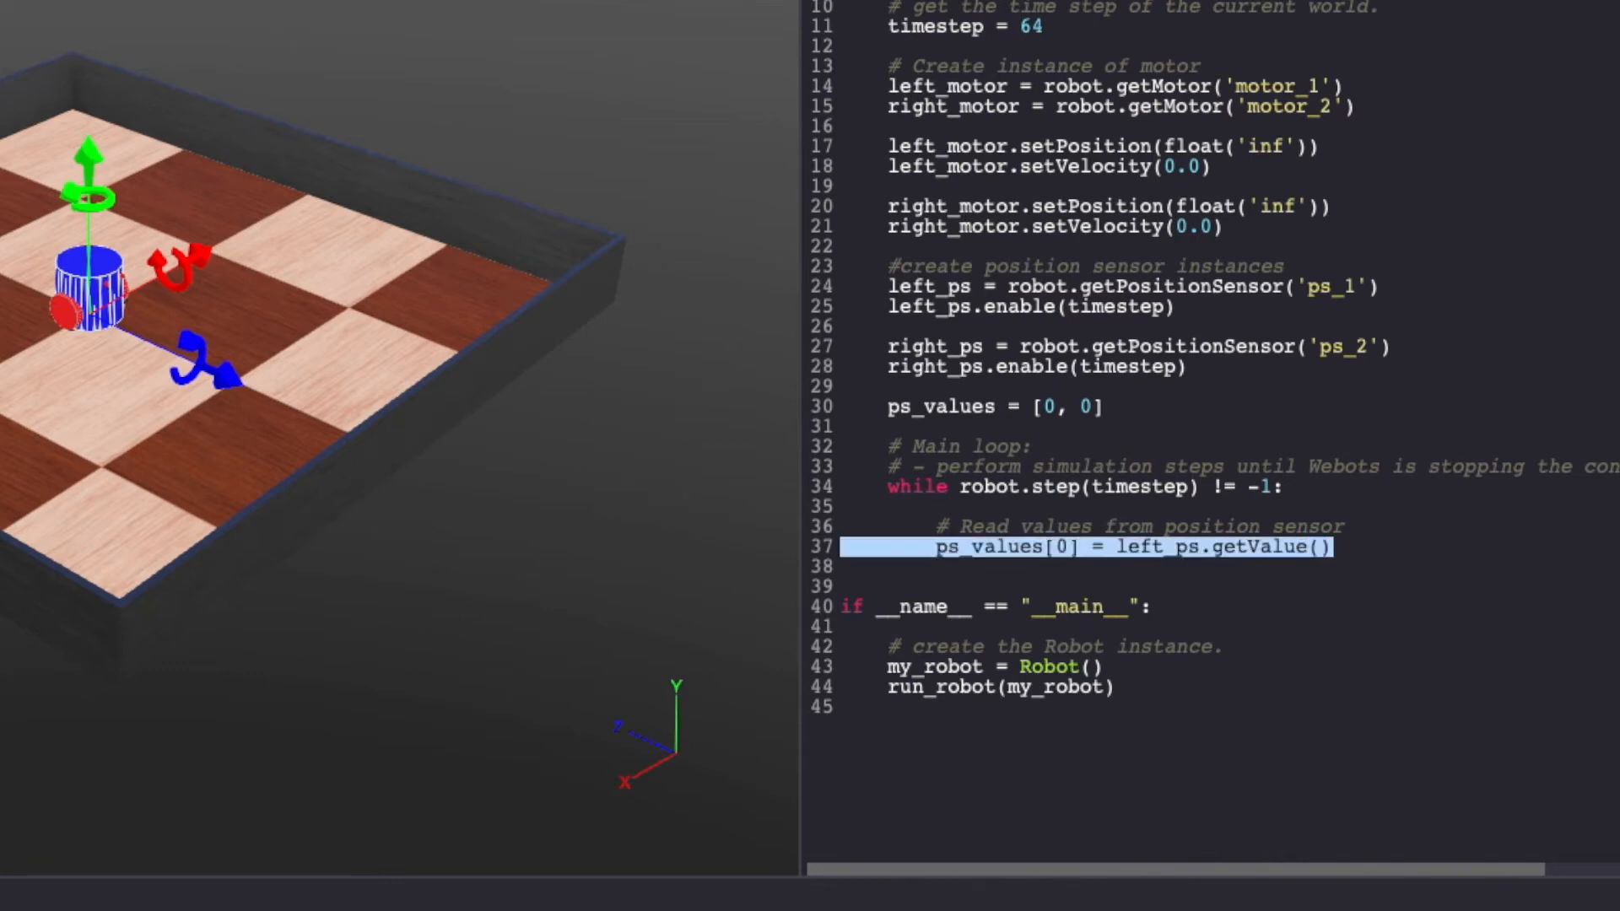
pyautogui.write('ps_values[1] = left_ps.getValue()')
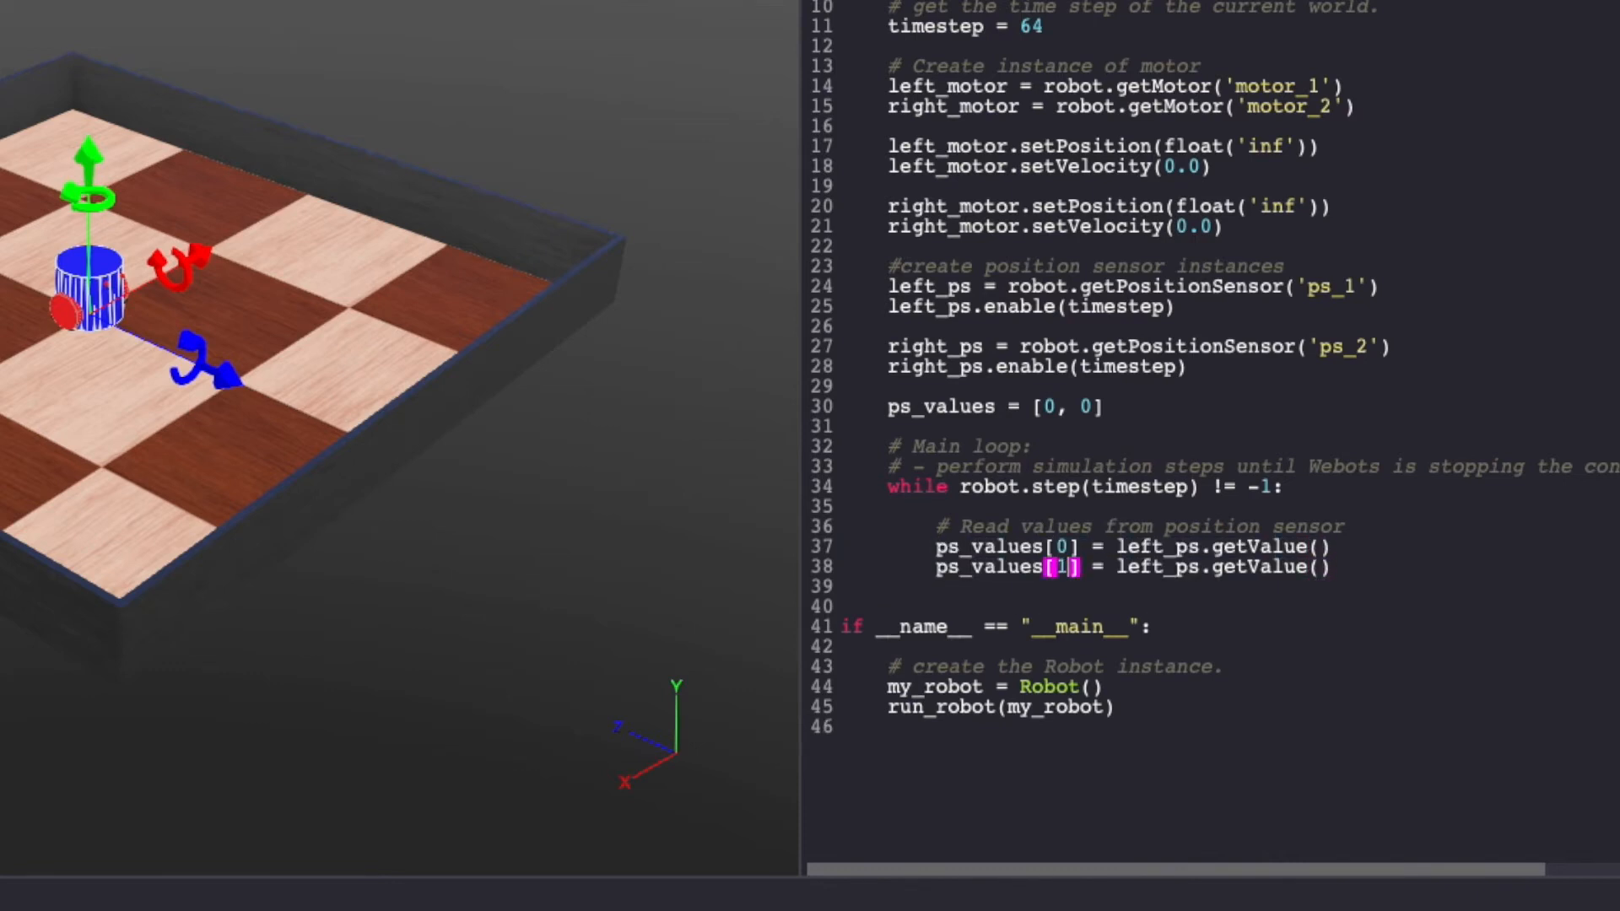
pyautogui.write('right_')
pyautogui.write('print("position sensor values: {} {}".format(ps_values[0')
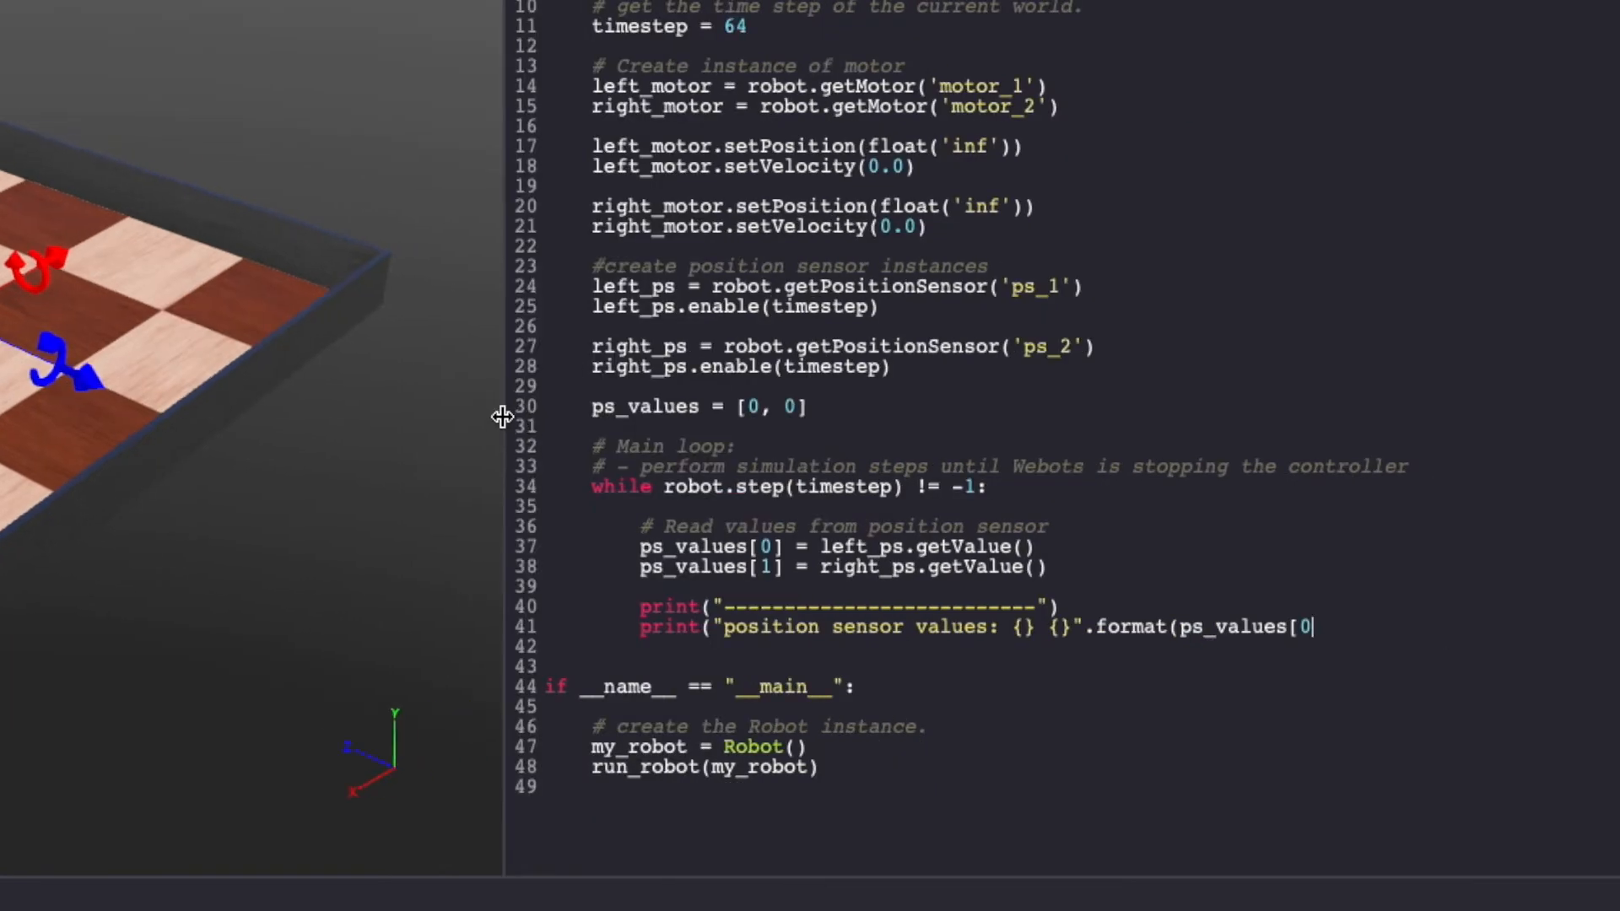
pyautogui.write('], ps_values[1]))')
pyautogui.write('m')
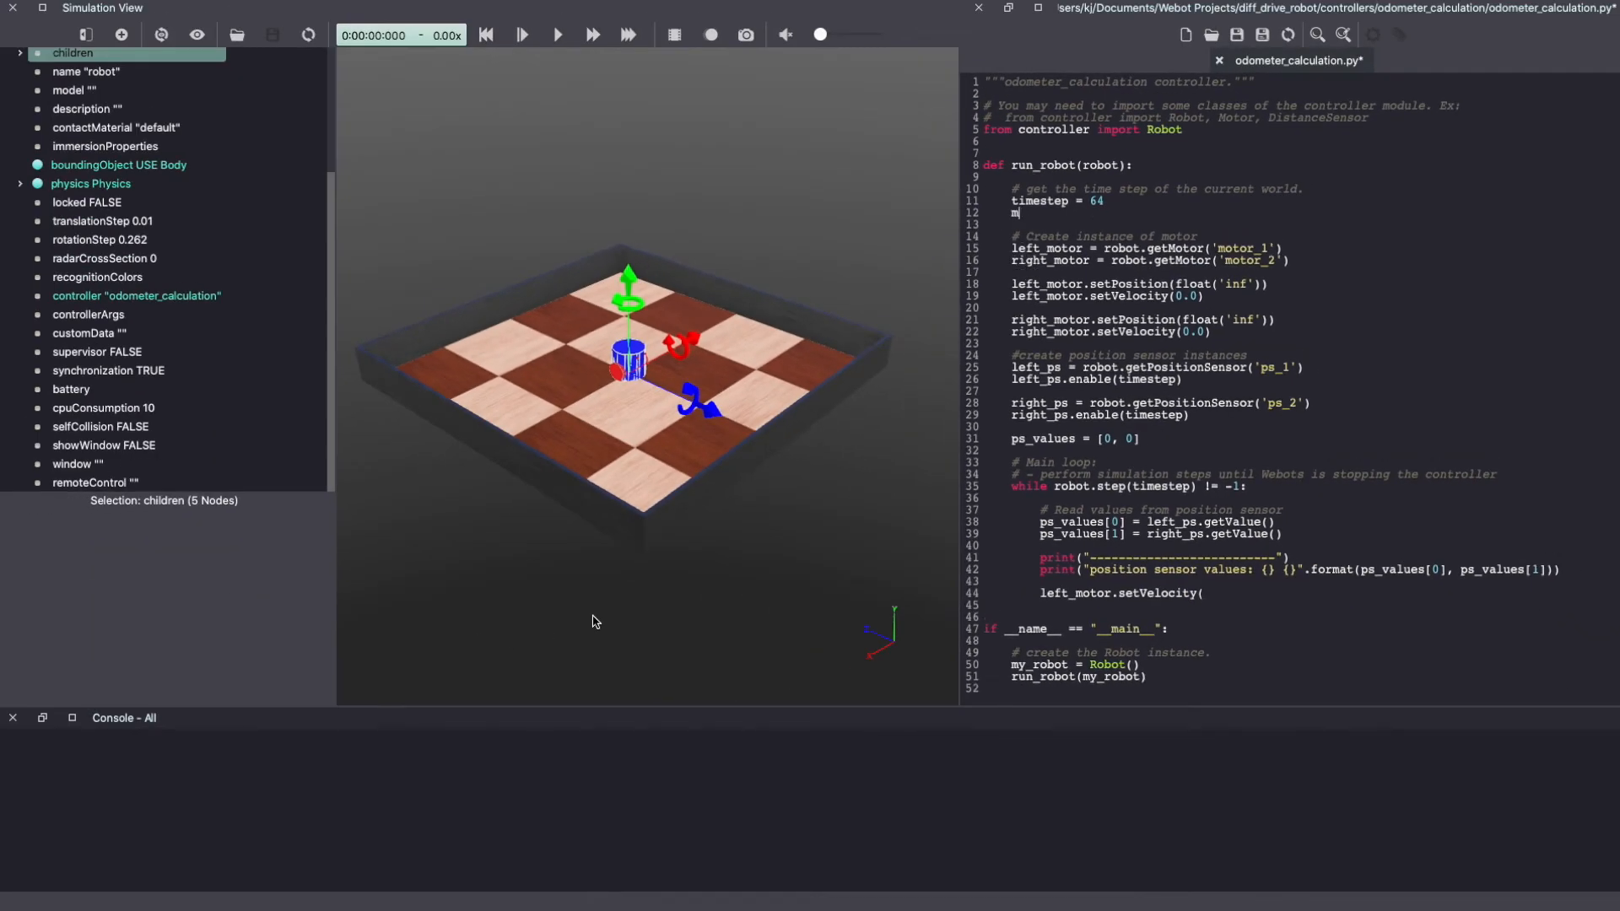
# Step: Define max_speed = 6.28 and drive both motors with setVelocity(max_speed)
pyautogui.write('ax_speed = 6.28')
pyautogui.click(1151, 604)
pyautogui.write('right_motor.set')
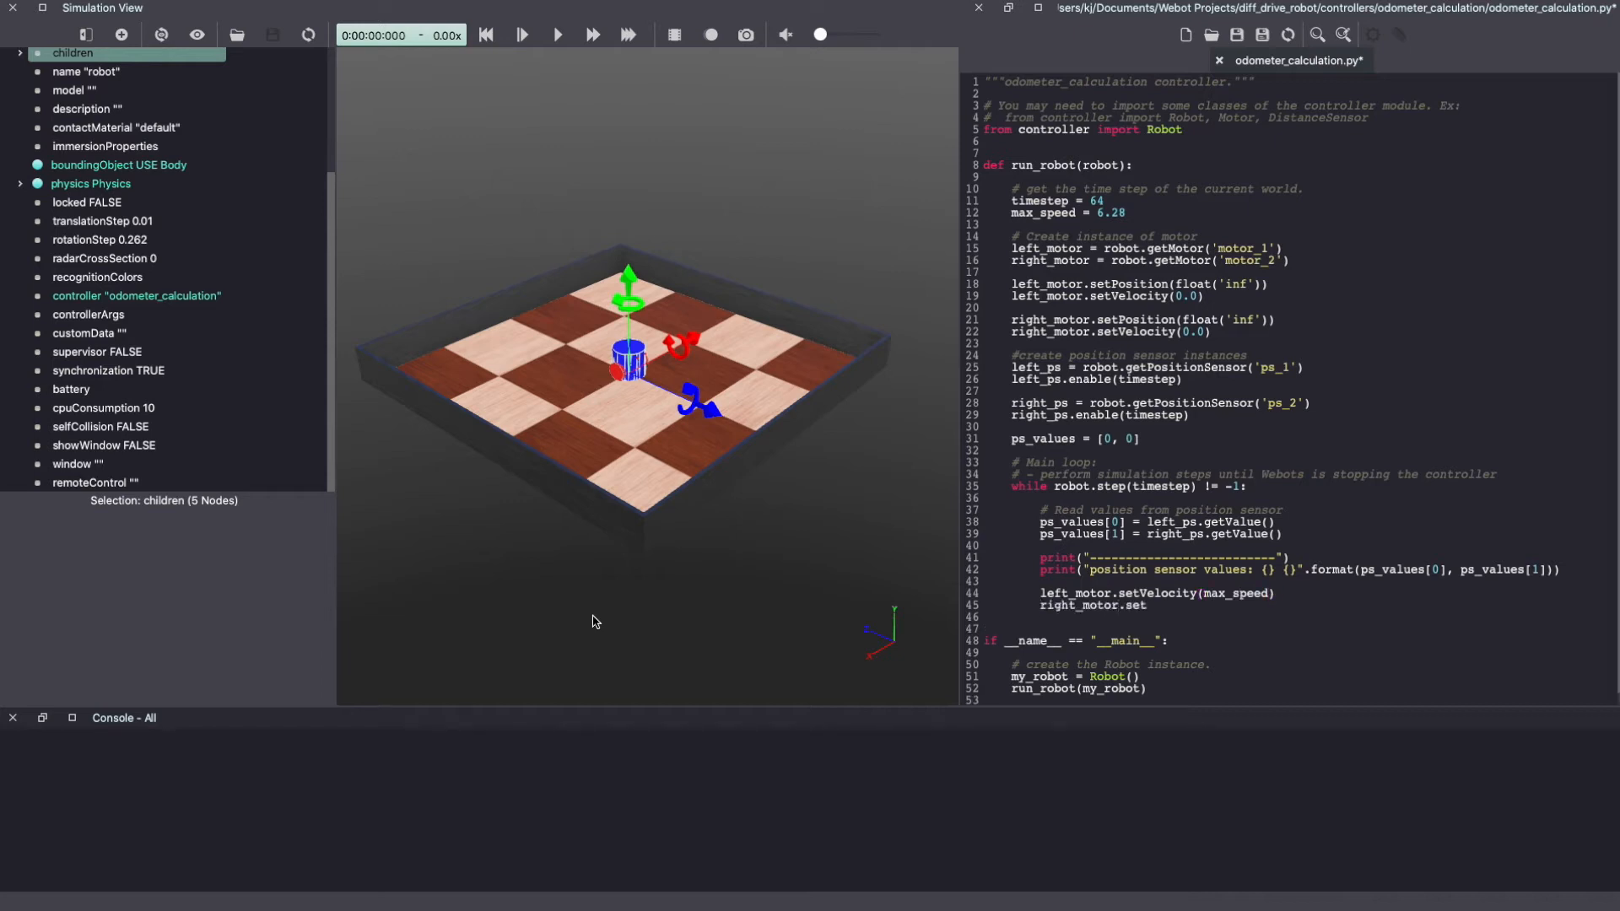
pyautogui.write('Velocity(max_speed)')
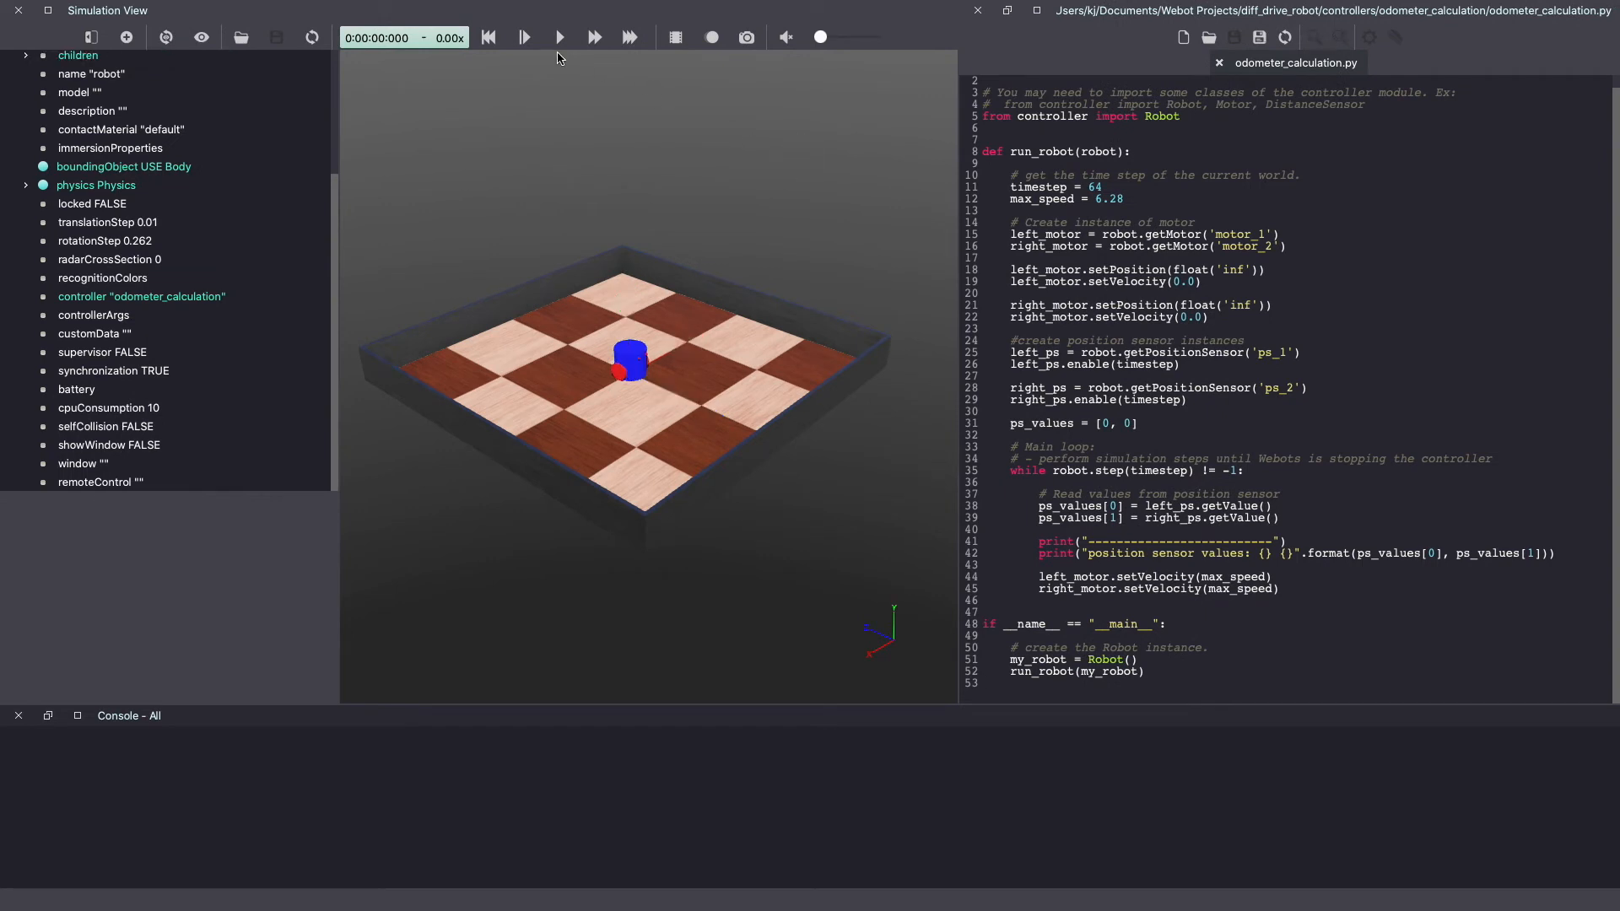
# Step: Run the simulation in real time so the console prints the position sensor values
pyautogui.click(559, 37)
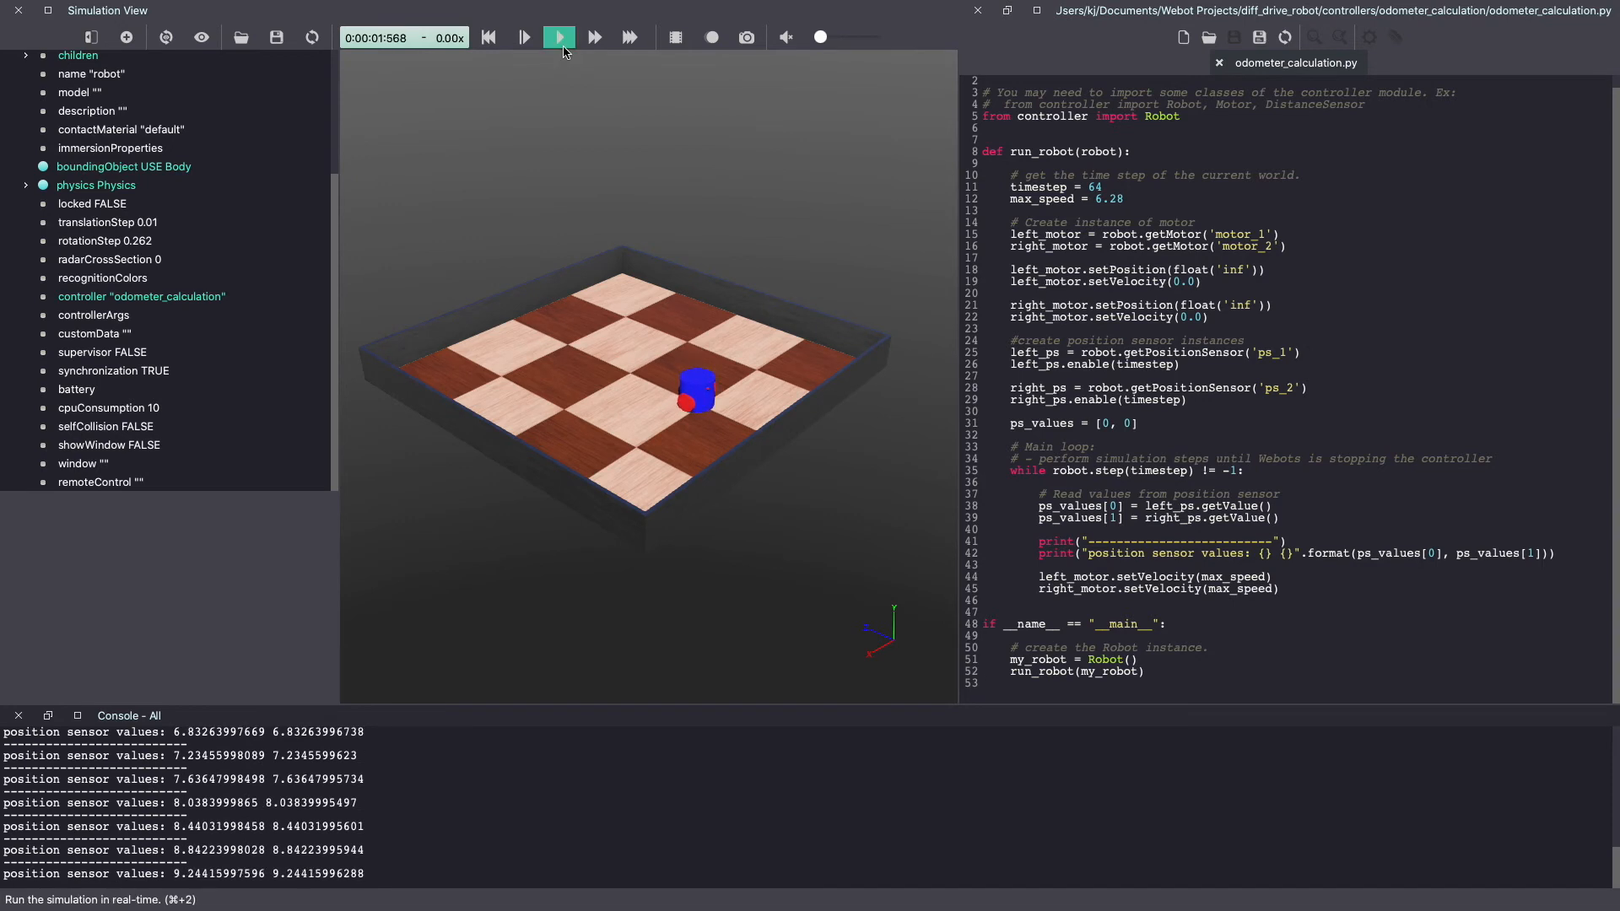
pyautogui.click(558, 37)
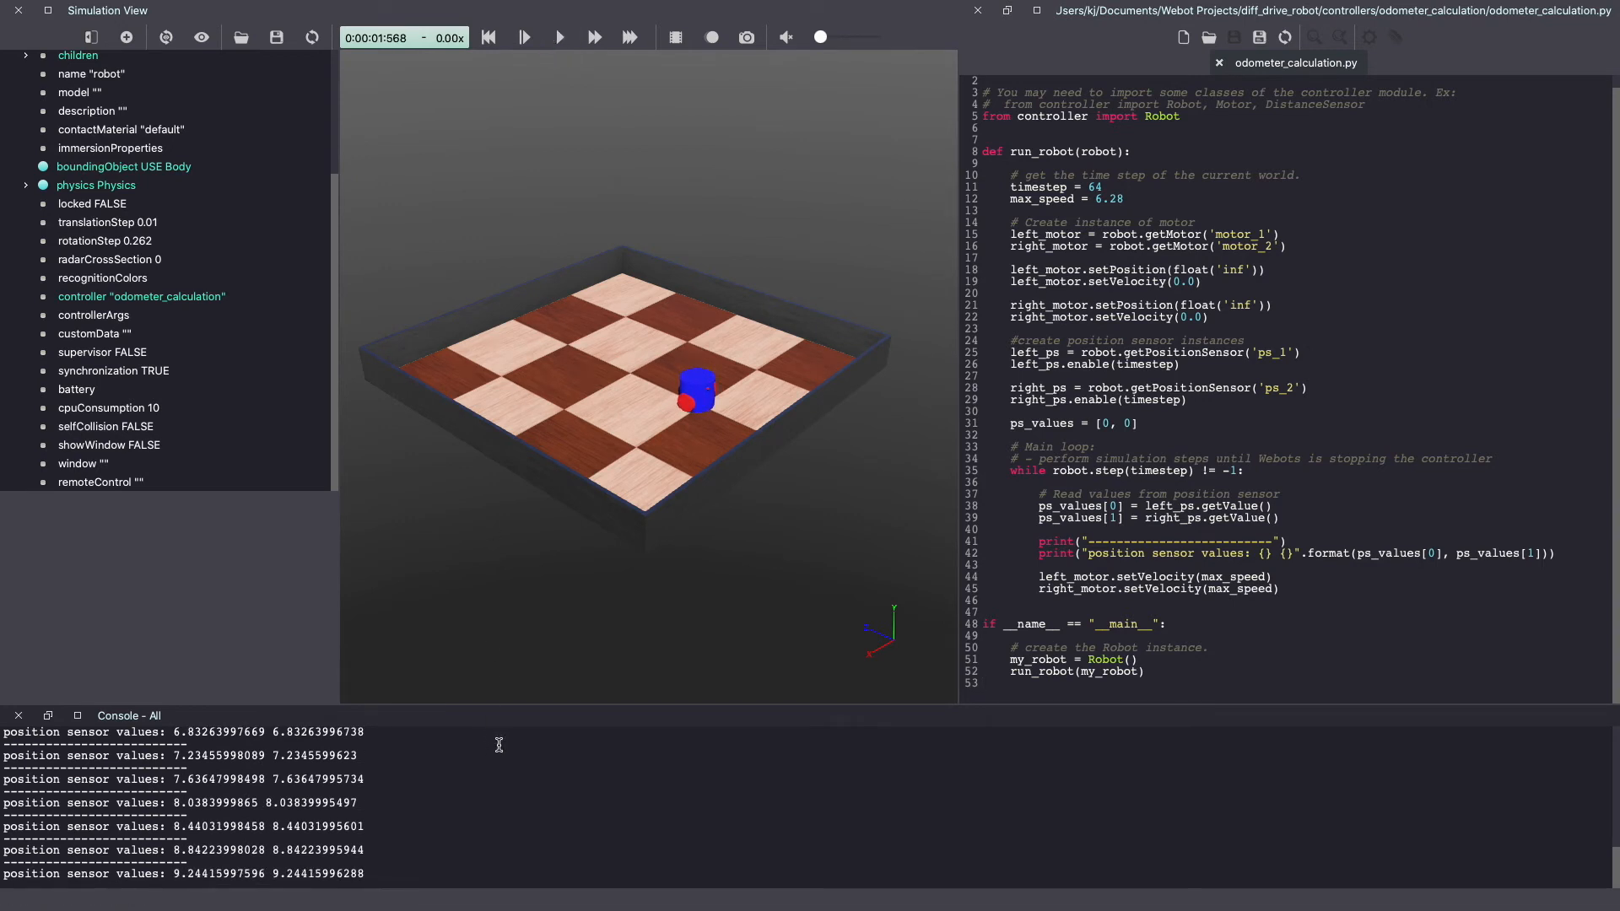
pyautogui.moveTo(462, 817)
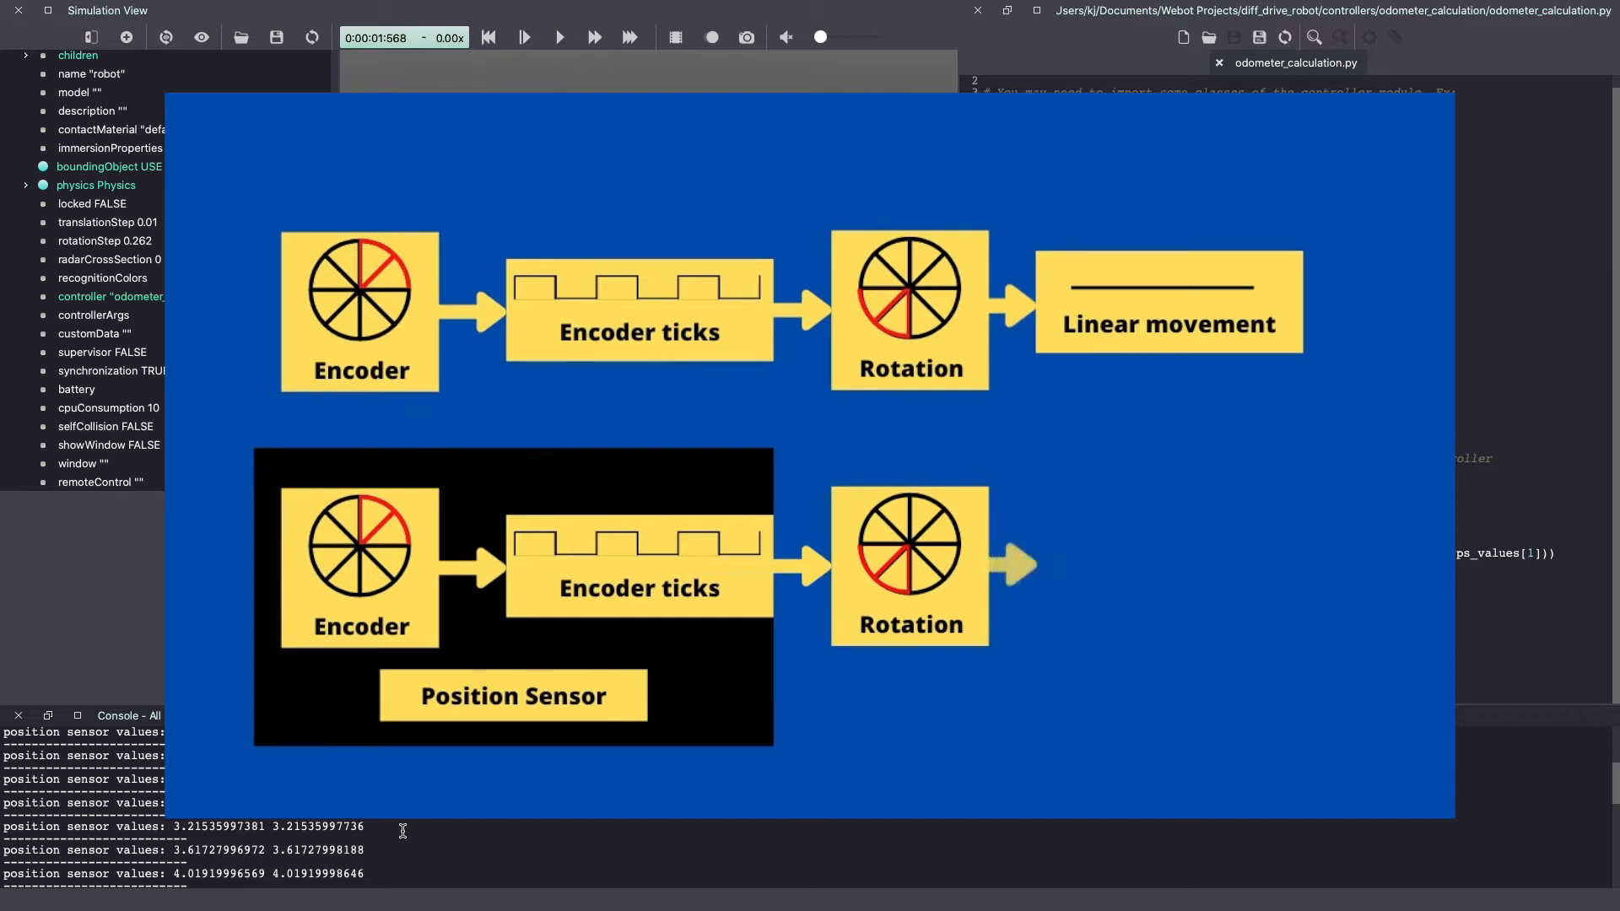
# Step: Reset the simulation to its initial state from the toolbar
pyautogui.click(486, 37)
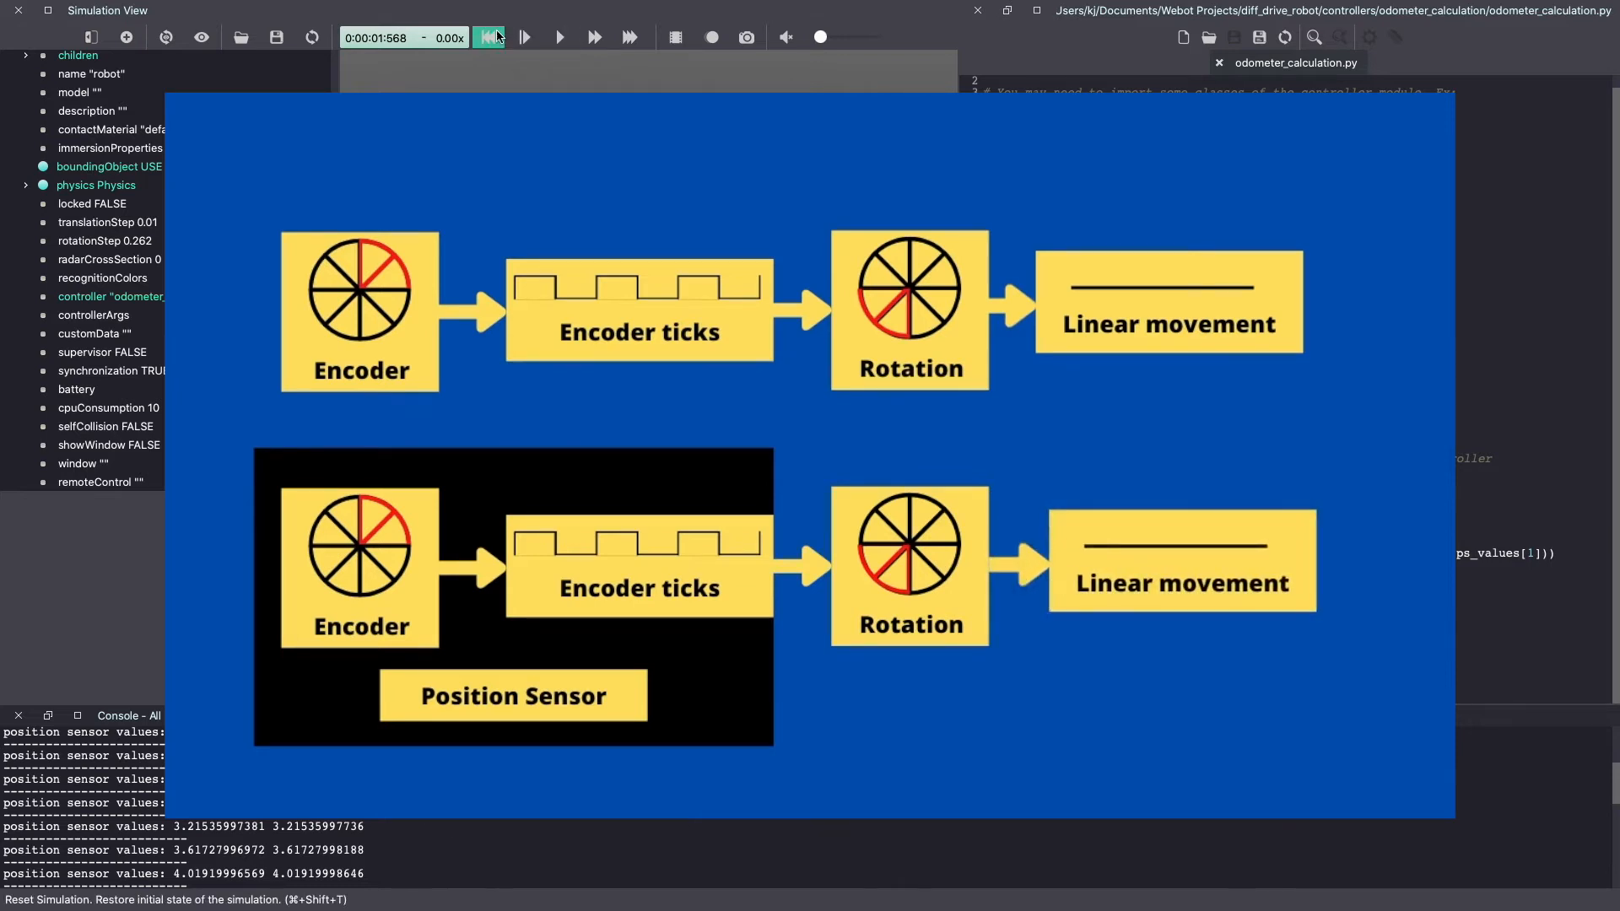
pyautogui.click(488, 37)
pyautogui.write('wheel')
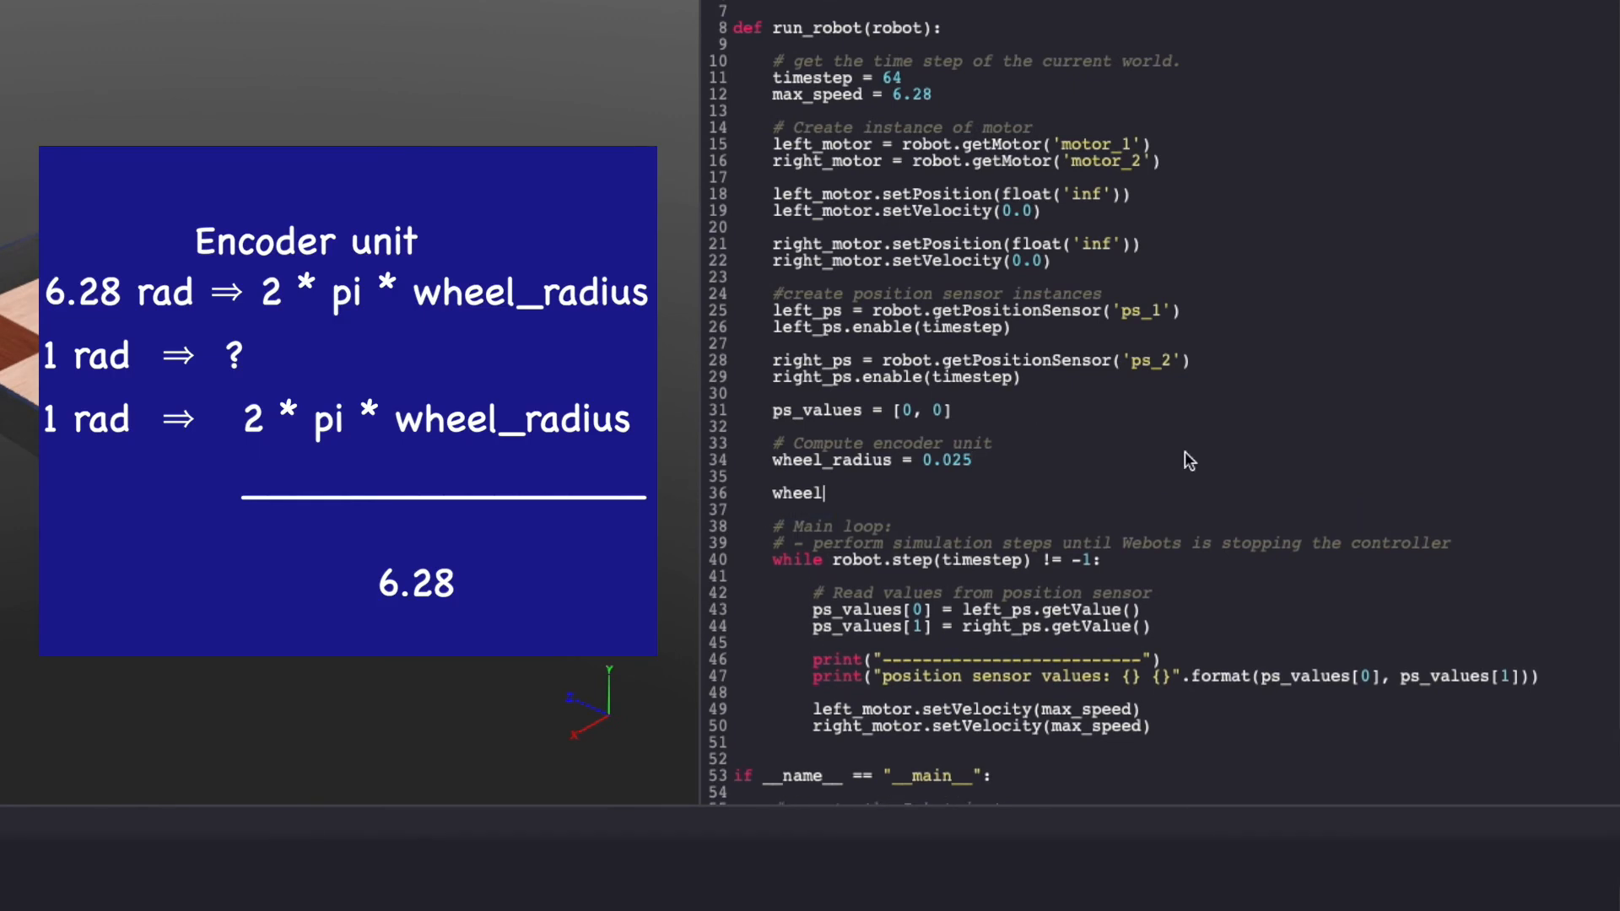
# Step: Add wheel_cirum from 2*pi*radius, a dist_values = [0, 0] list, and print the distance values
pyautogui.write('_cirum = 2.')
pyautogui.write('encoder_unit = wheel_cirum/6.28')
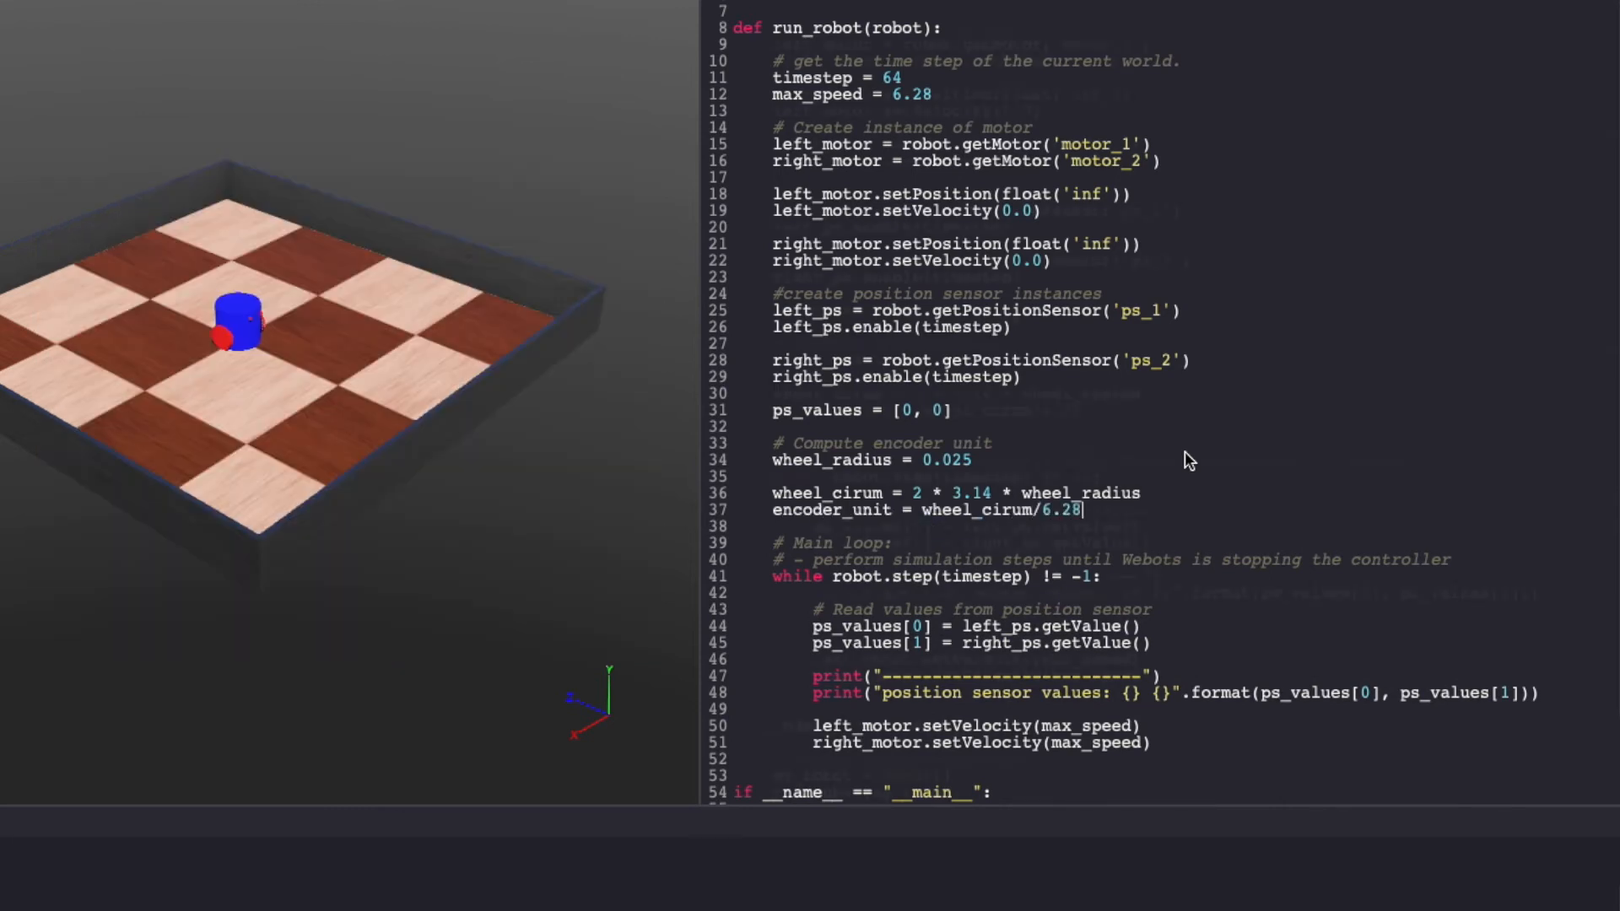
pyautogui.write('dist_values = [0, 0]')
pyautogui.write('dist_values[ind] = ps_values[ind] * encoder_unit')
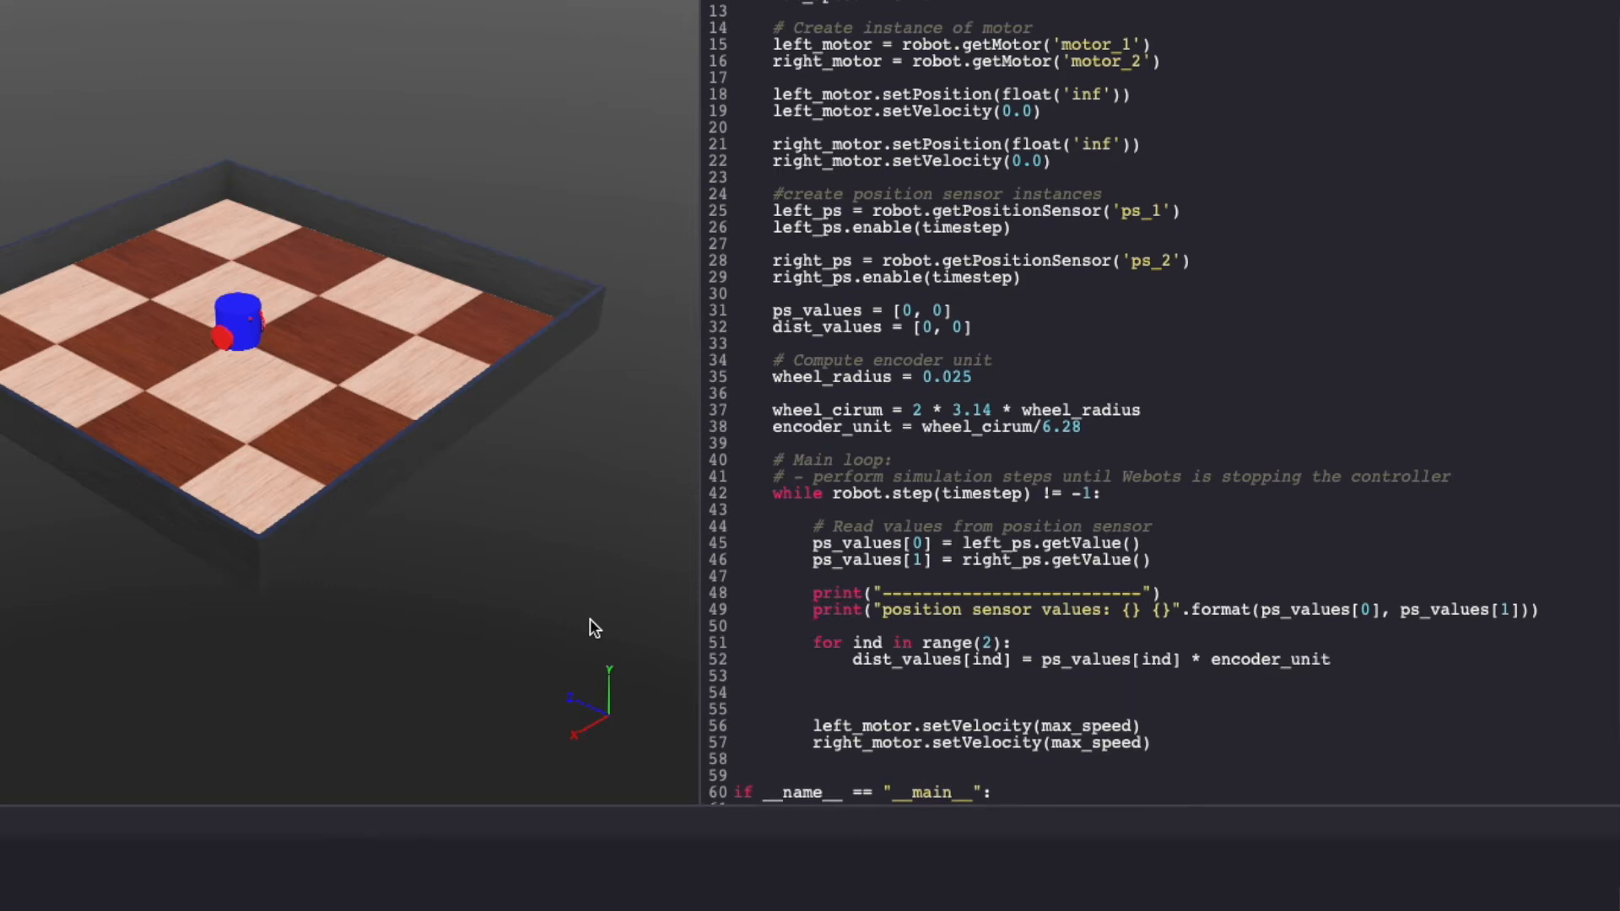
pyautogui.write('print("di sensor values: {} {}".format(ps_values[0], ps_values[1]))')
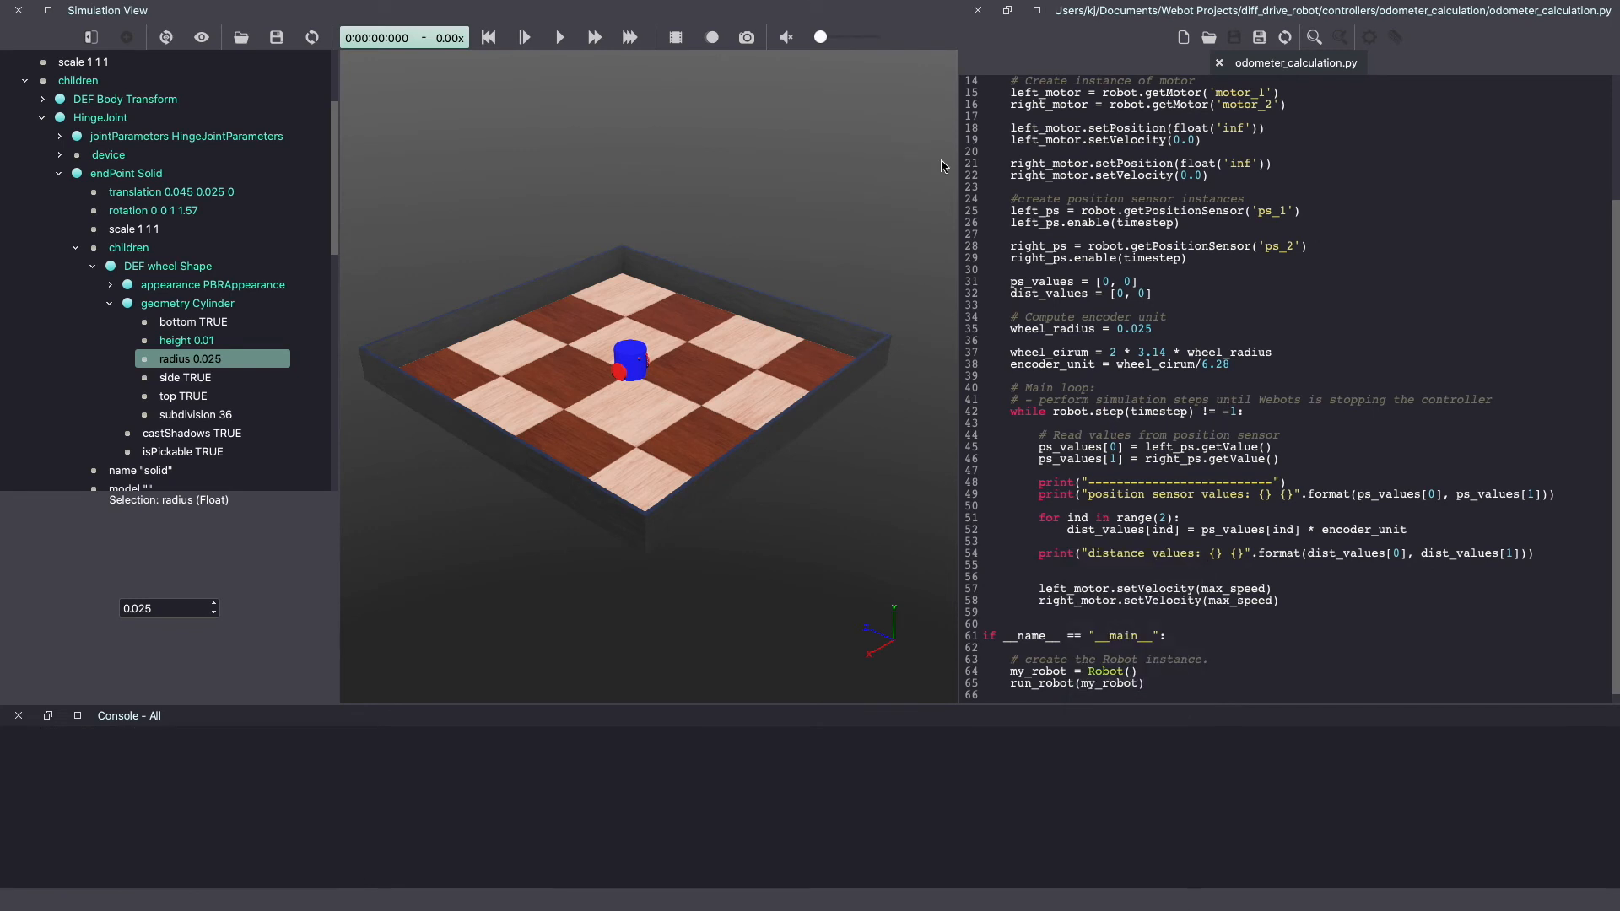
# Step: Run the simulation briefly to print sensor and distance values, then pause it
pyautogui.click(559, 37)
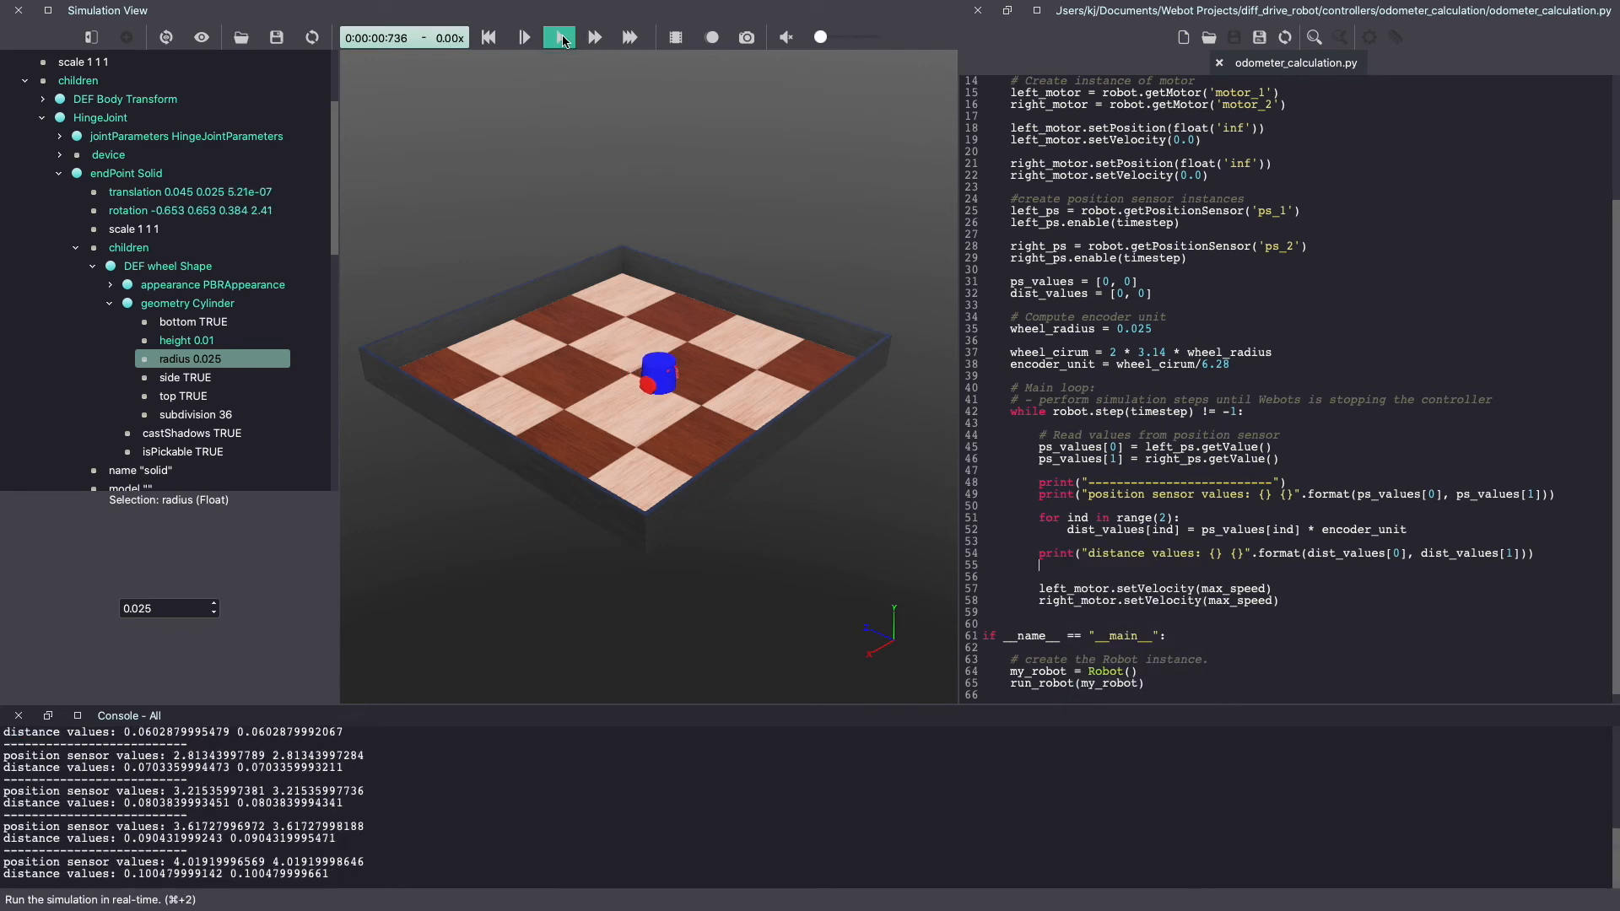
pyautogui.click(561, 37)
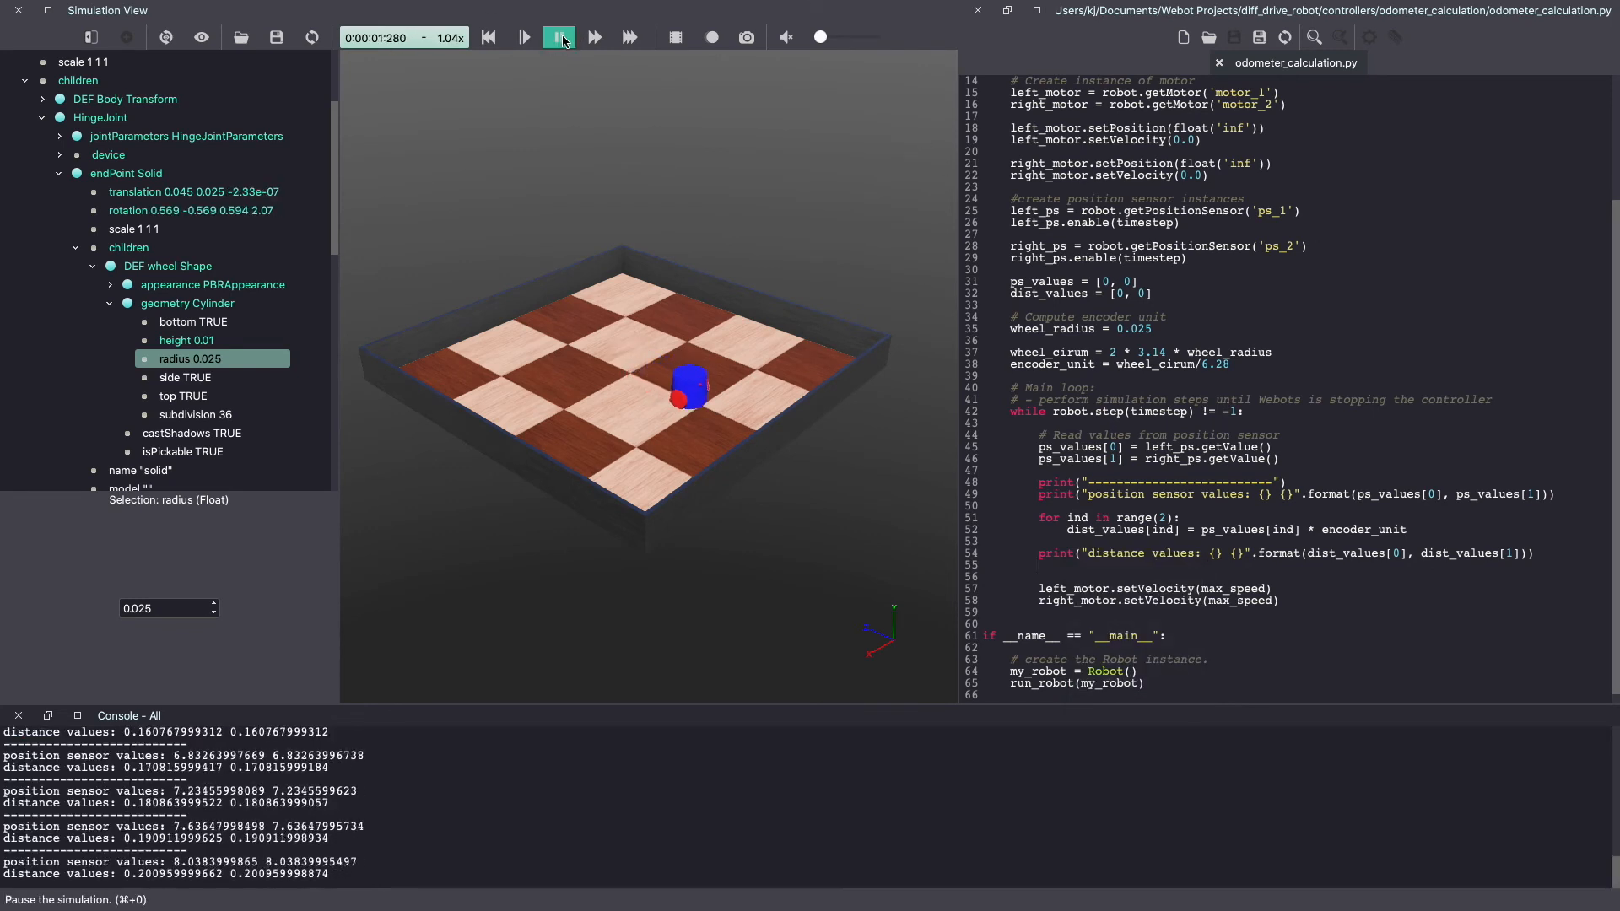
pyautogui.click(558, 38)
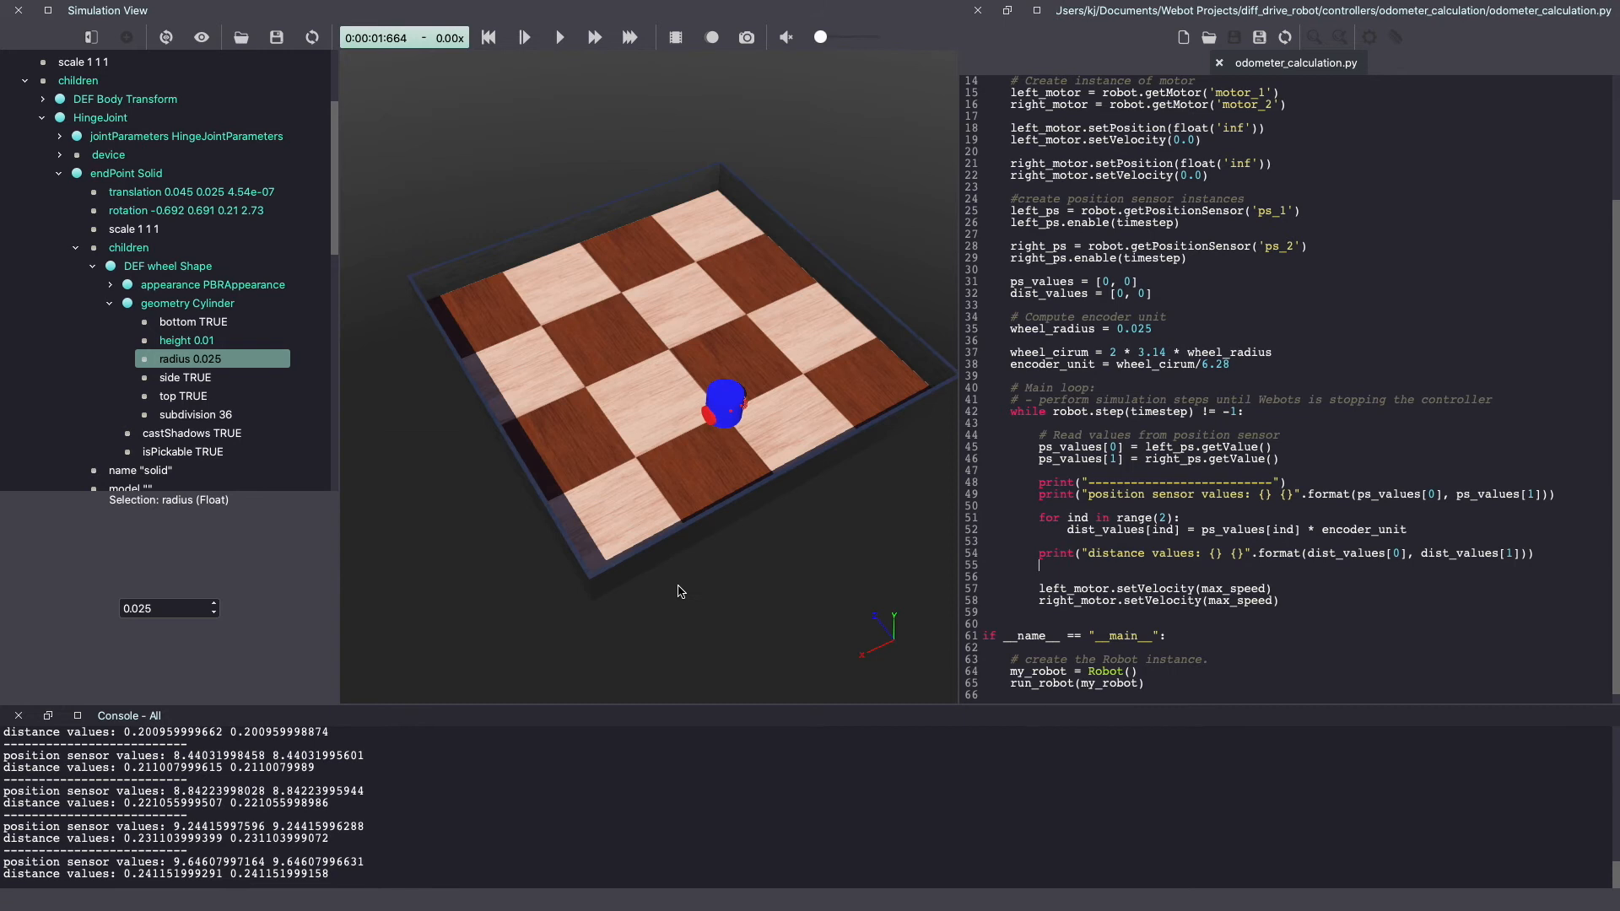
pyautogui.moveTo(804, 371)
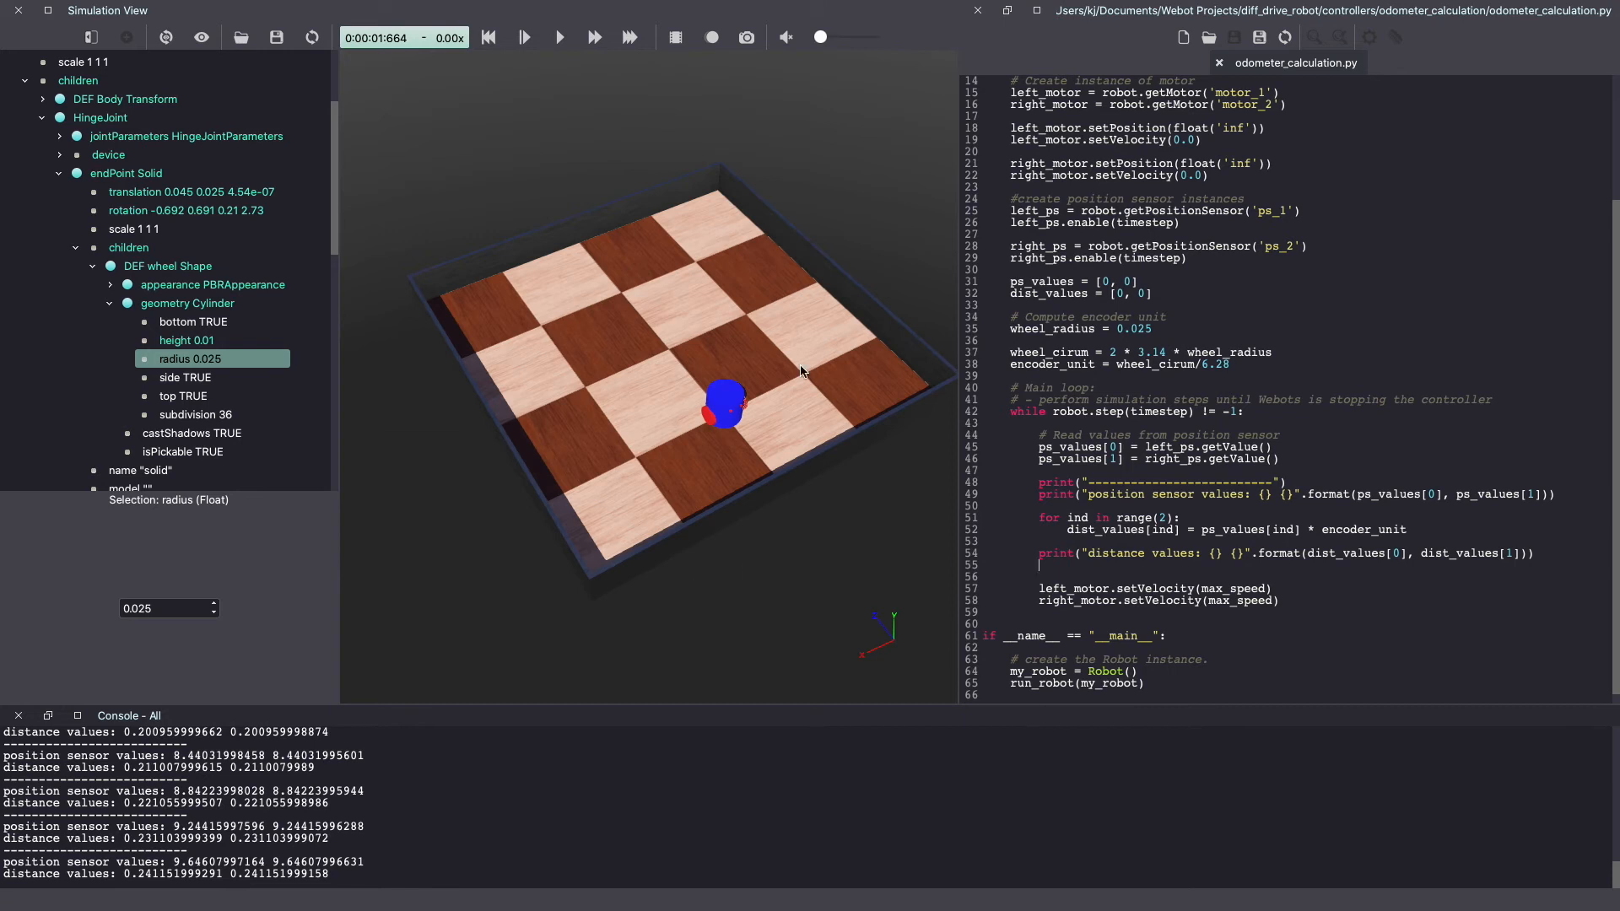
pyautogui.moveTo(686, 328)
pyautogui.write('robot_po')
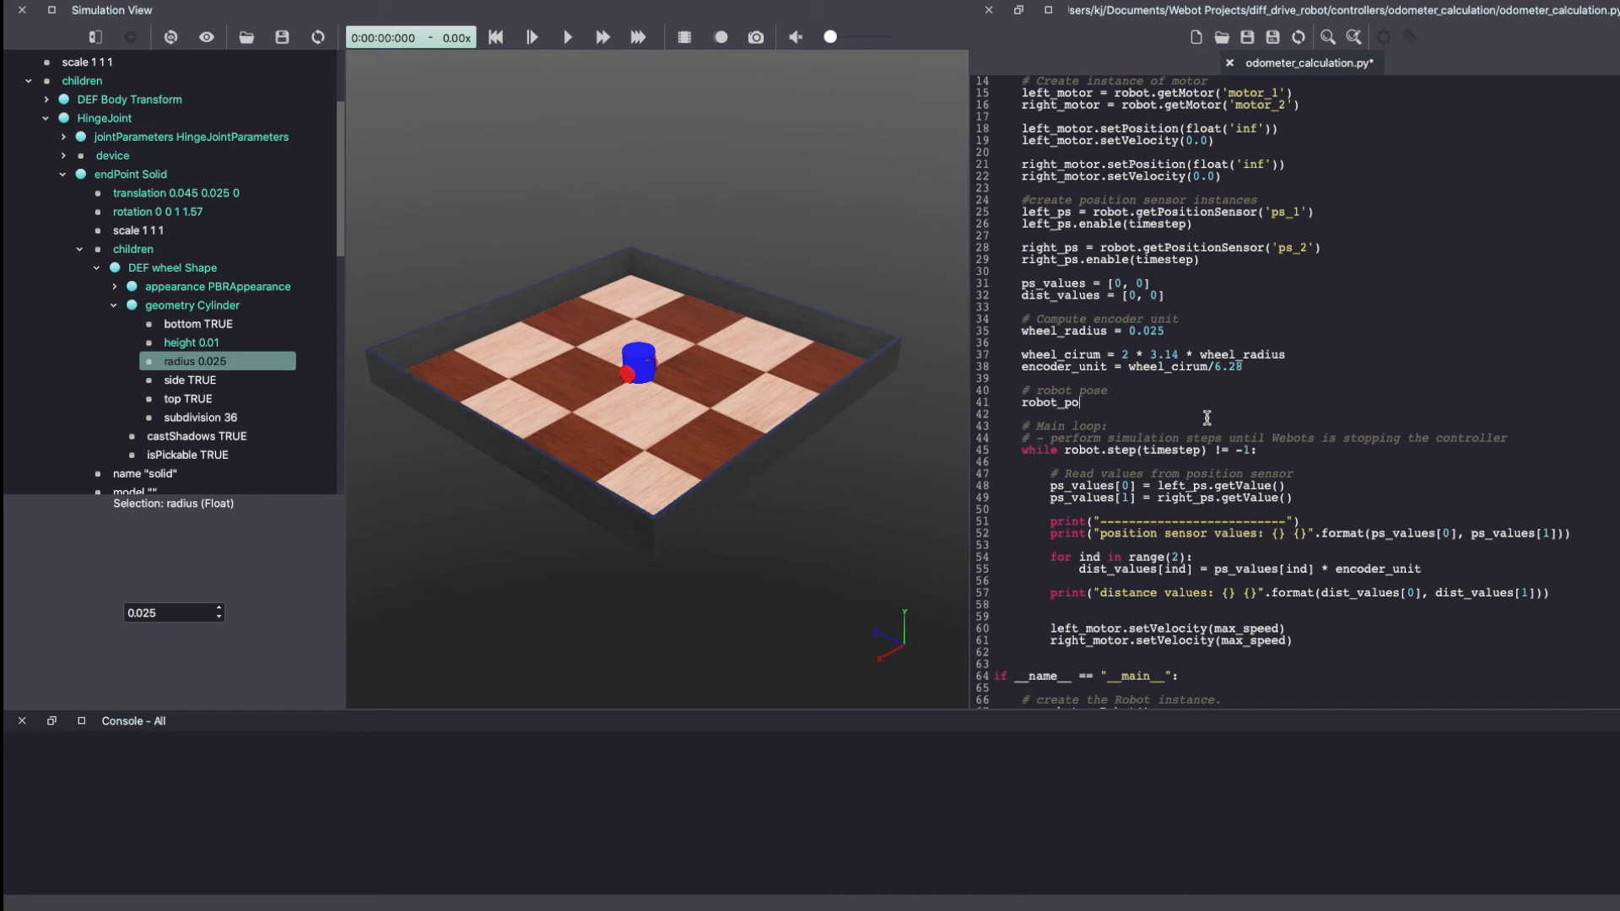
# Step: Add robot_pose = [0, 0, 0] and last_ps_values = [0, 0], computing per-wheel diff with a 0.001 small-change guard
pyautogui.write('= [0, 0, 0]  # x, y, theta')
pyautogui.click(1306, 414)
pyautogui.write('last_p')
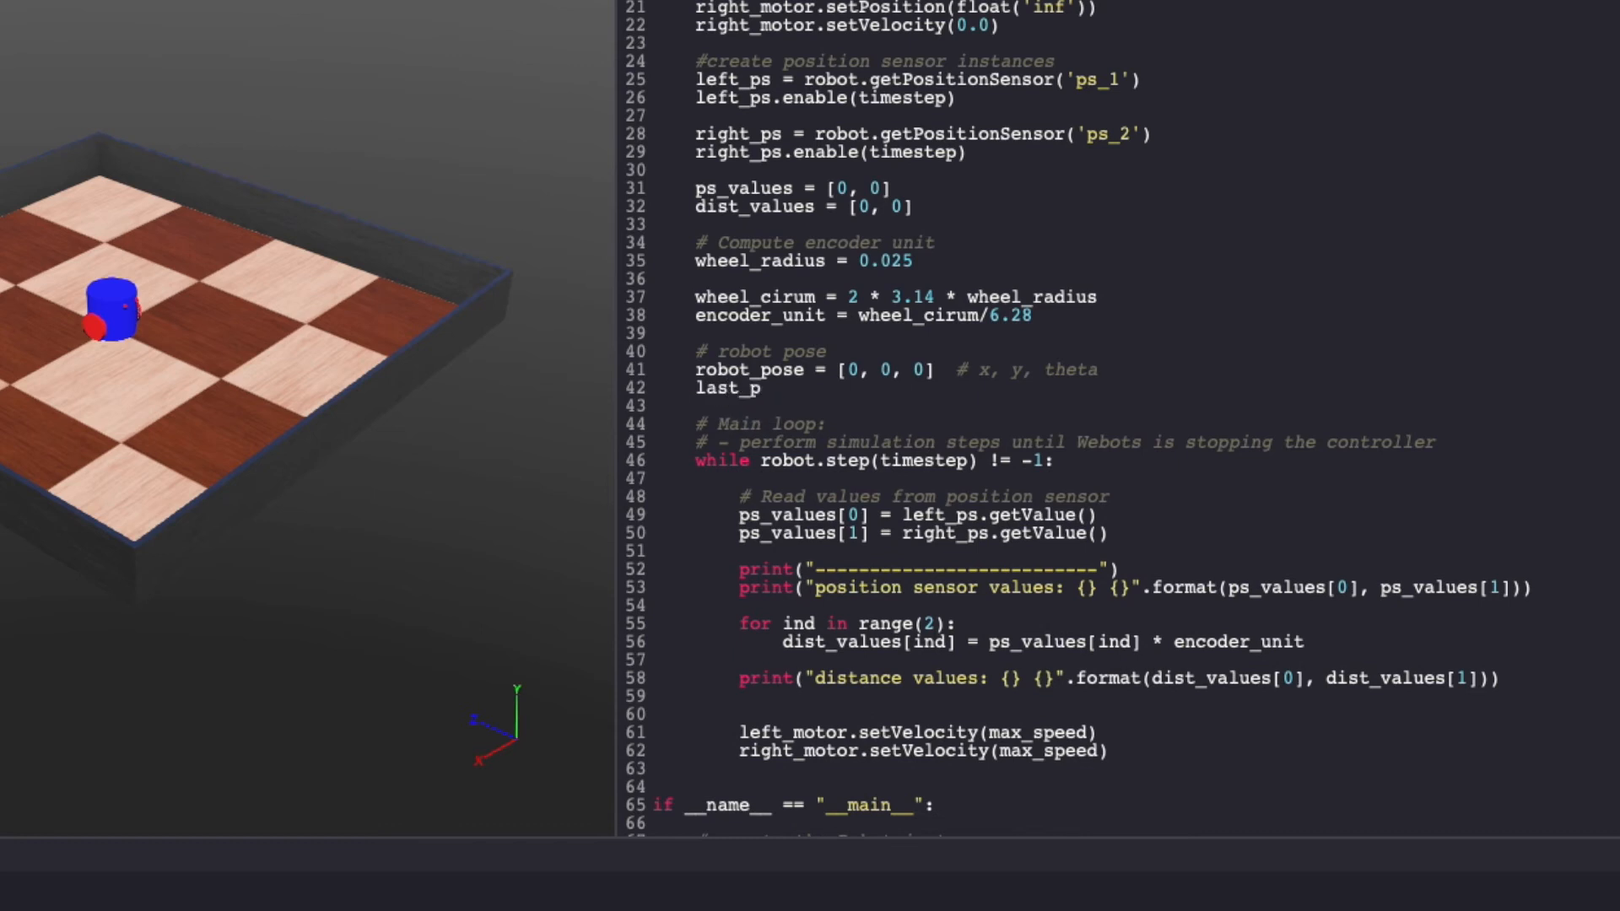
pyautogui.write('s_values = [0, 0]')
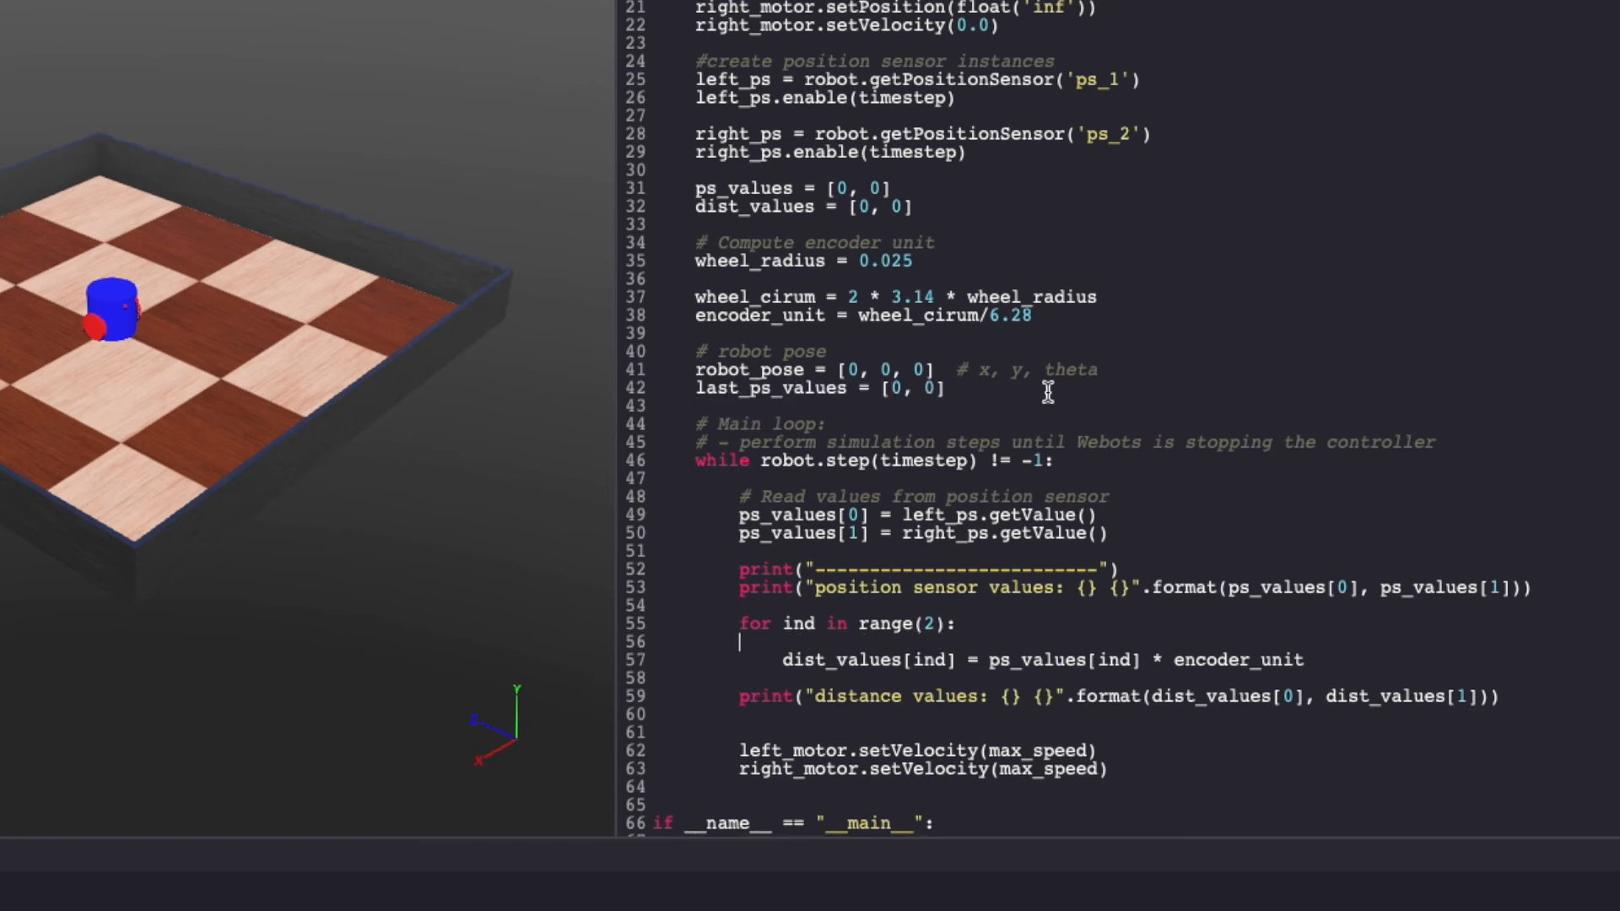
pyautogui.write('diff = ps_values[ind] - last_ps_values[ind')
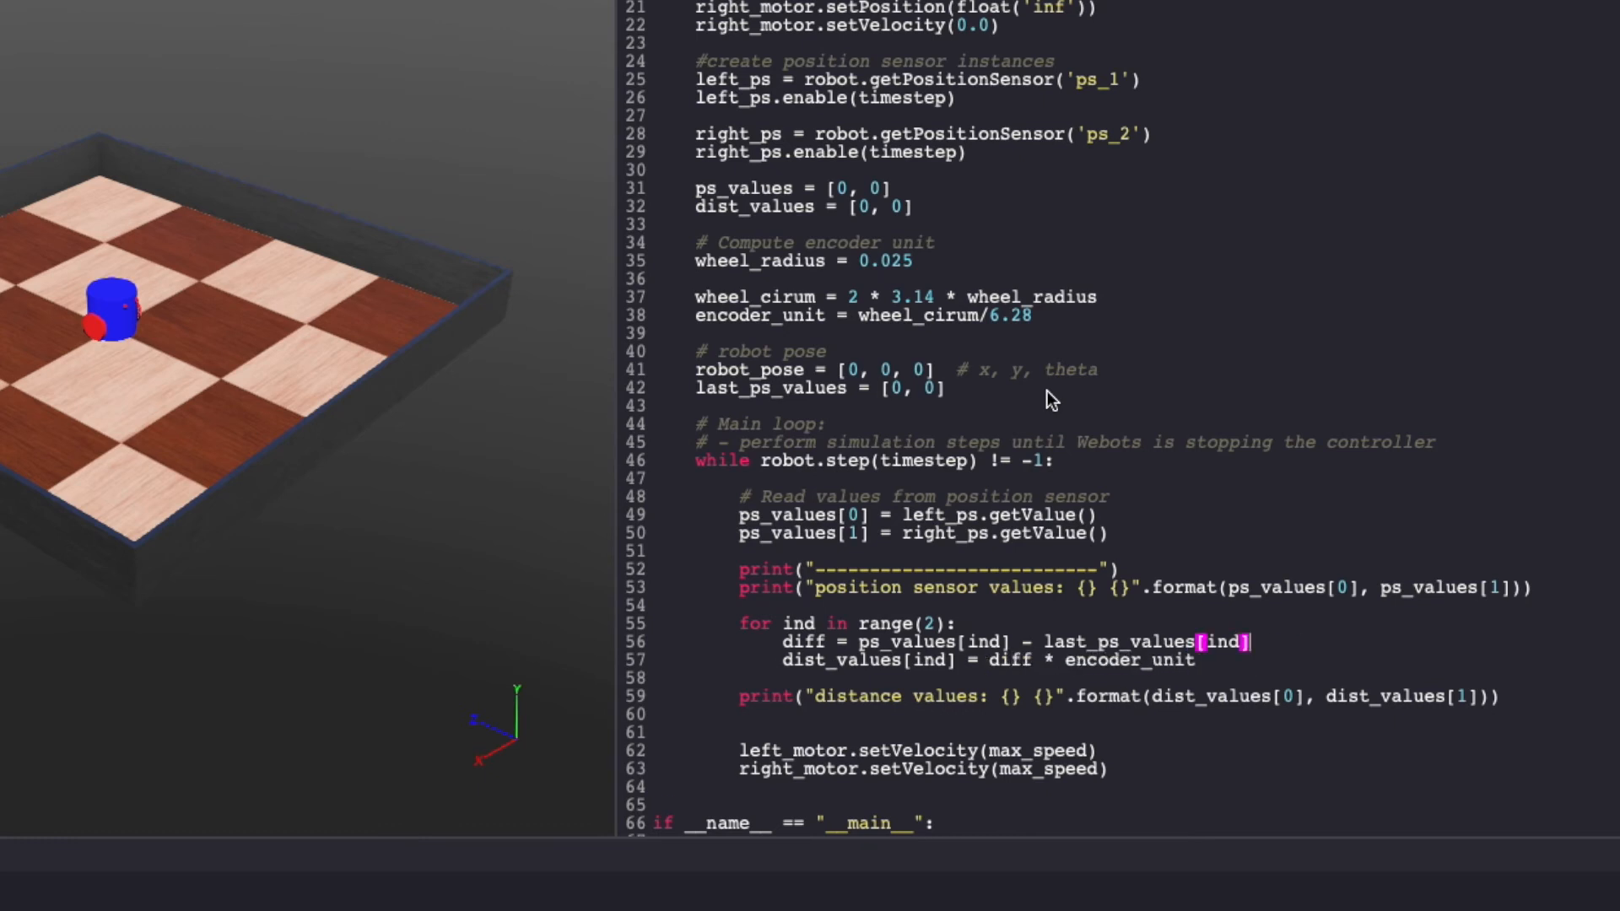
pyautogui.write('if diff < 0.001:')
pyautogui.write('ps_values[ind] =')
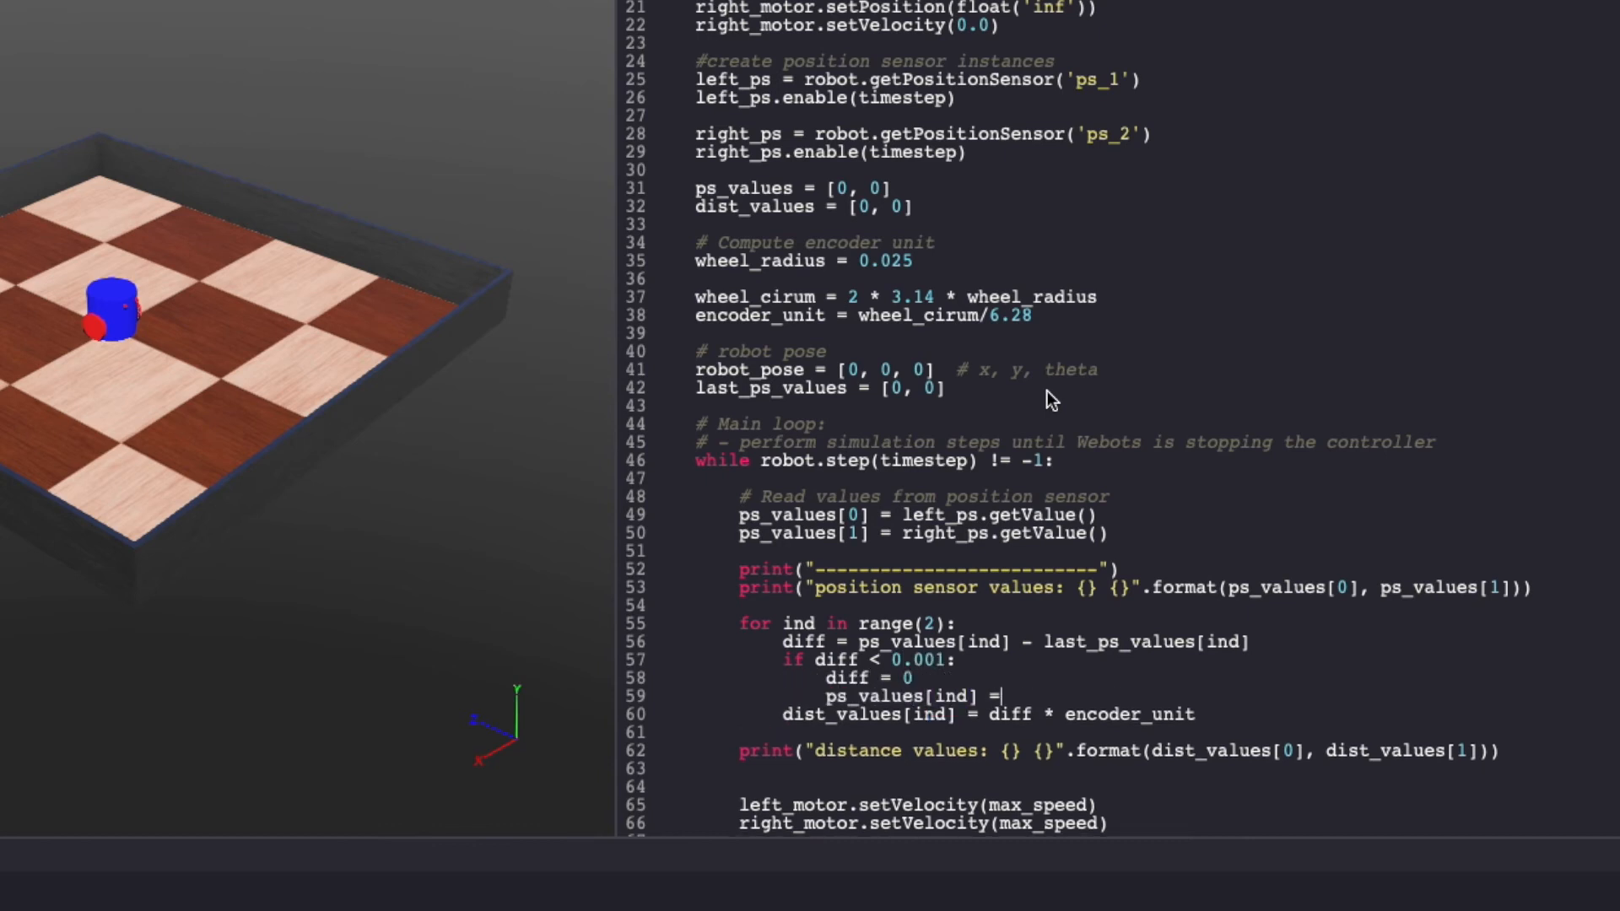
# Step: Update last_ps_values[ind] for both wheels after setting the motor velocities
pyautogui.write('last_ps_values[ind')
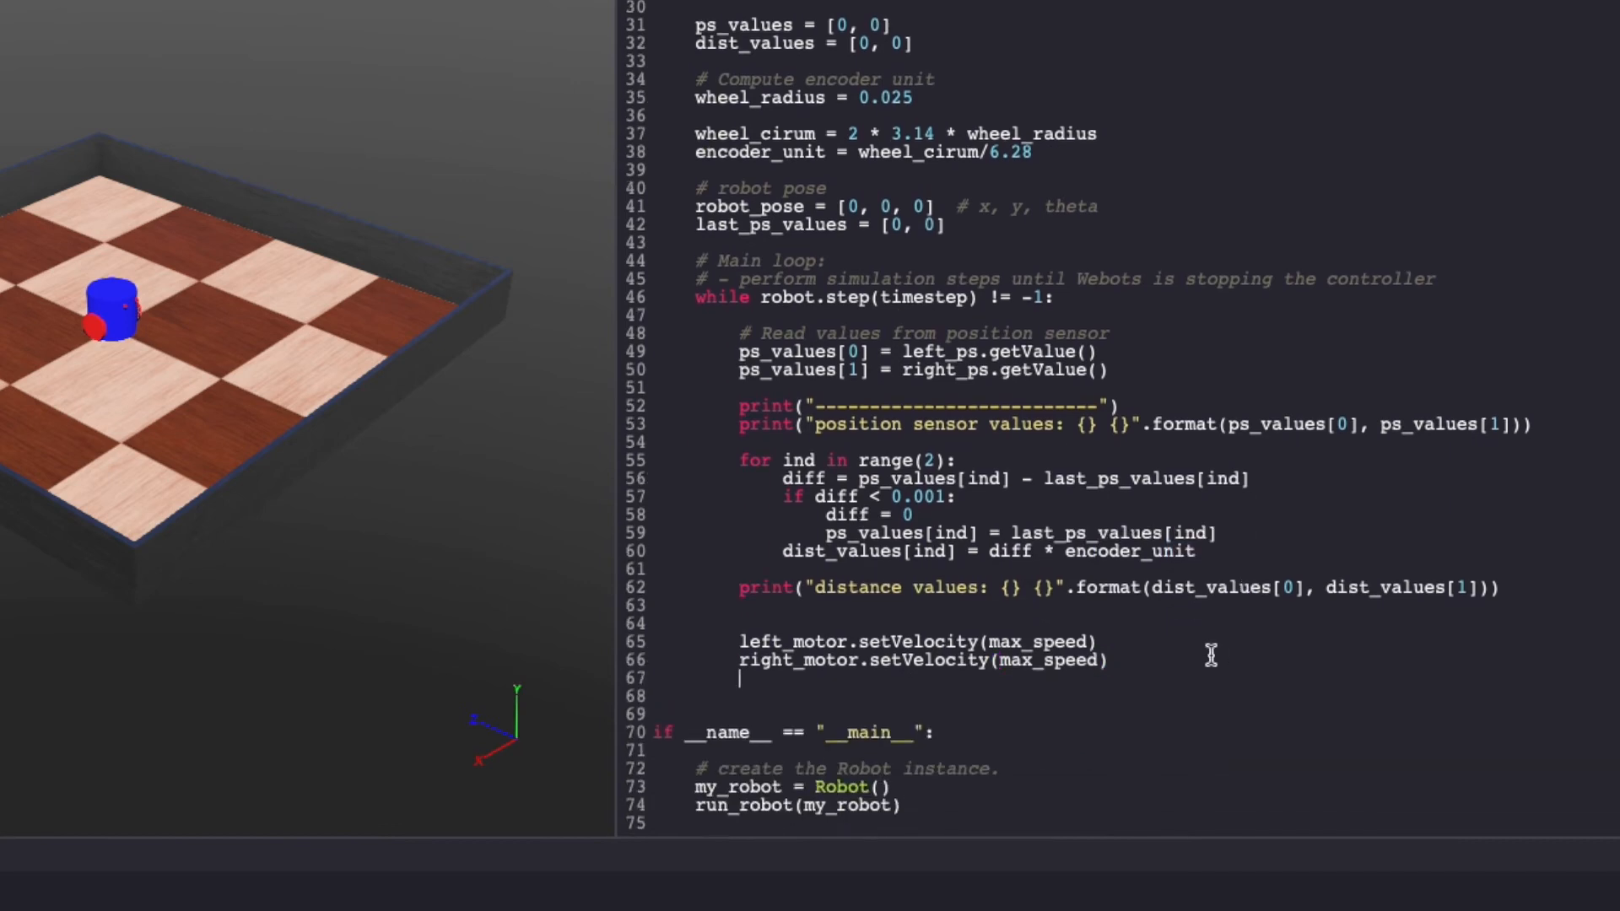
pyautogui.write('for ind in range(2):')
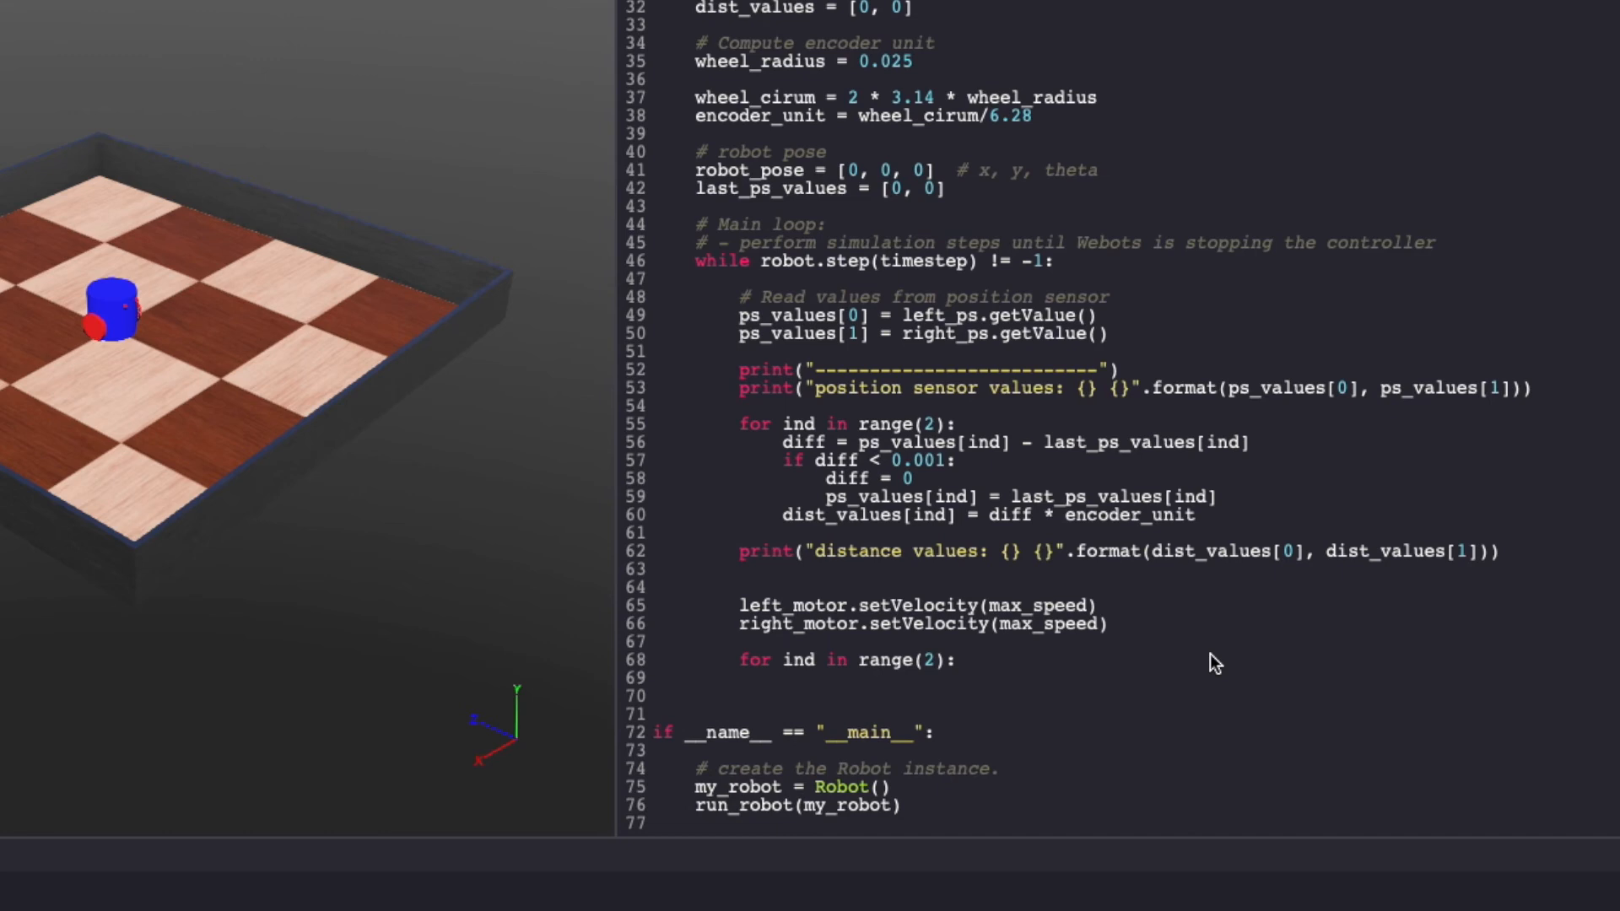
pyautogui.write('last_ps_values[ind] = ps_values[ind')
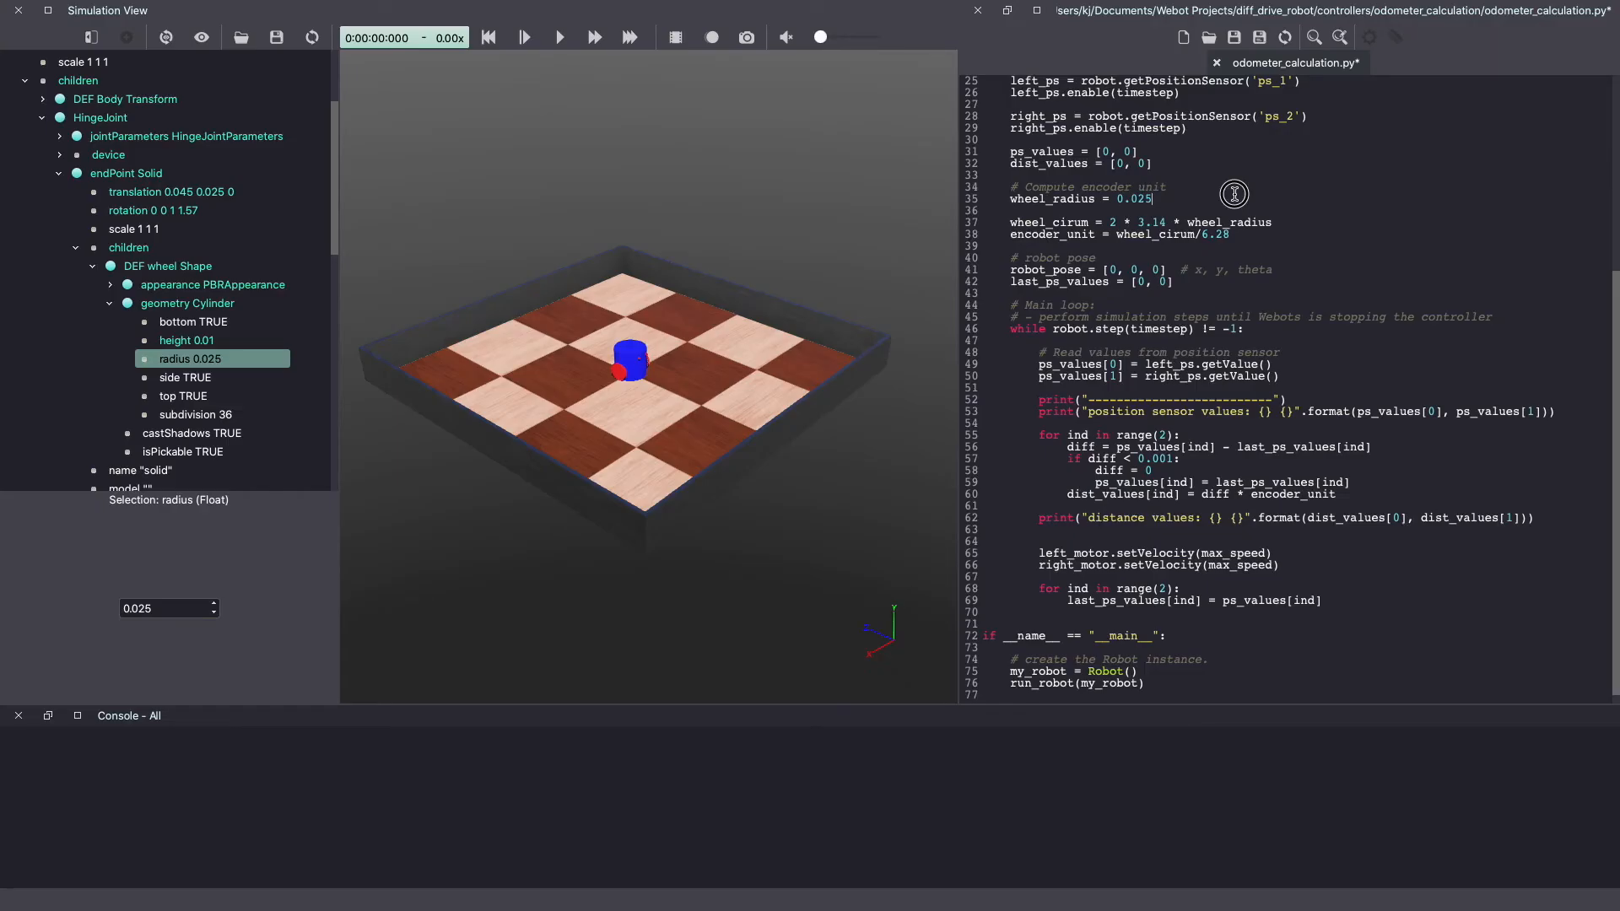
# Step: Compute v and w from distance_between_wheels and dt, and integrate vx, vy and theta into robot_pose using math.sin/cos
pyautogui.write('distance_between_wheels = 0.09')
pyautogui.write('robot_pose[2] +')
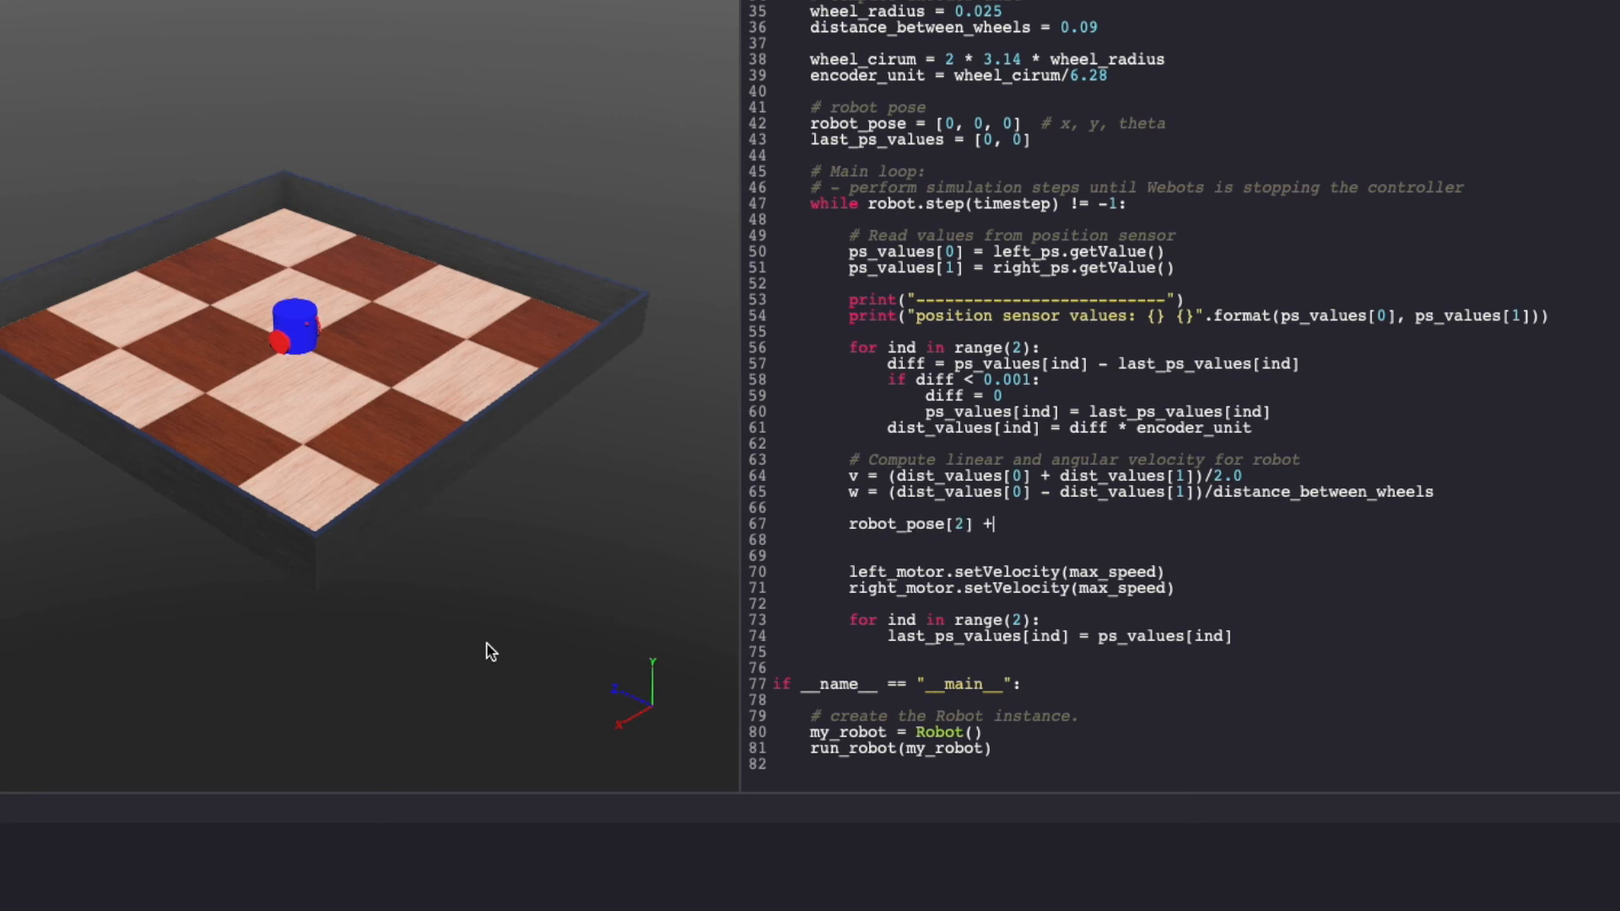
pyautogui.write('= (w *')
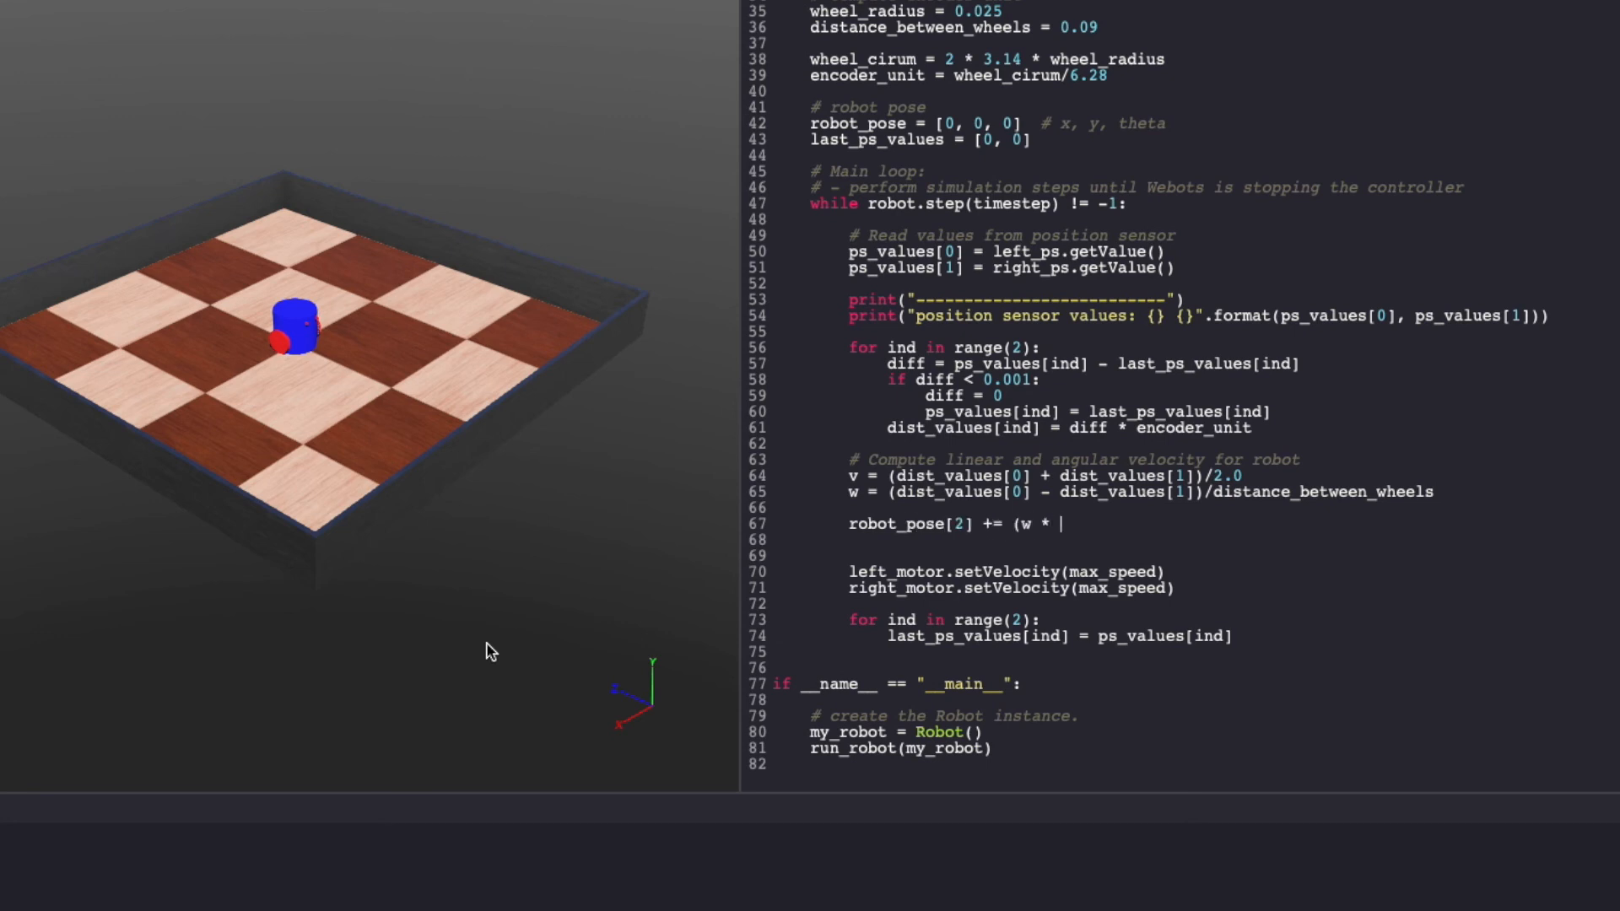
pyautogui.write('dt')
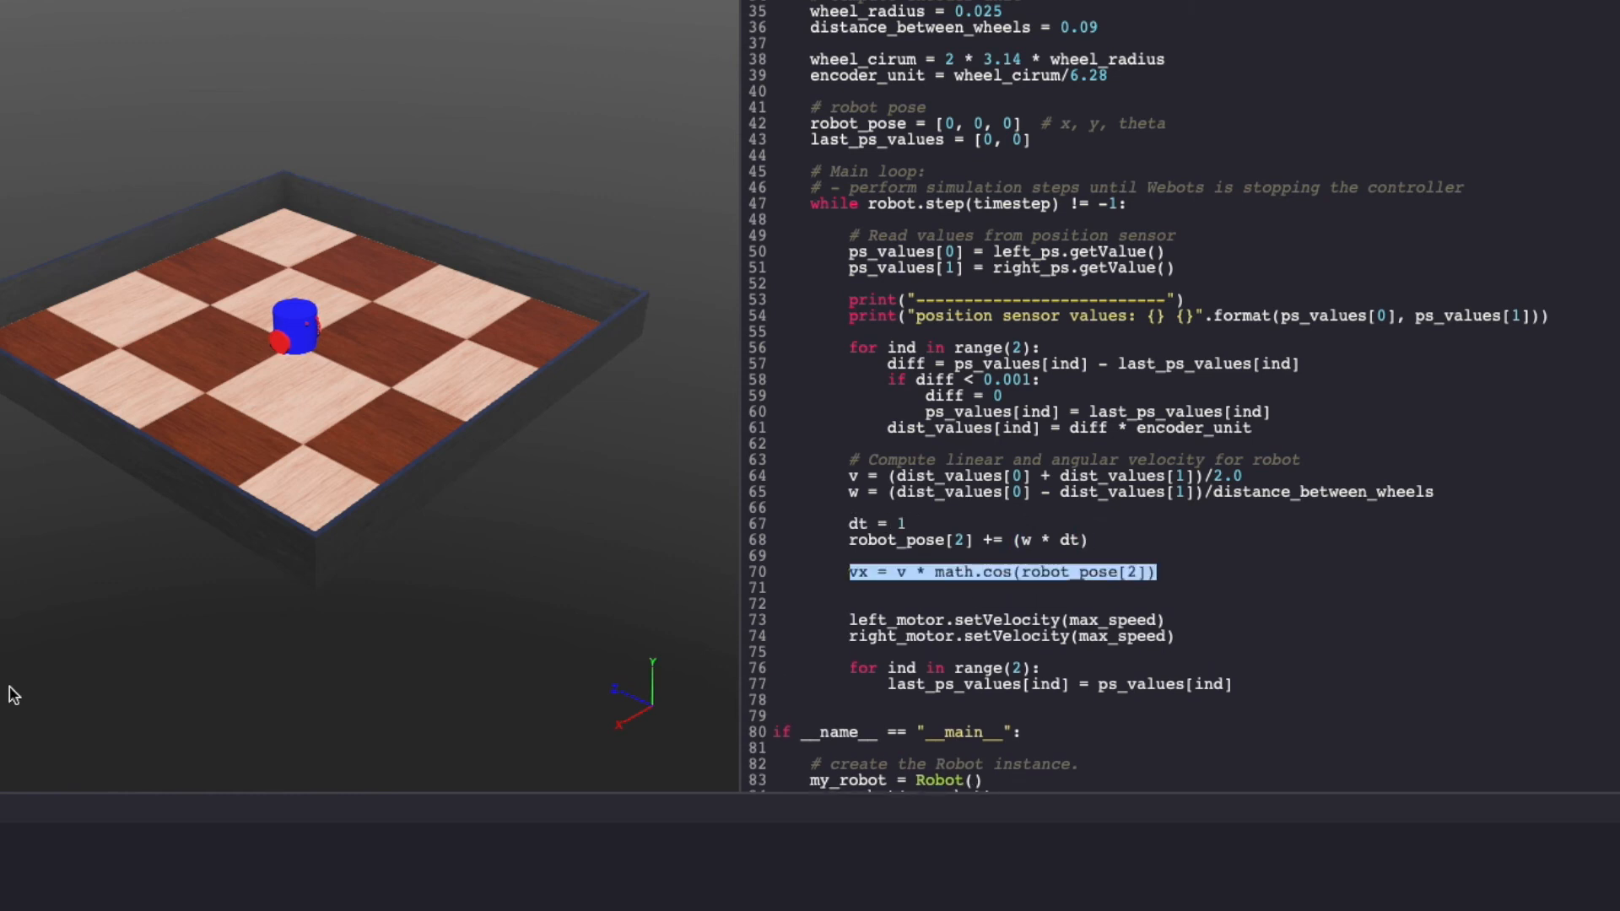
pyautogui.write('vx = v * math.sin(robot_pose[2])')
pyautogui.write('robot_pose[0] += (vx * dt')
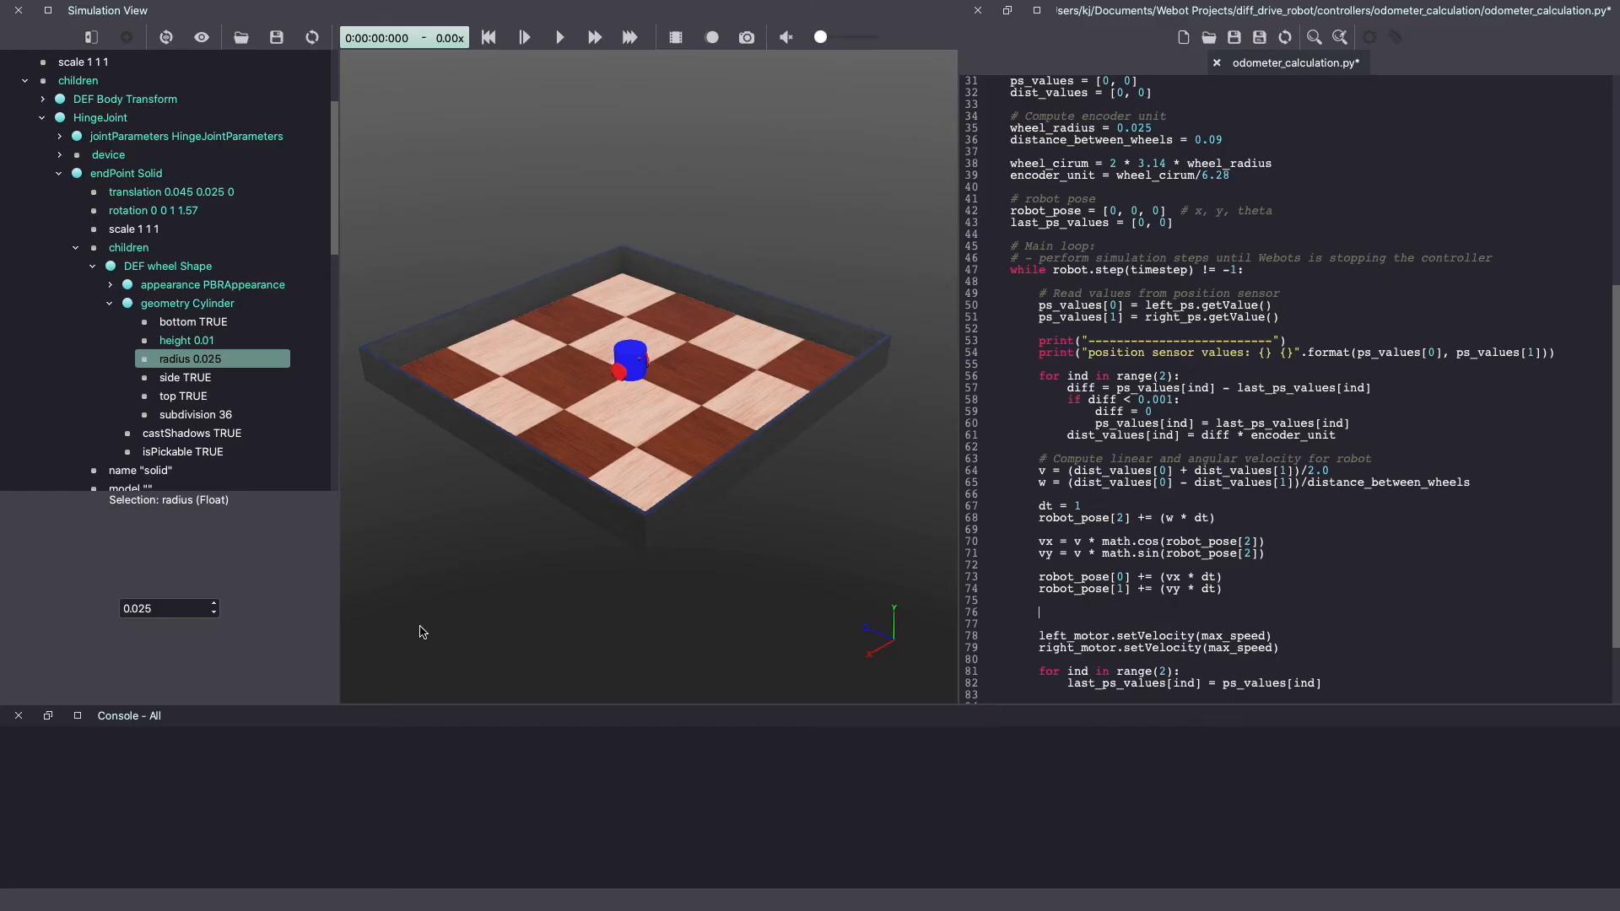
# Step: Print robot_pose with a format string and run the simulation to test it
pyautogui.write('print("robot_po')
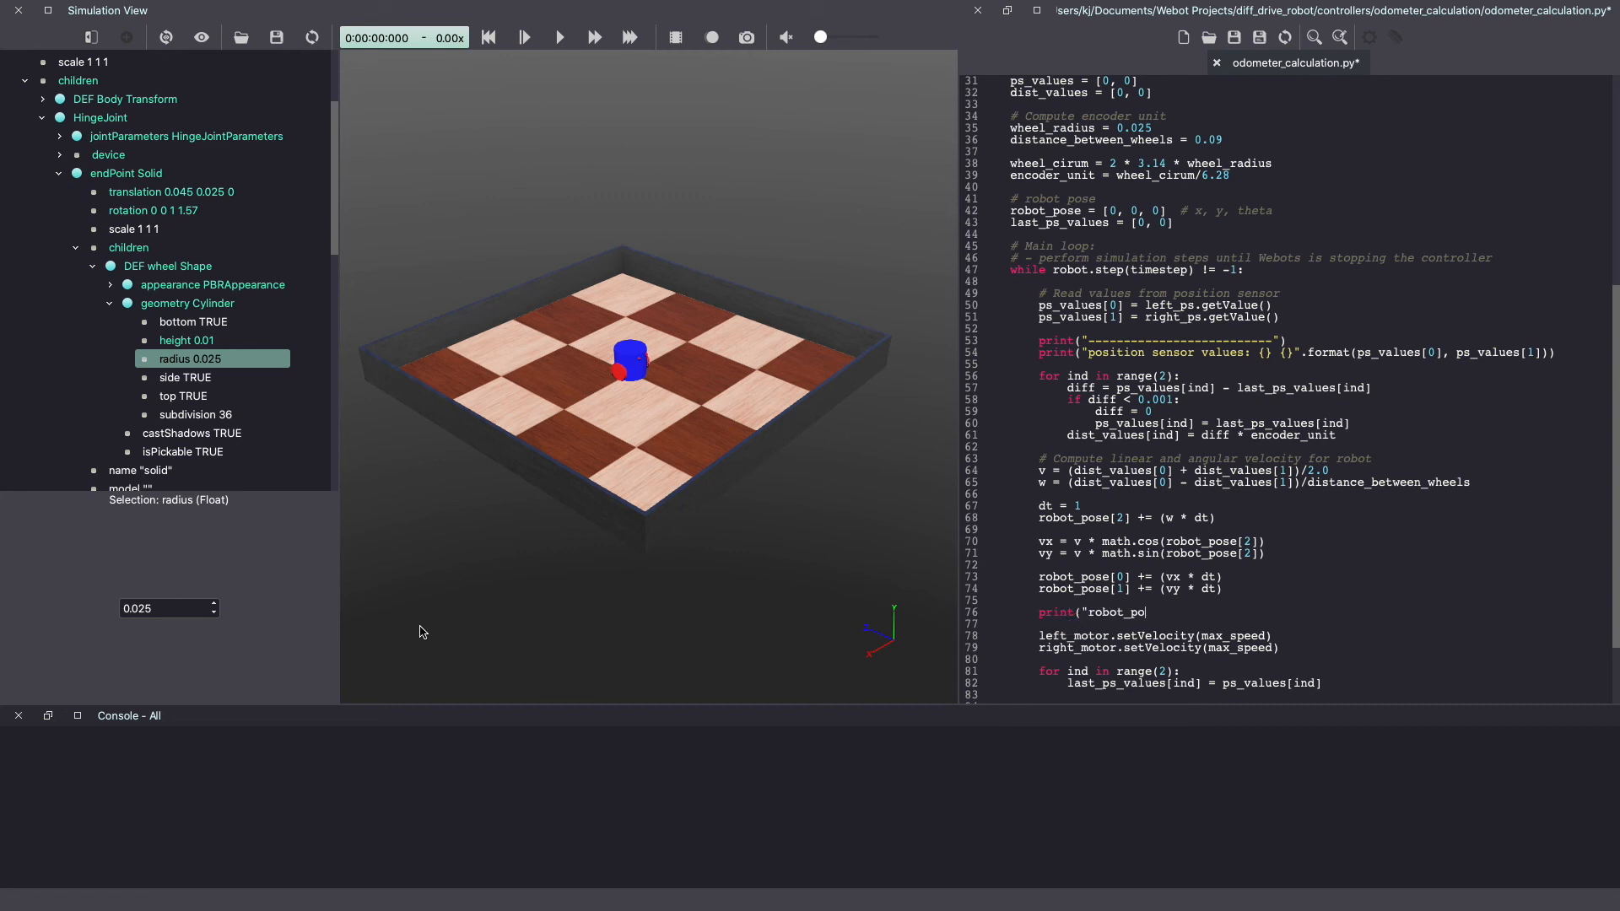
pyautogui.write('se: {}".format(robot_pose')
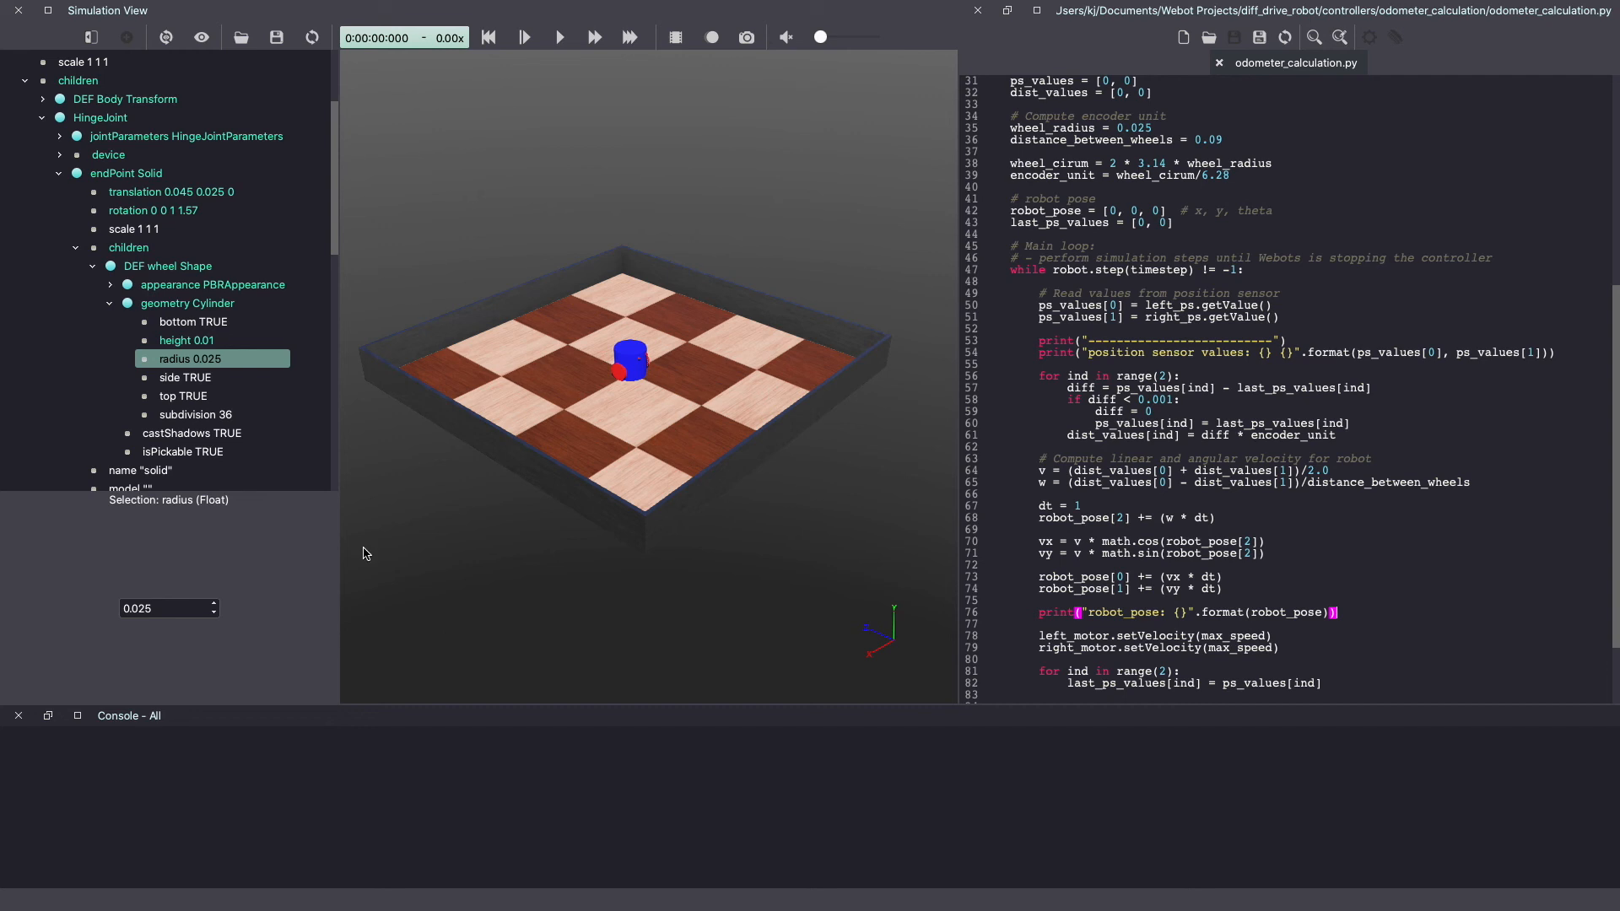
pyautogui.click(558, 37)
pyautogui.write('import math')
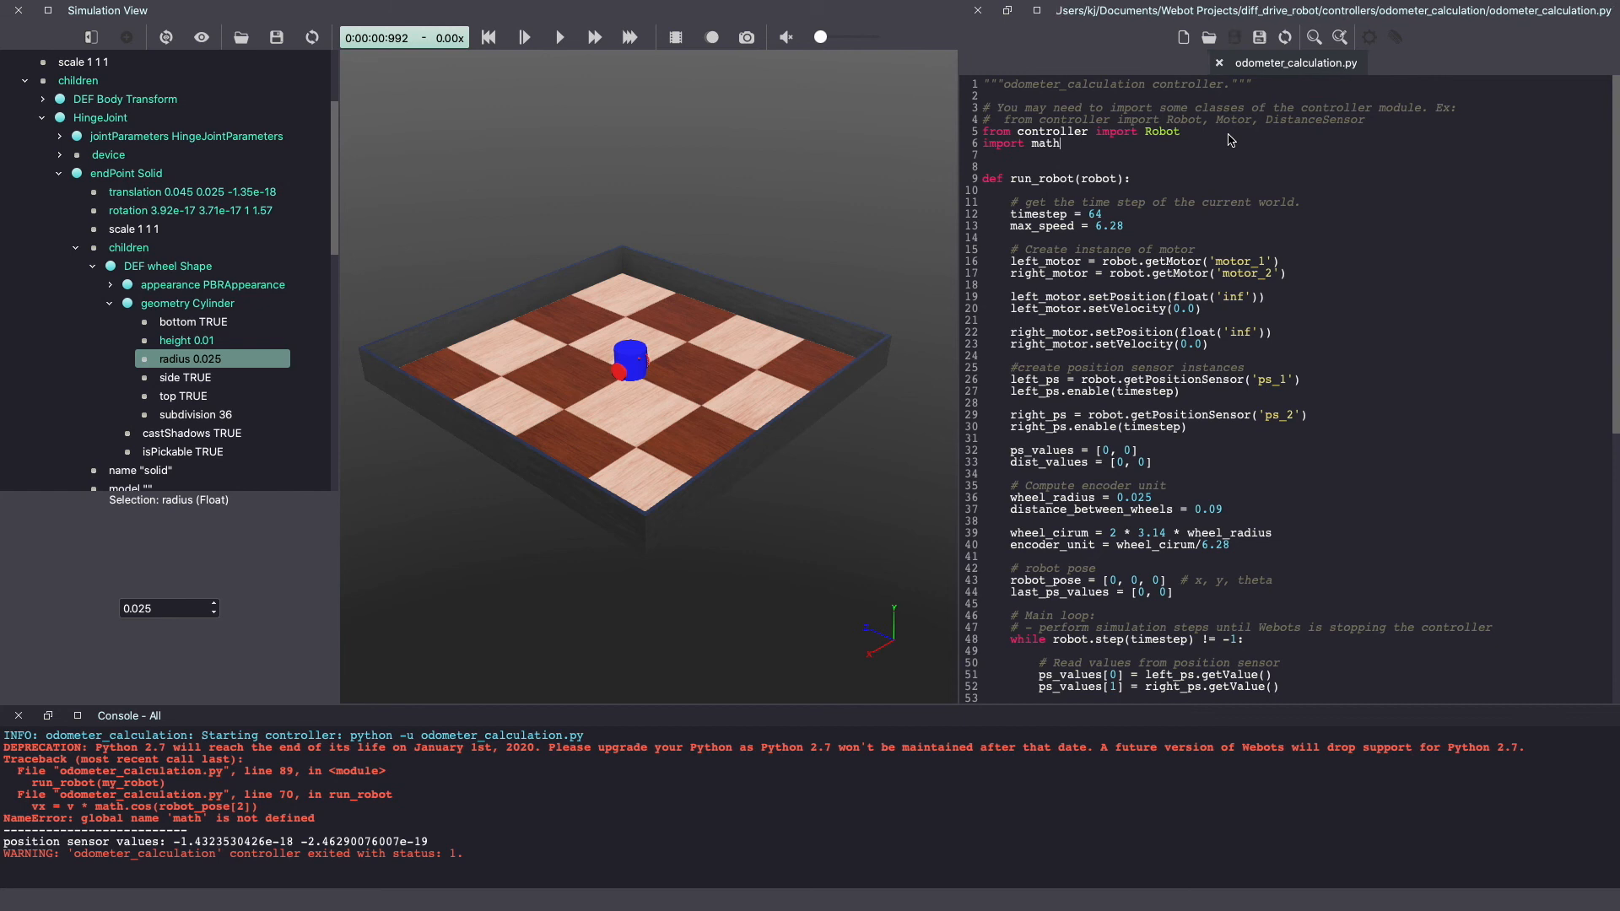
# Step: After adding import math, clear the console, rerun and pause the simulation, checking robot_pose x increases
pyautogui.rightClick(621, 810)
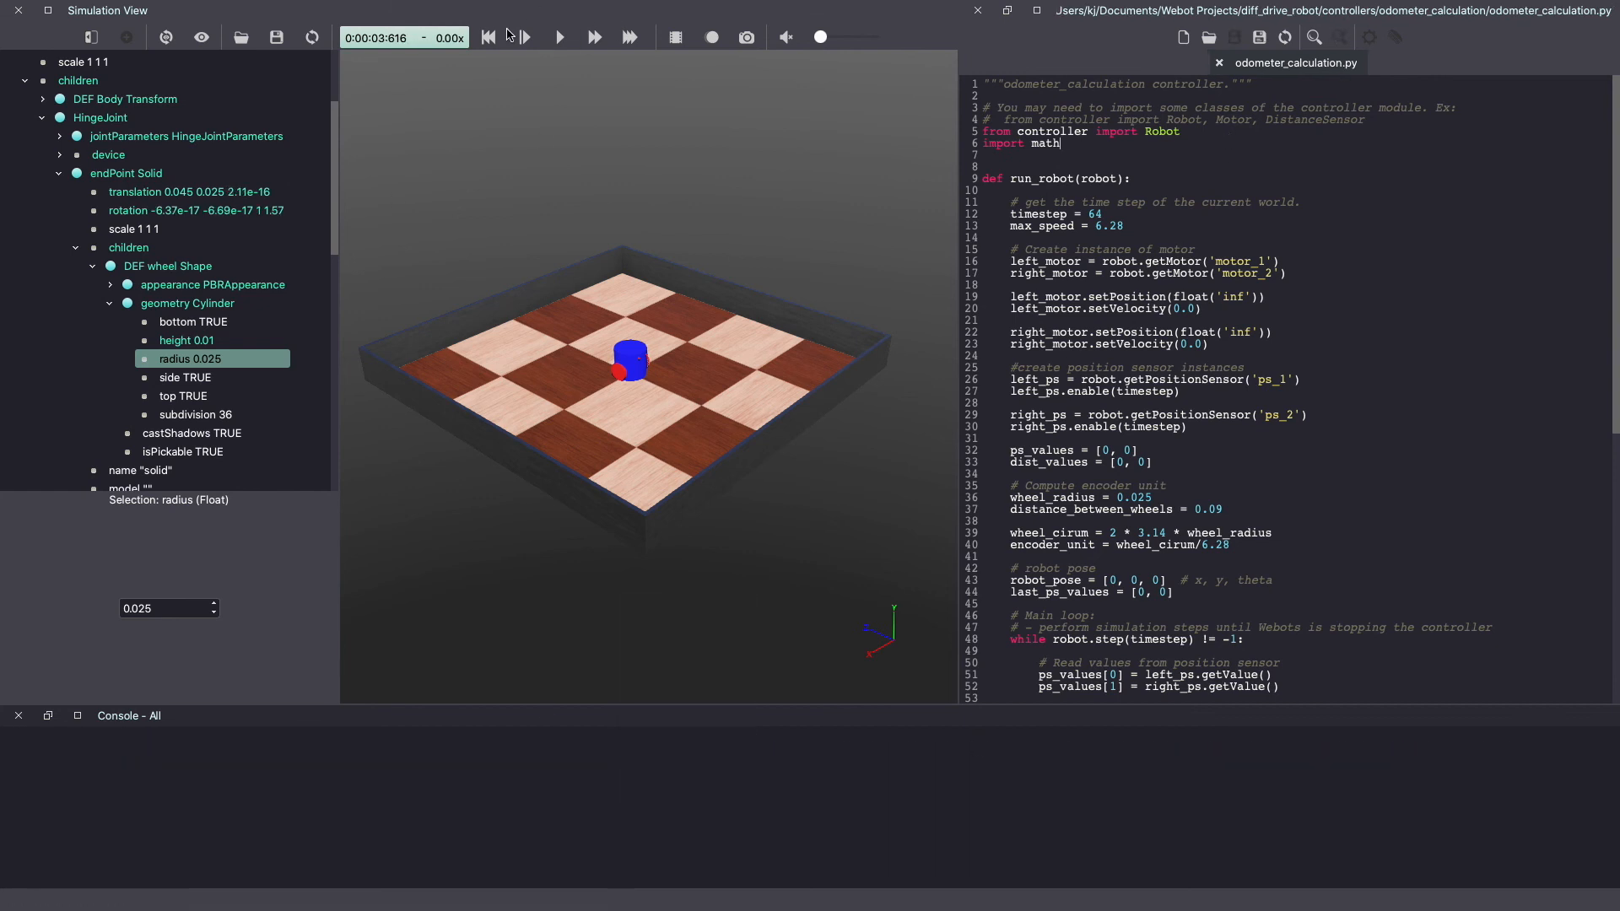
pyautogui.click(558, 37)
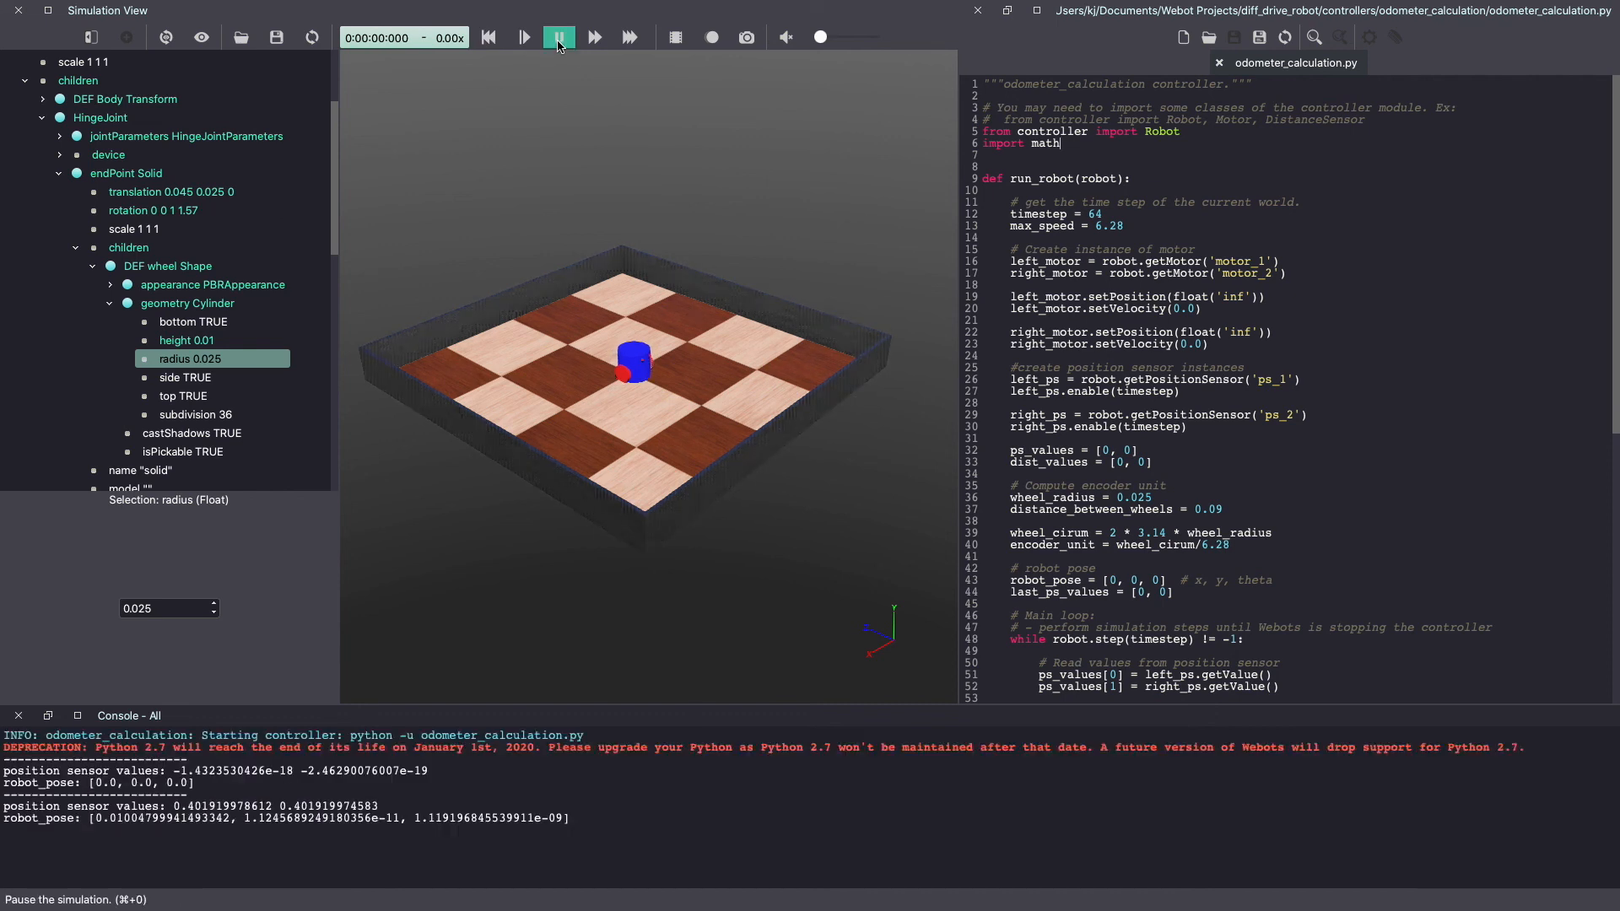
pyautogui.click(559, 38)
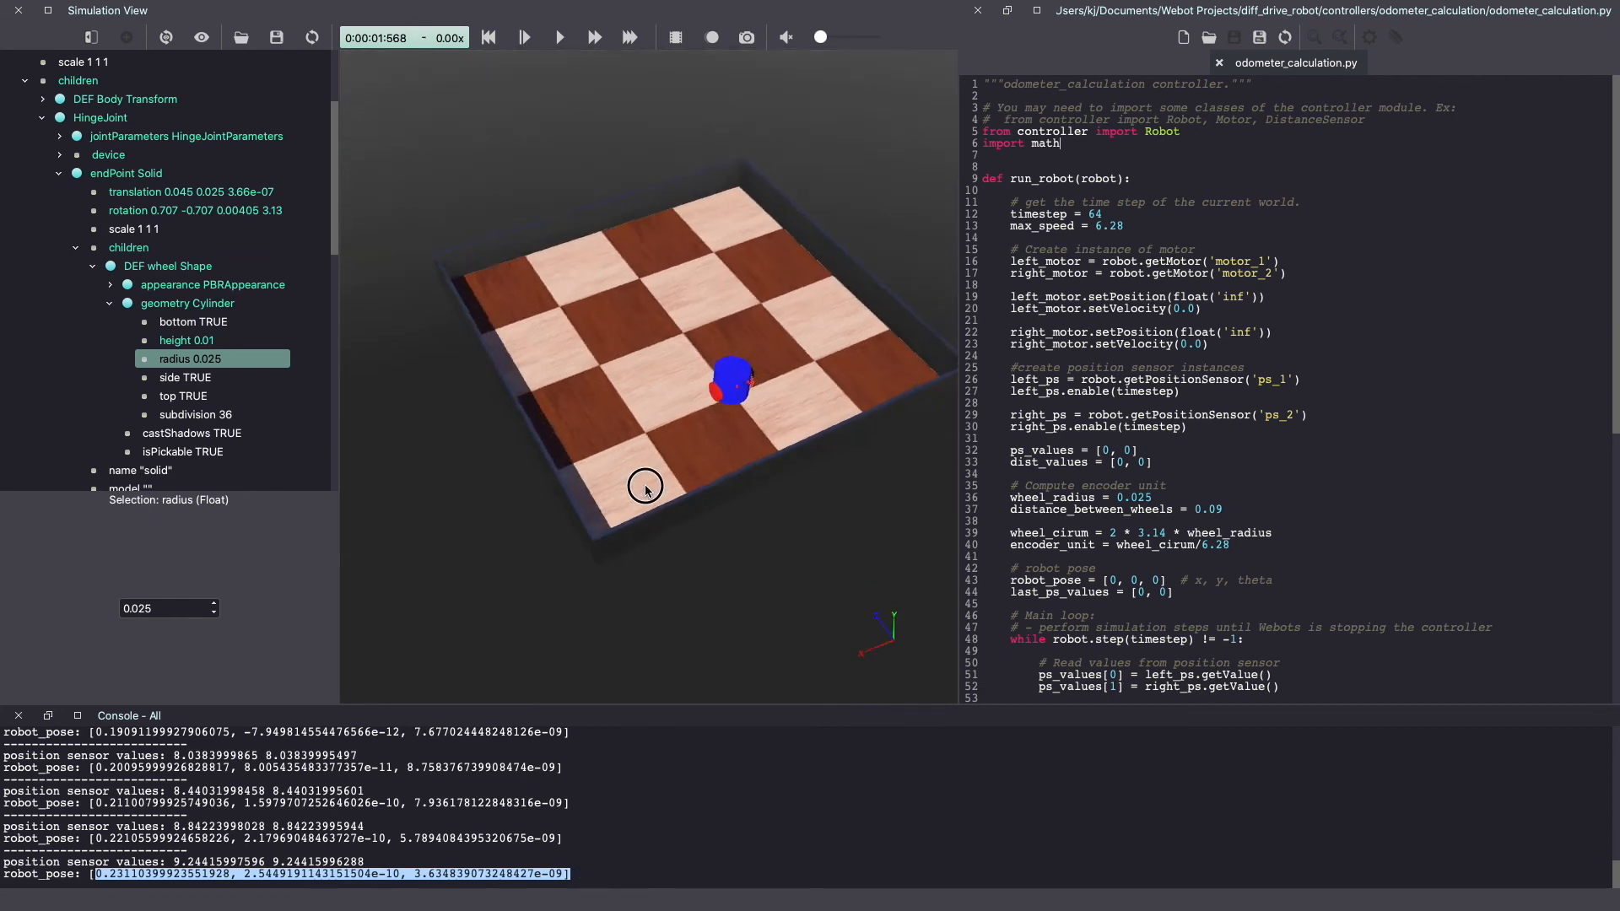
pyautogui.moveTo(646, 485); pyautogui.dragTo(721, 339)
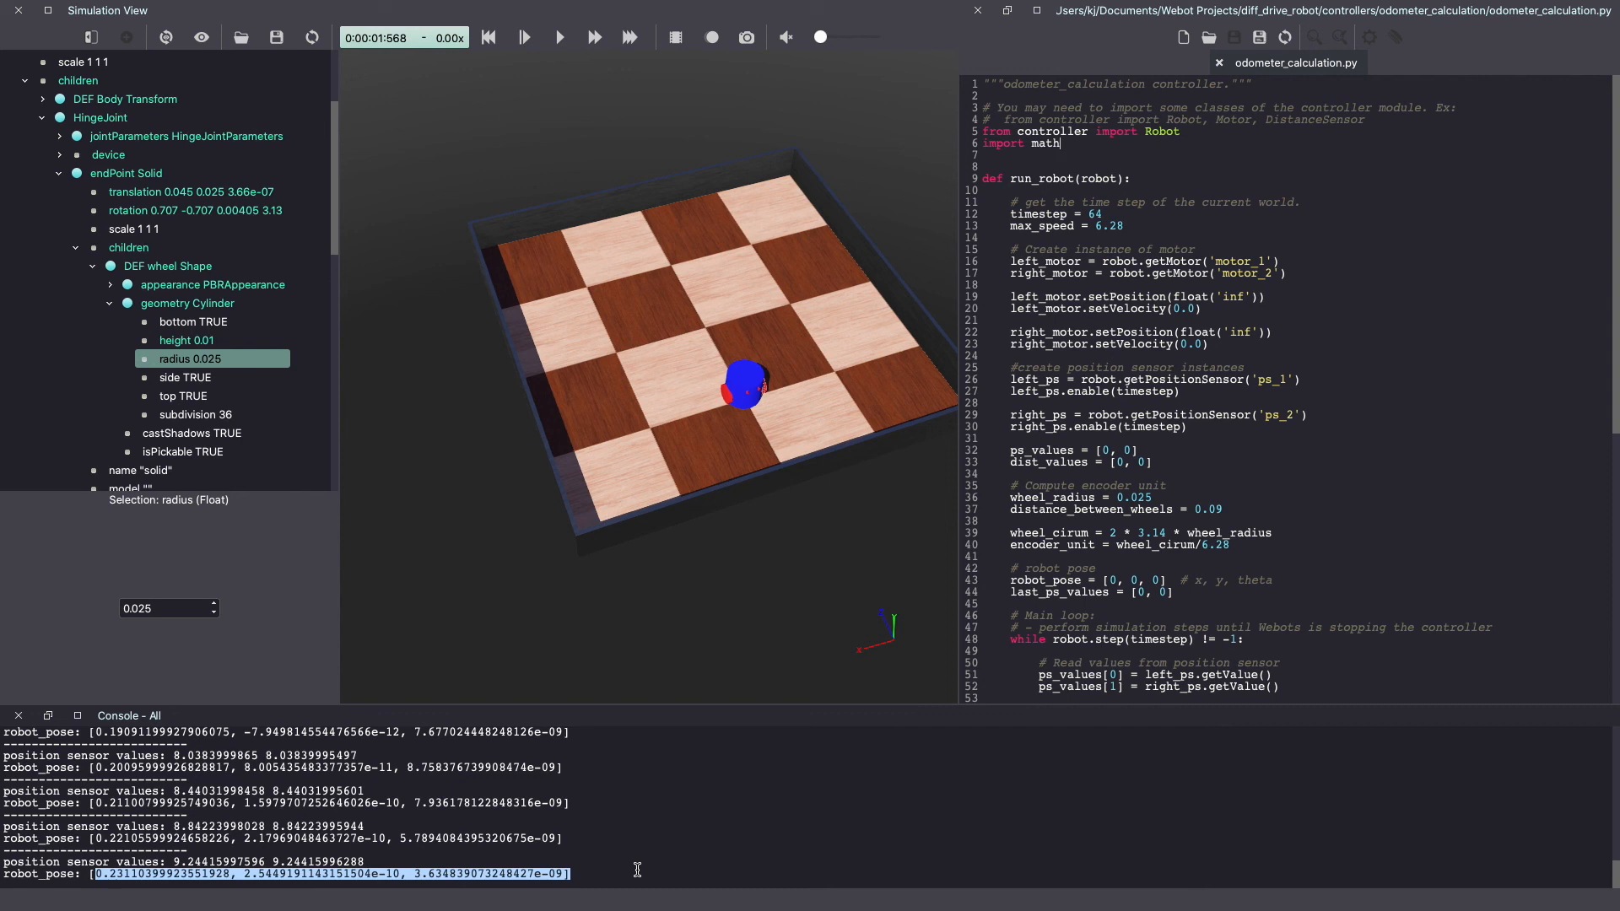
pyautogui.moveTo(341, 904)
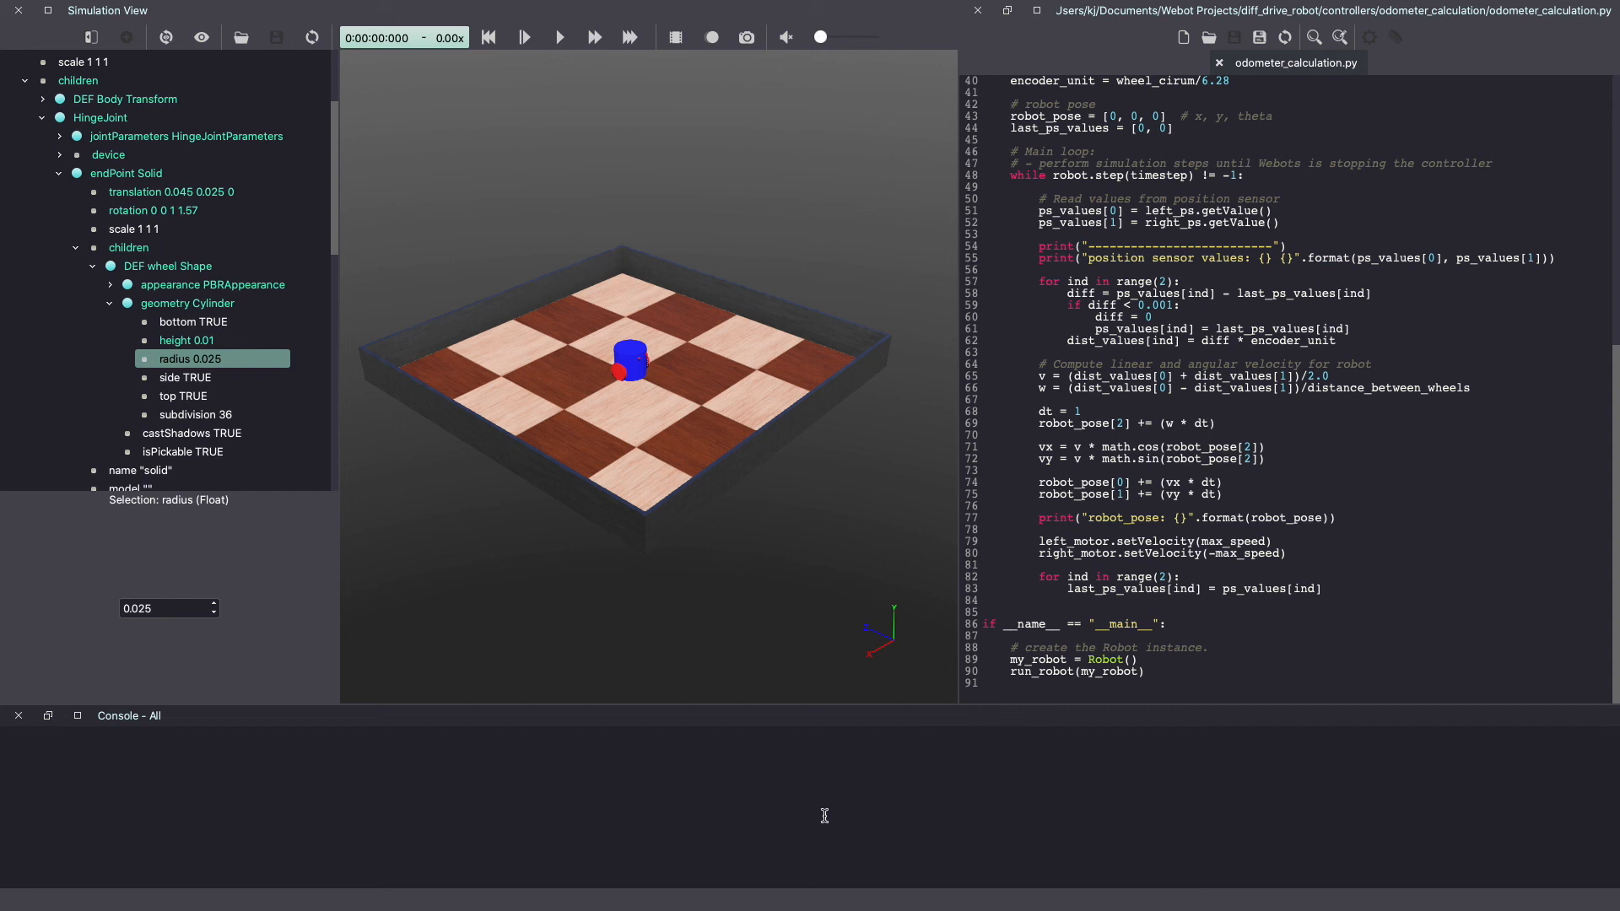
# Step: Run briefly with right_motor at -max_speed so the robot spins in place, then inspect the climbing theta value
pyautogui.click(557, 37)
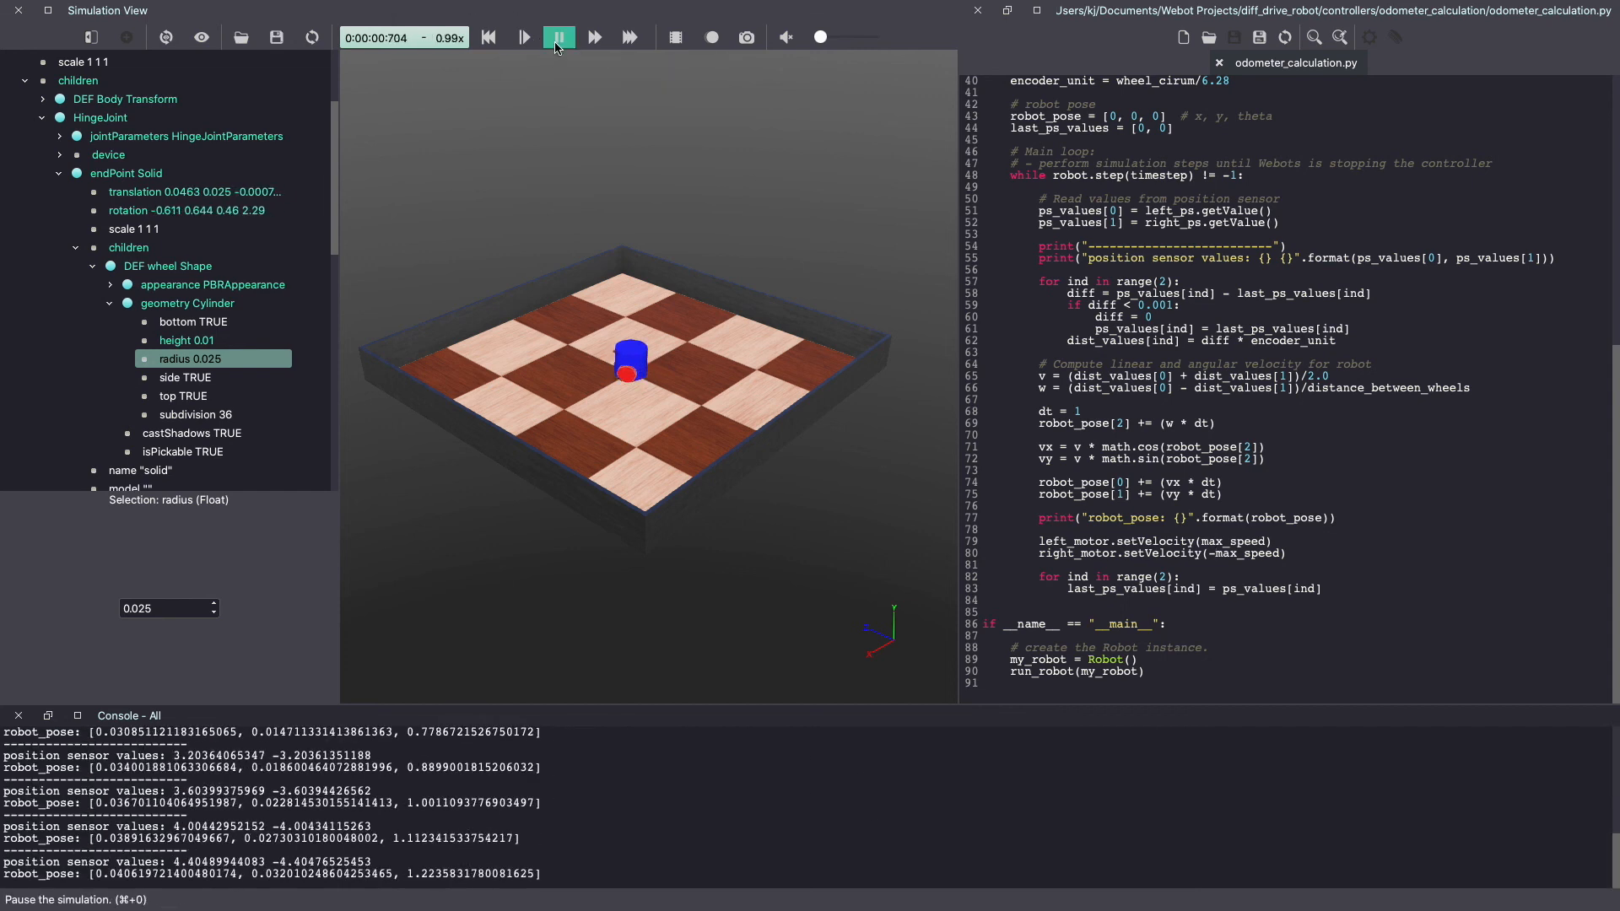
pyautogui.click(559, 37)
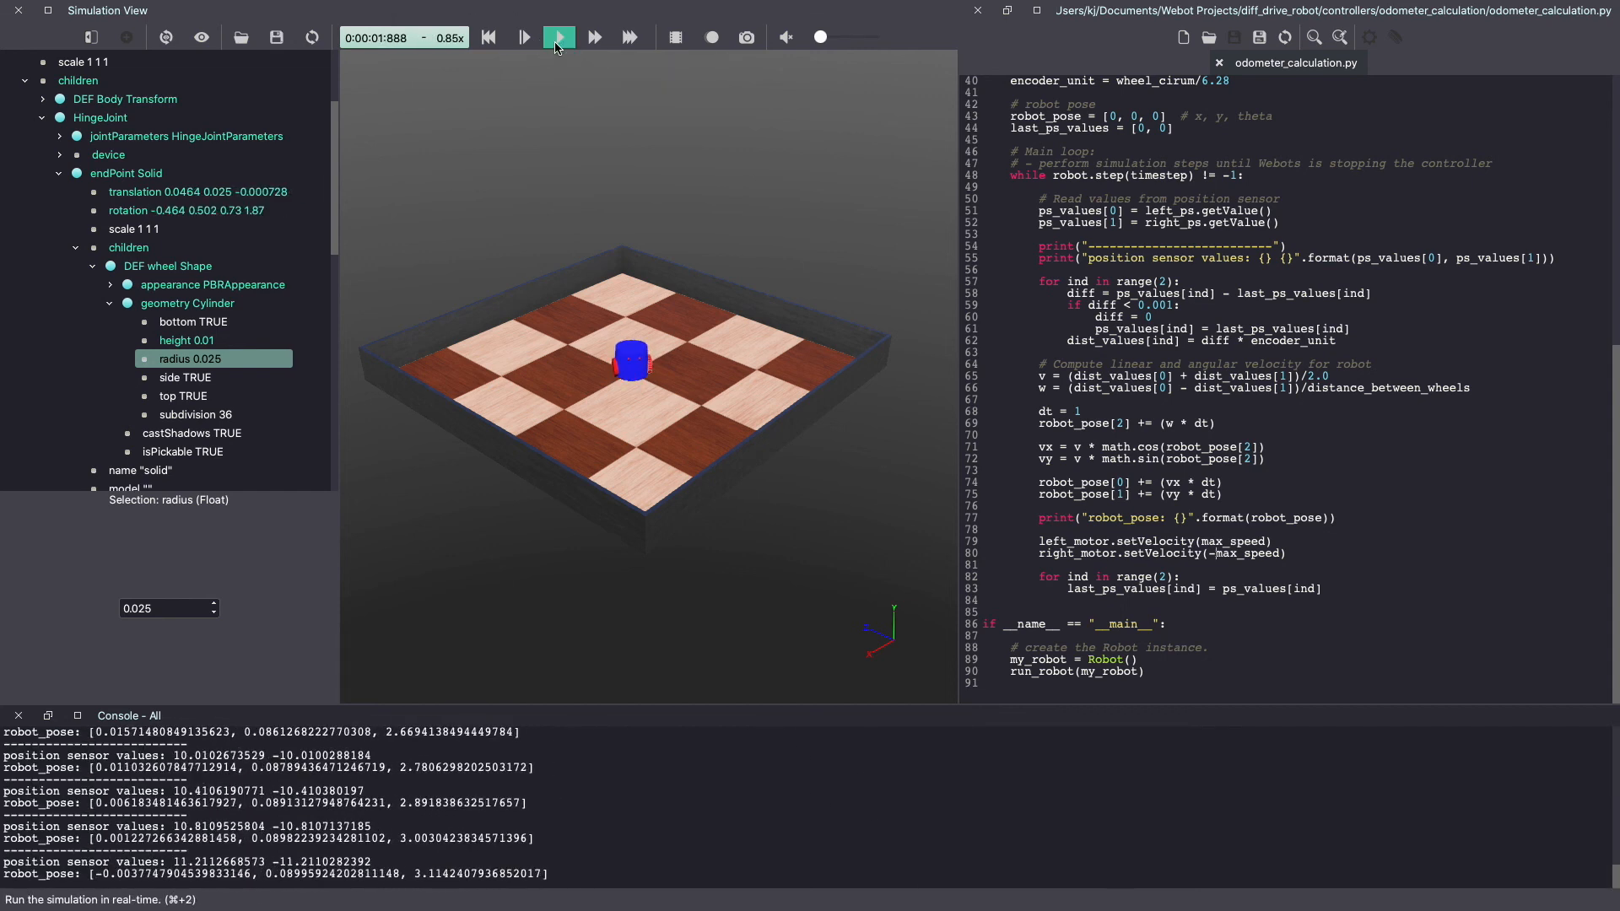
pyautogui.click(558, 37)
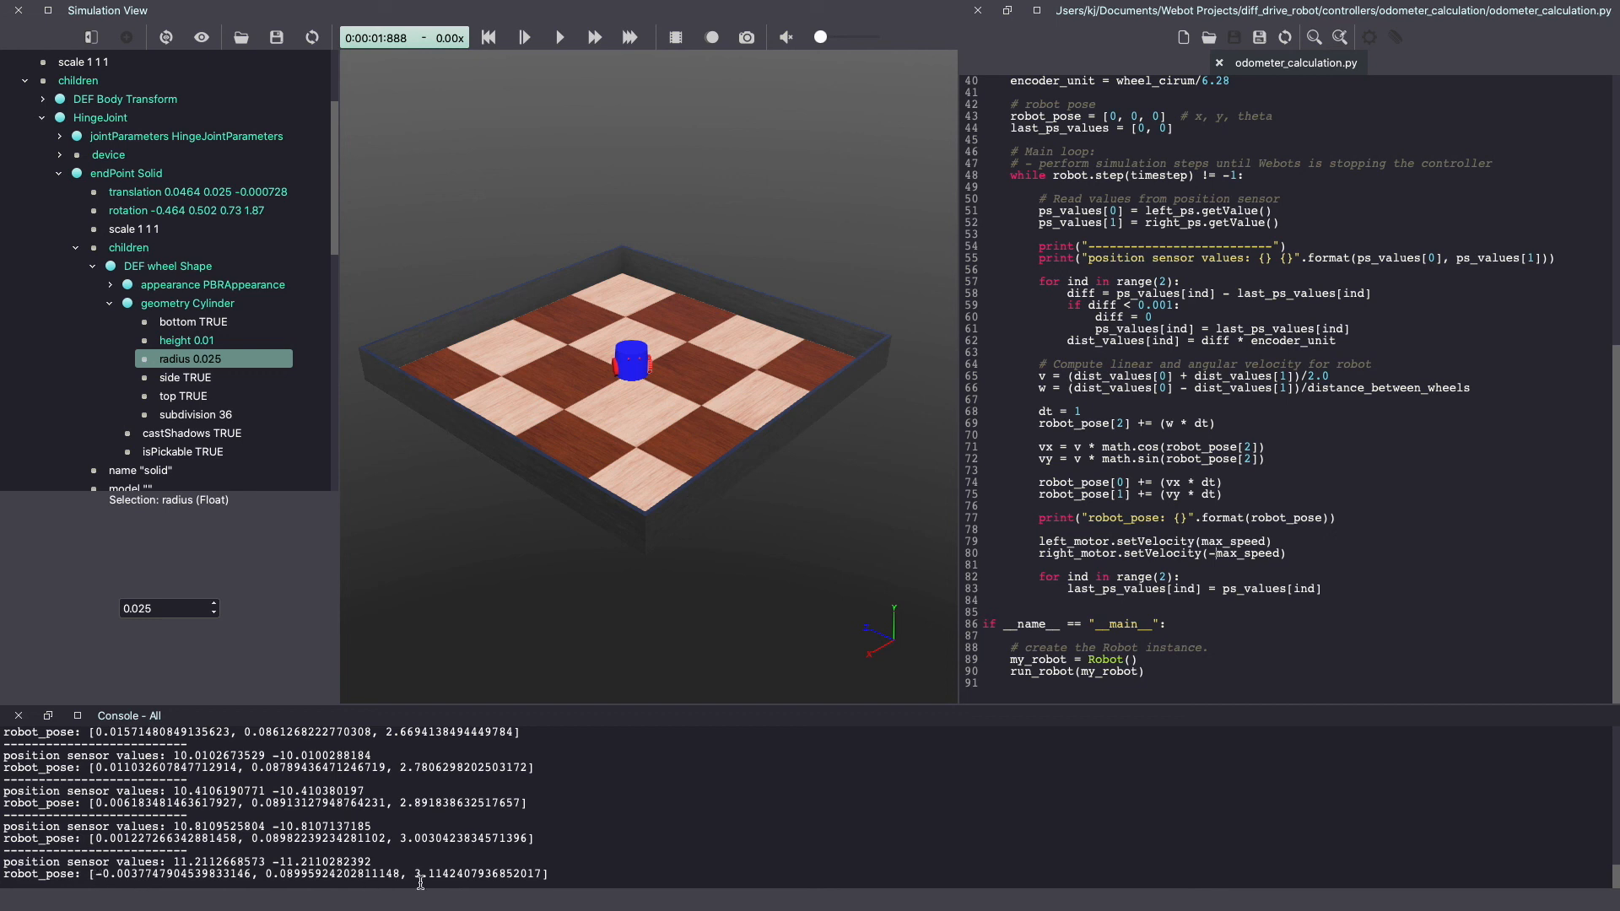
pyautogui.doubleClick(477, 874)
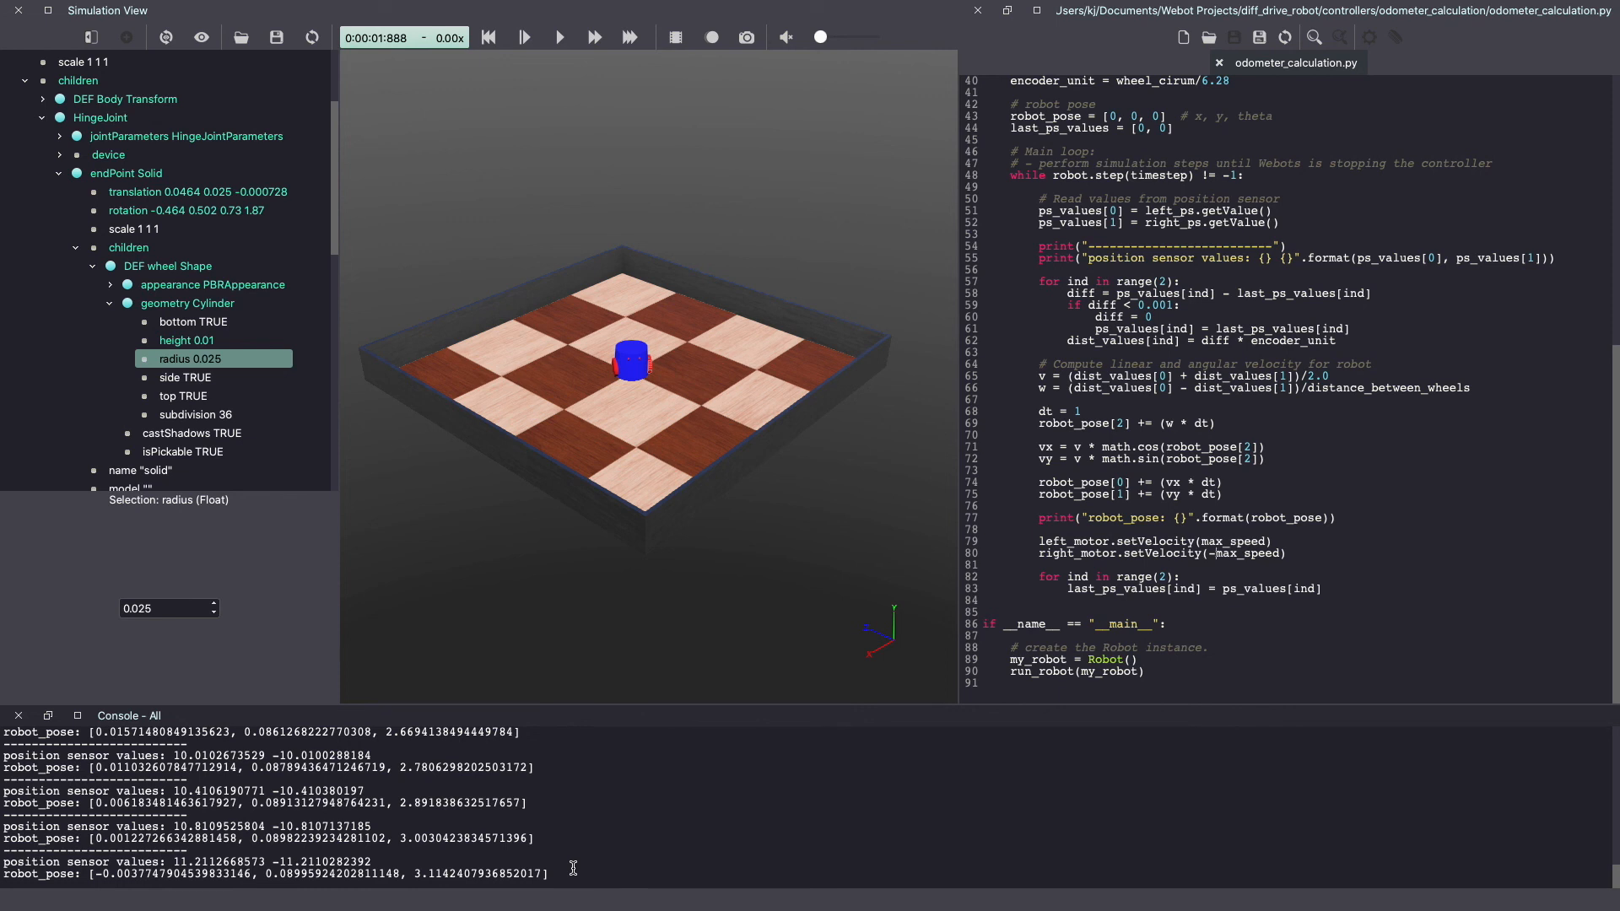
pyautogui.moveTo(600, 868)
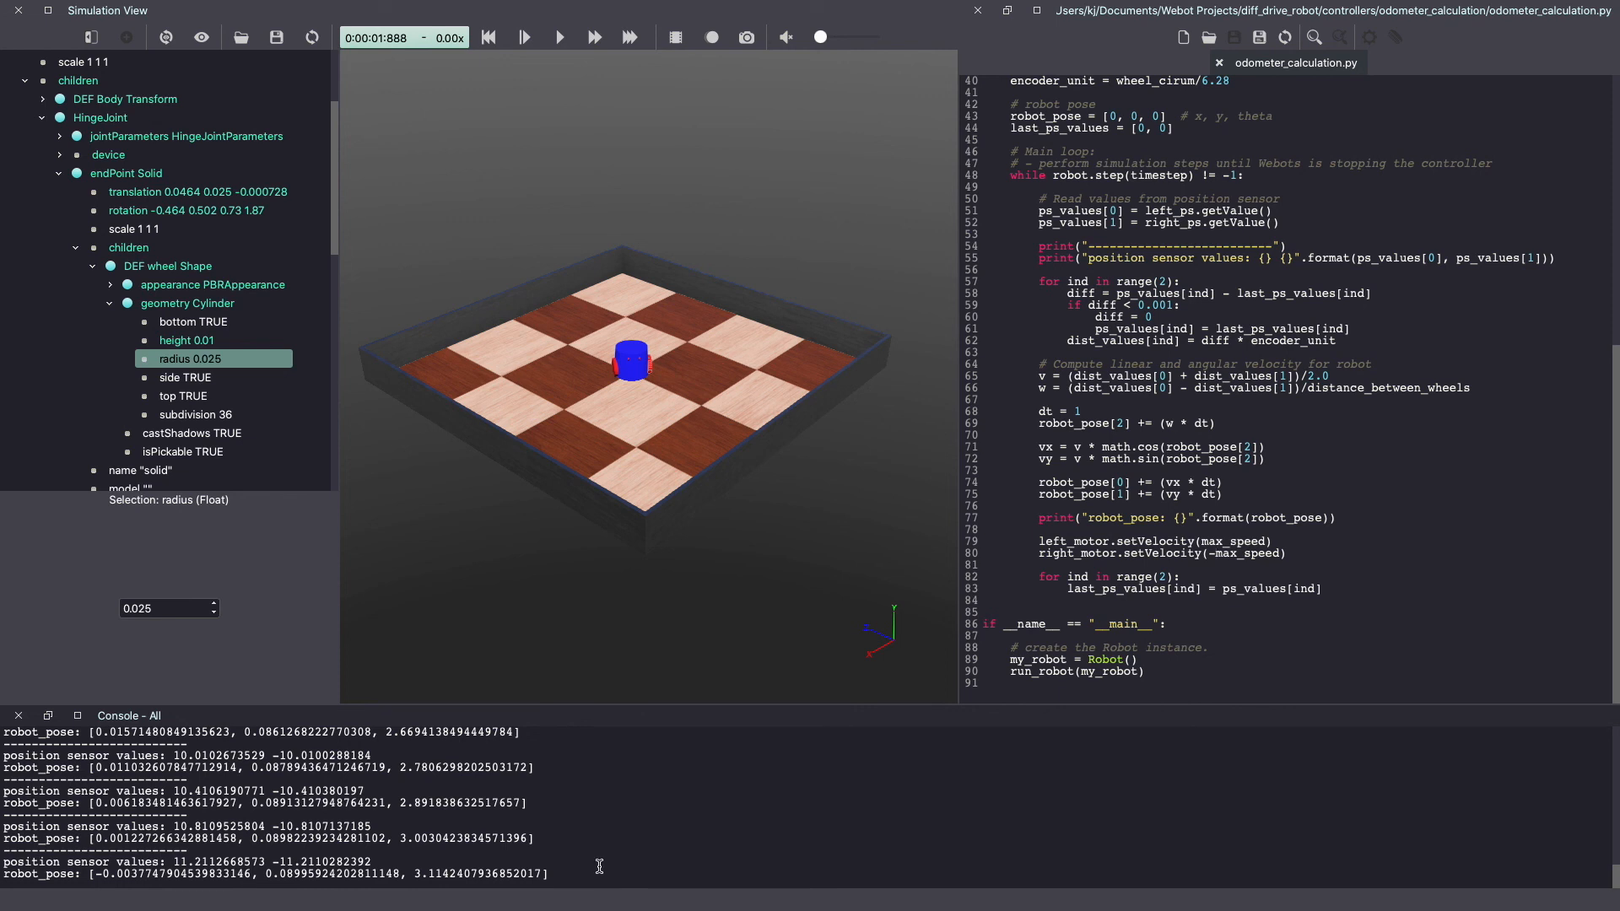